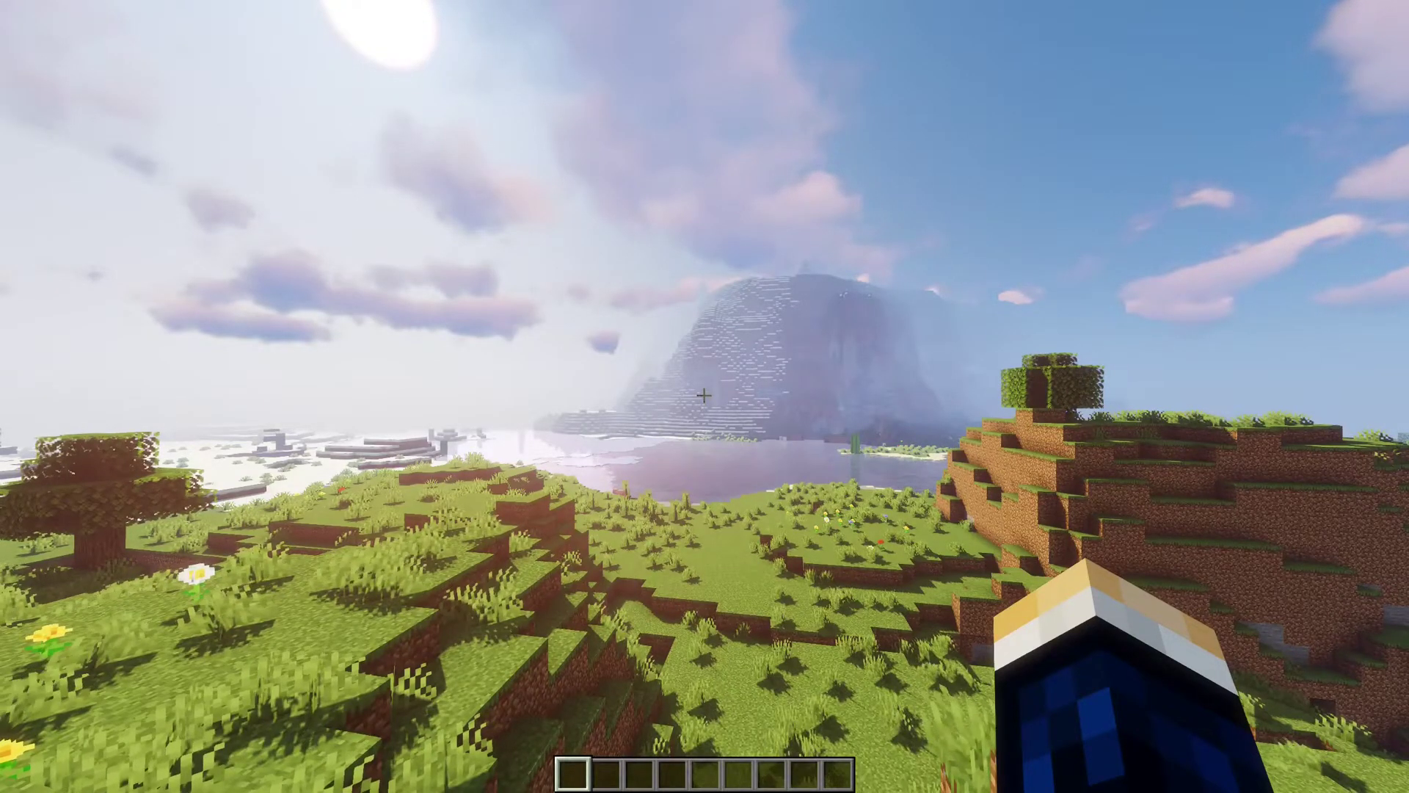
mouse_move(704, 397)
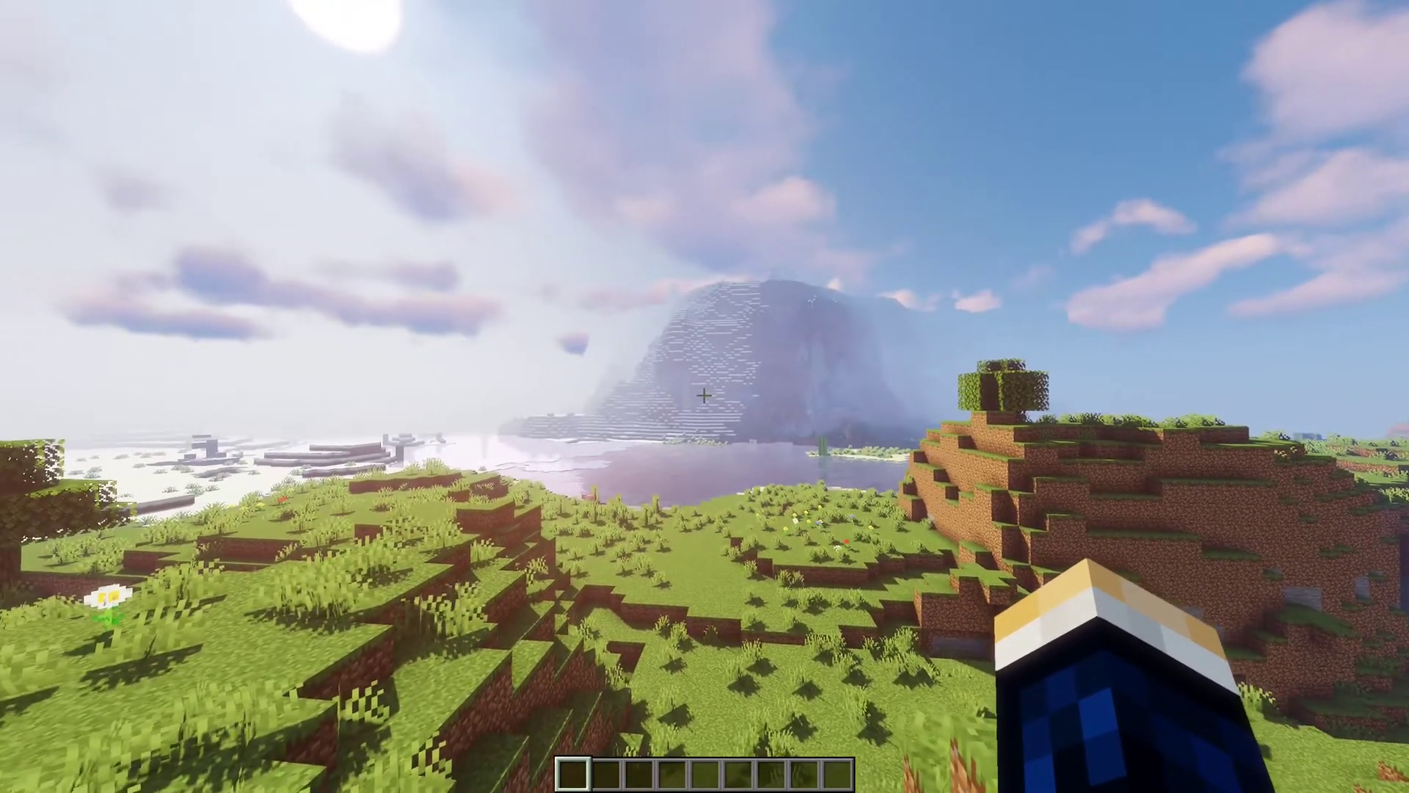
mouse_move(705, 396)
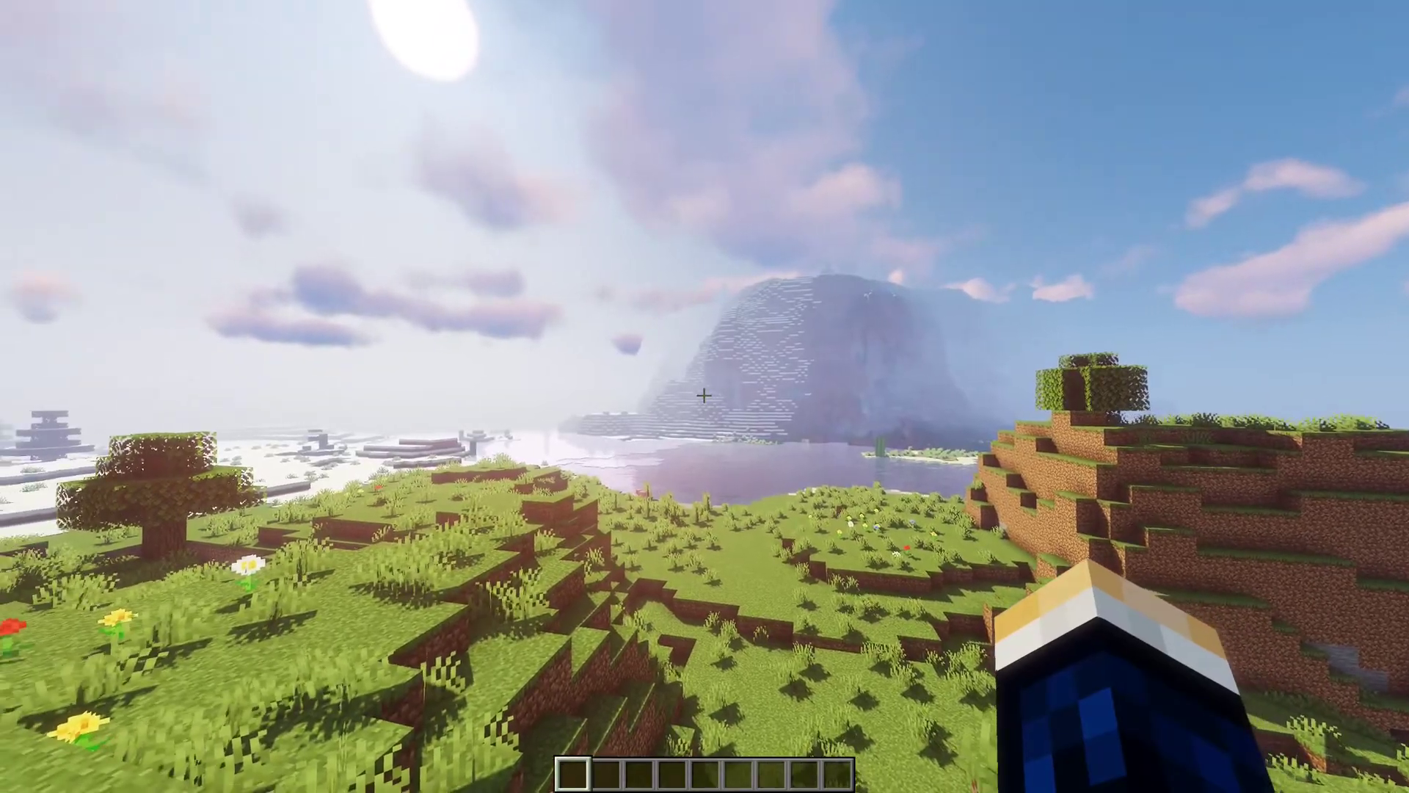
mouse_move(704, 397)
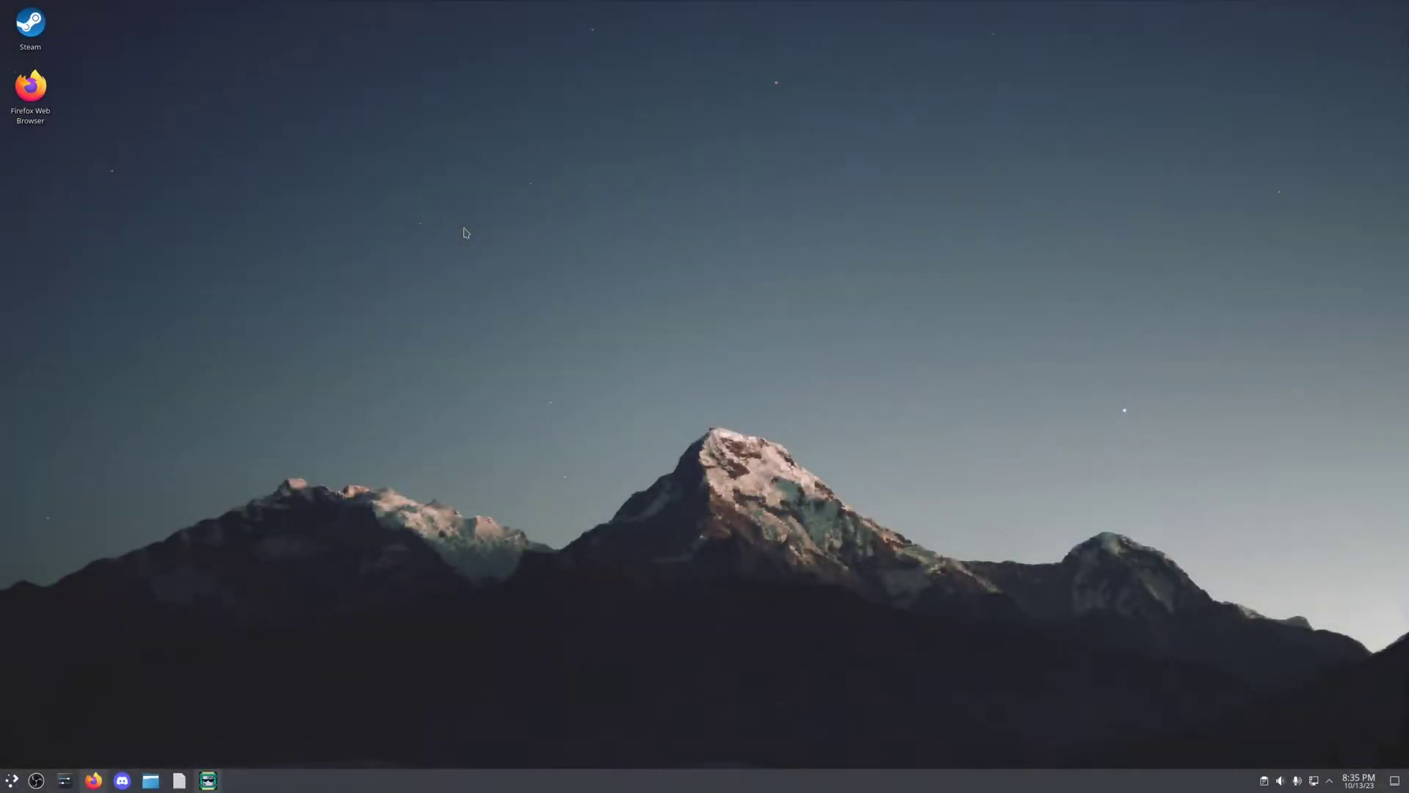
mouse_move(693, 368)
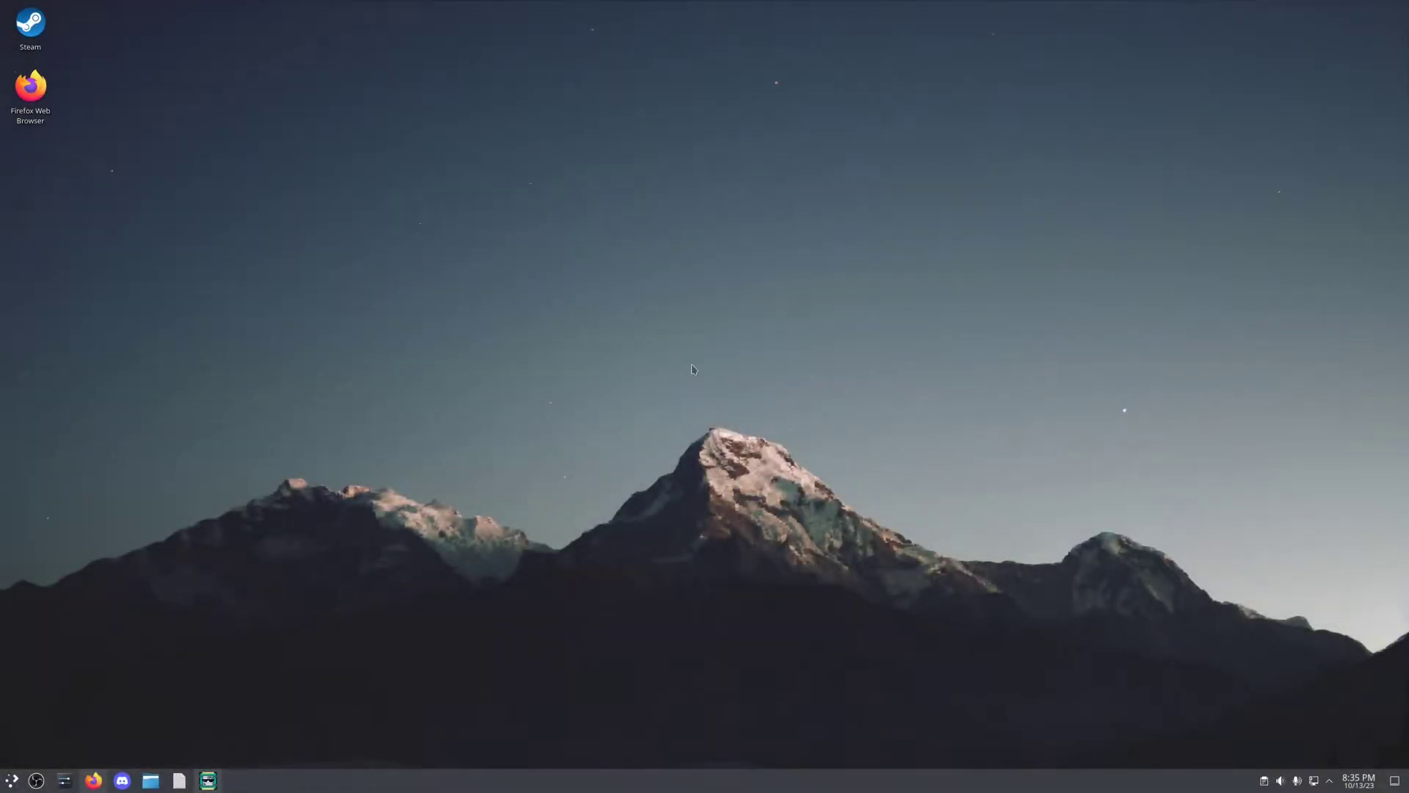
- Launch a terminal from the application launcher and bring up Konsole
type("xter")
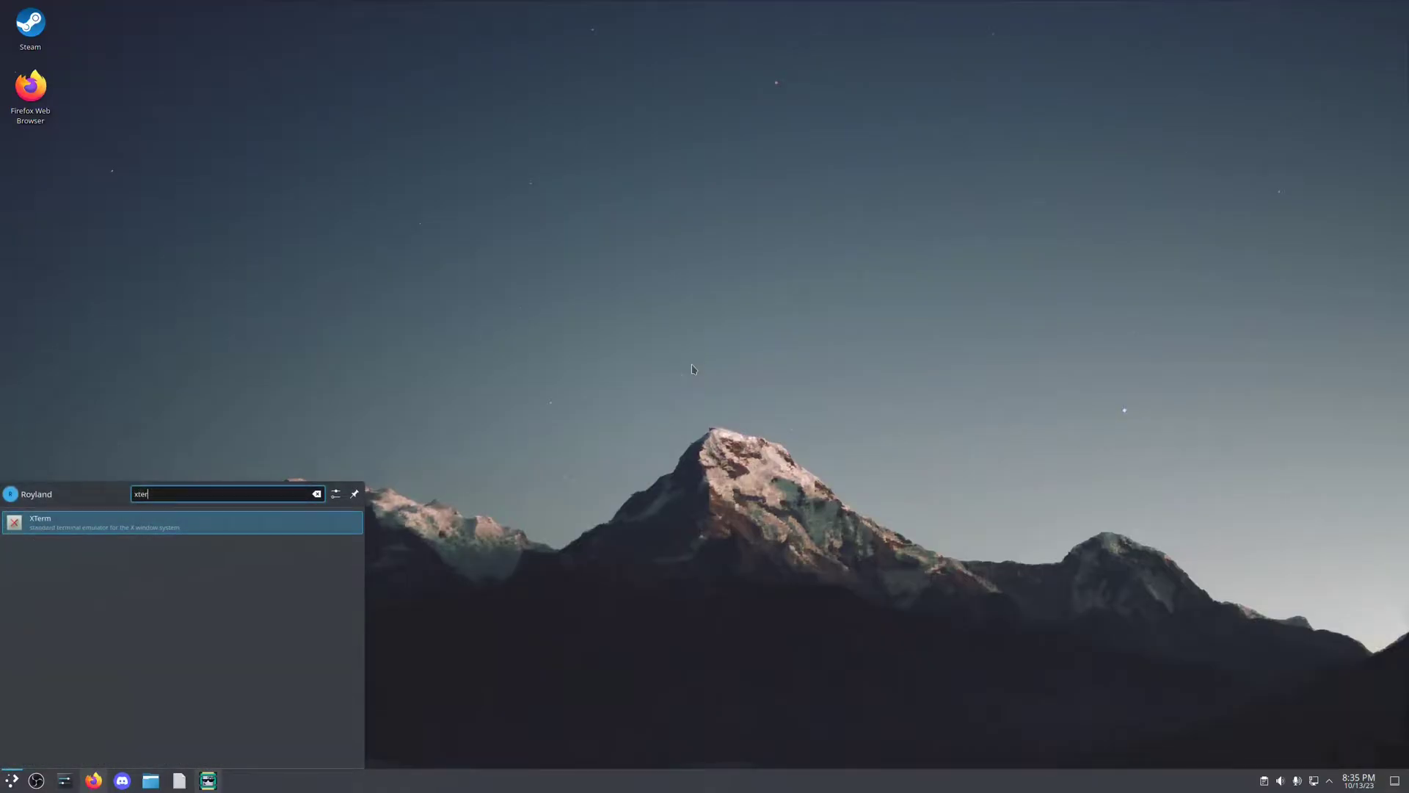
left_click(180, 522)
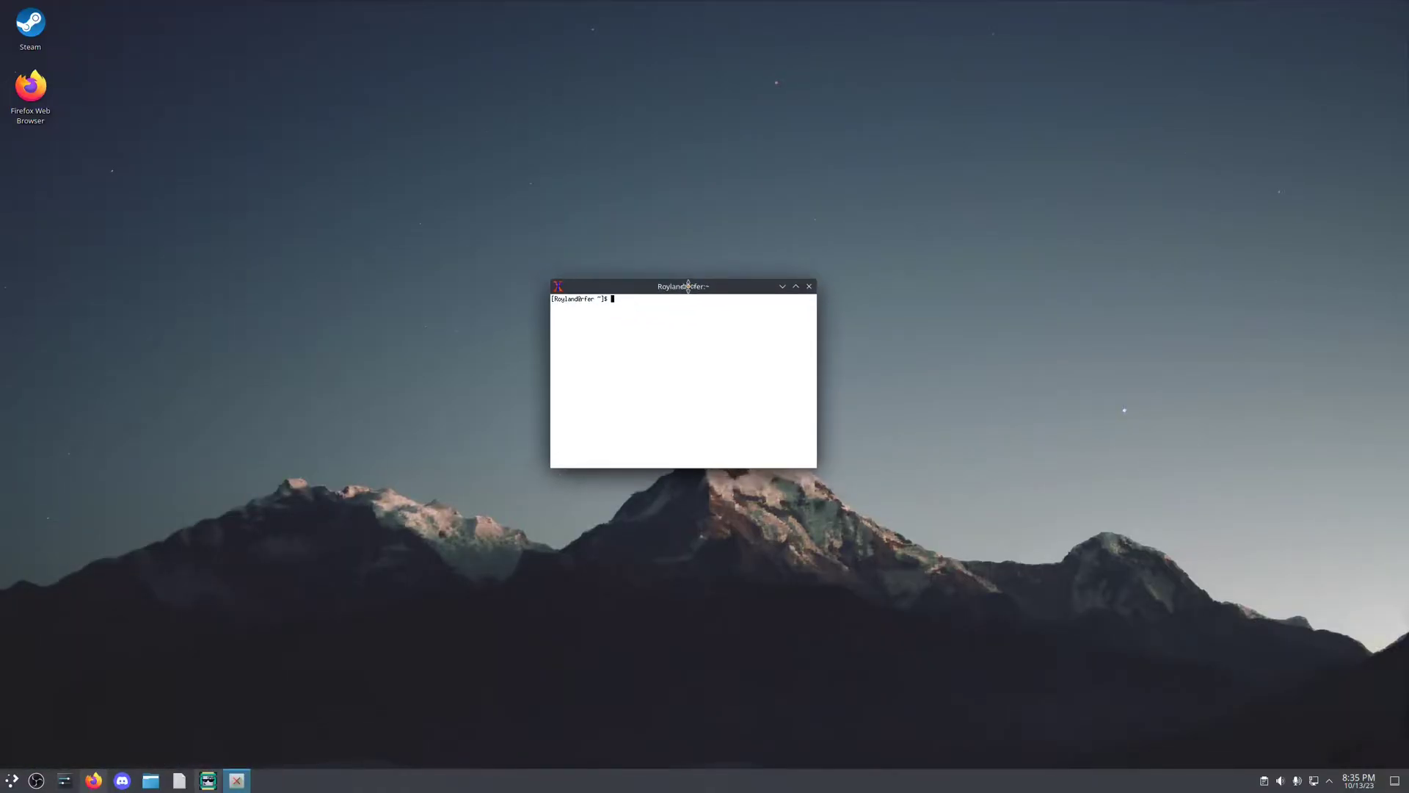
left_click(808, 285)
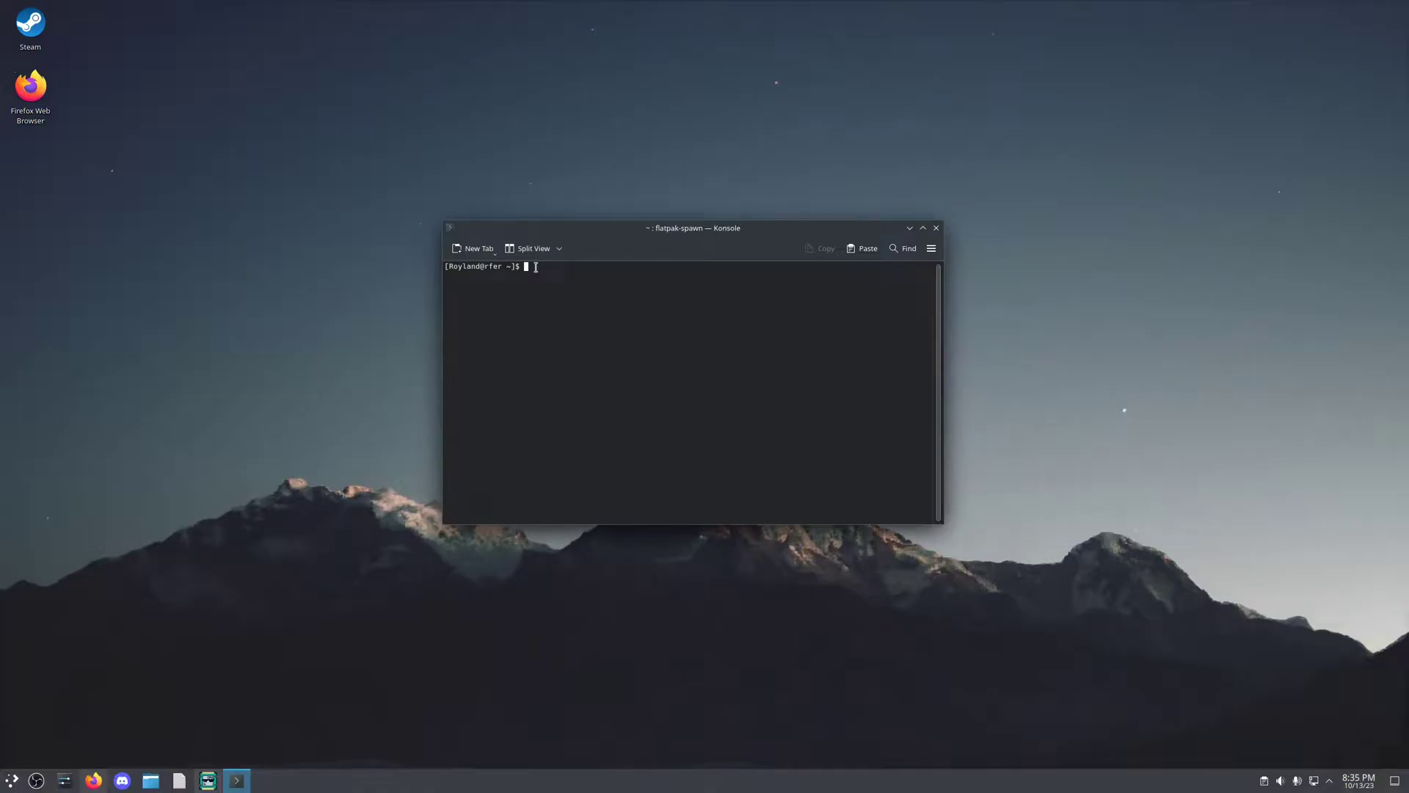
mouse_move(977, 308)
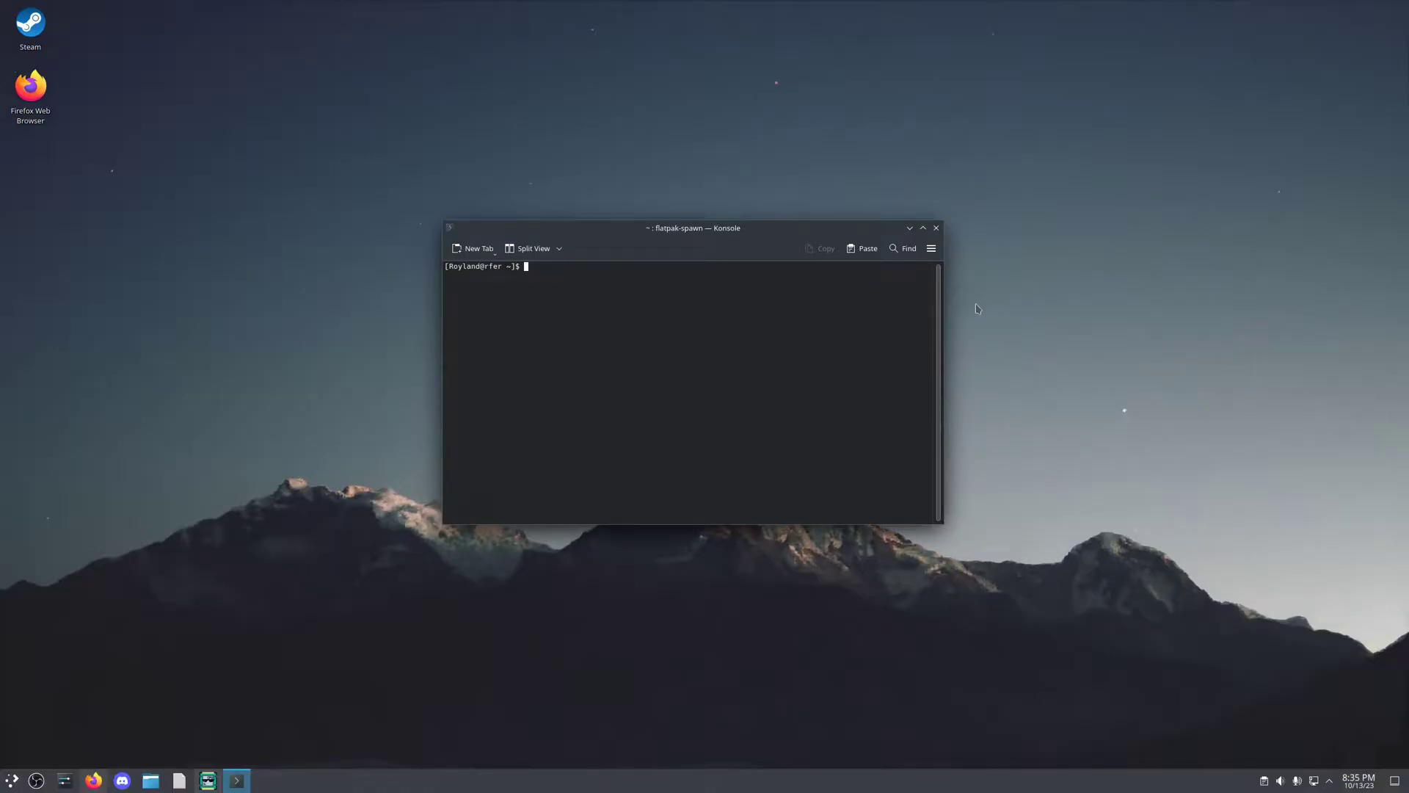
- Install git with sudo pacman -S git, then type clear
type("sudo pacman -S")
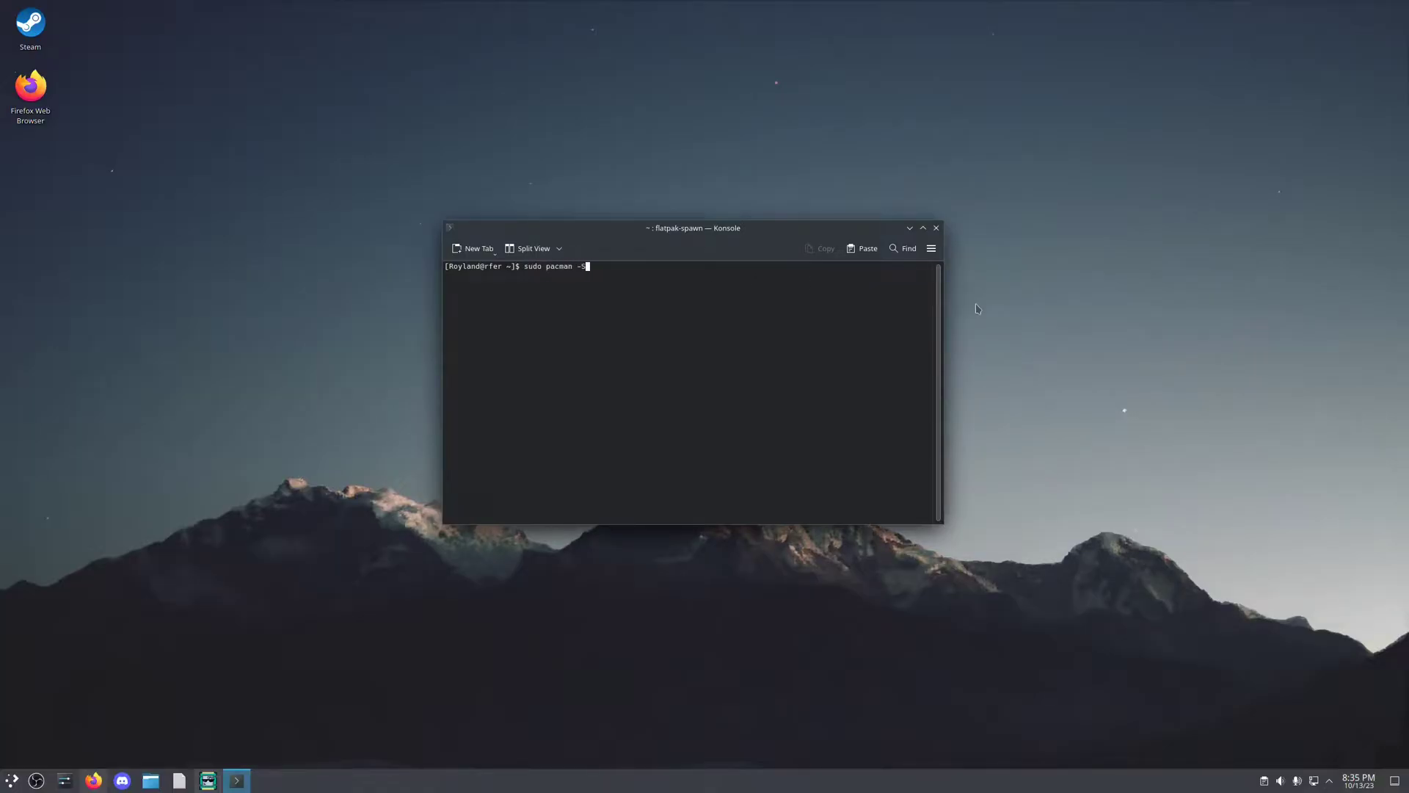
key("Return")
type("y")
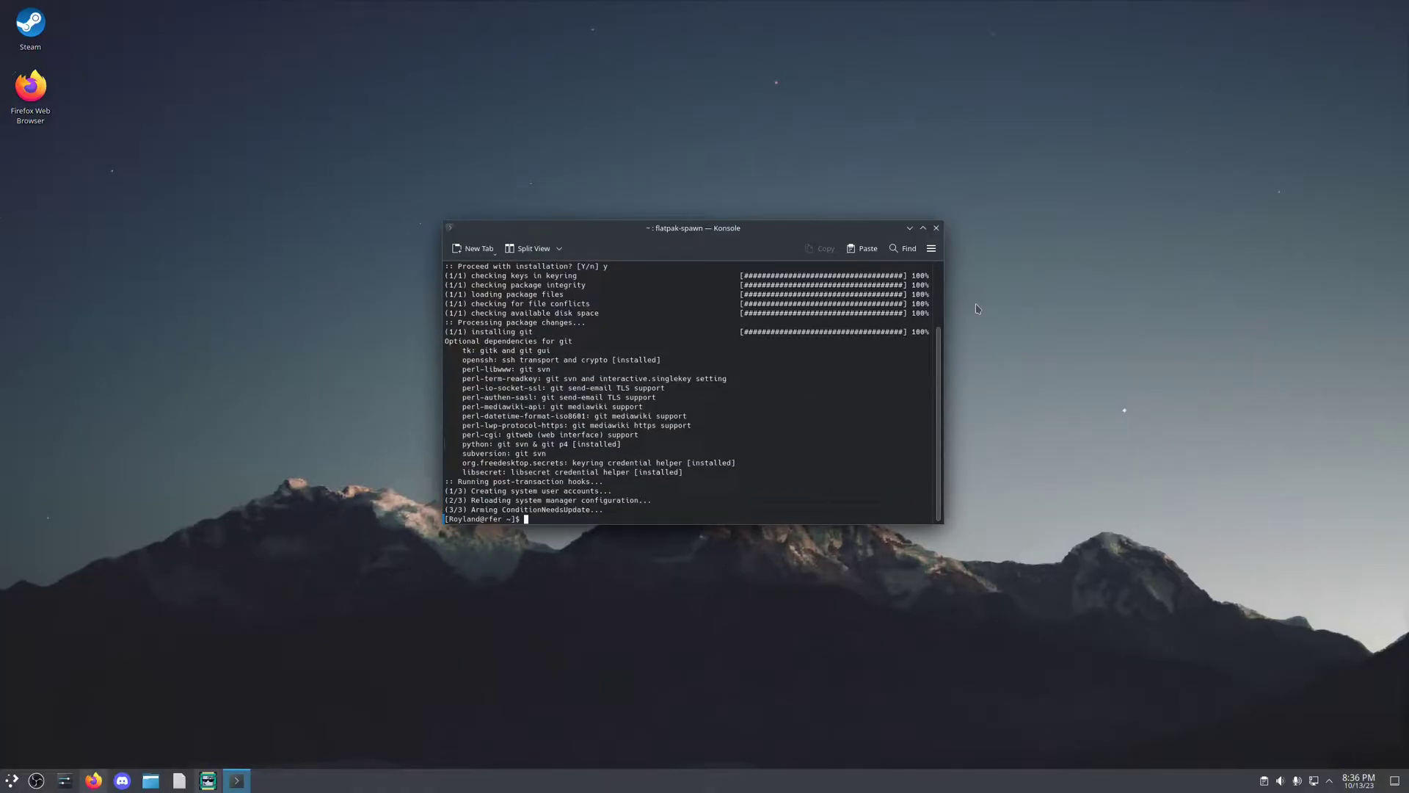
type("clear")
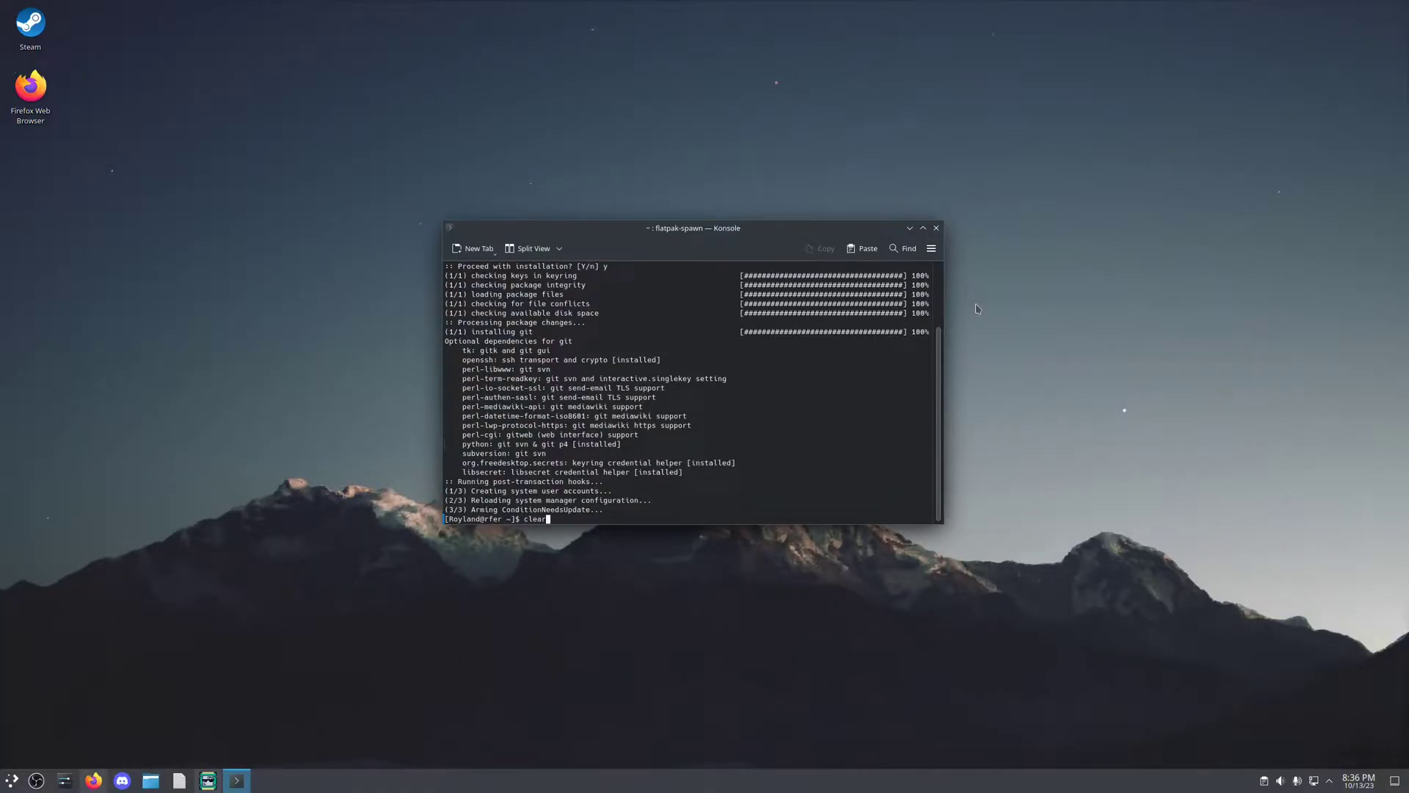
- Clear Konsole, place Dolphin beside it, and look inside the Games folder
key("Return")
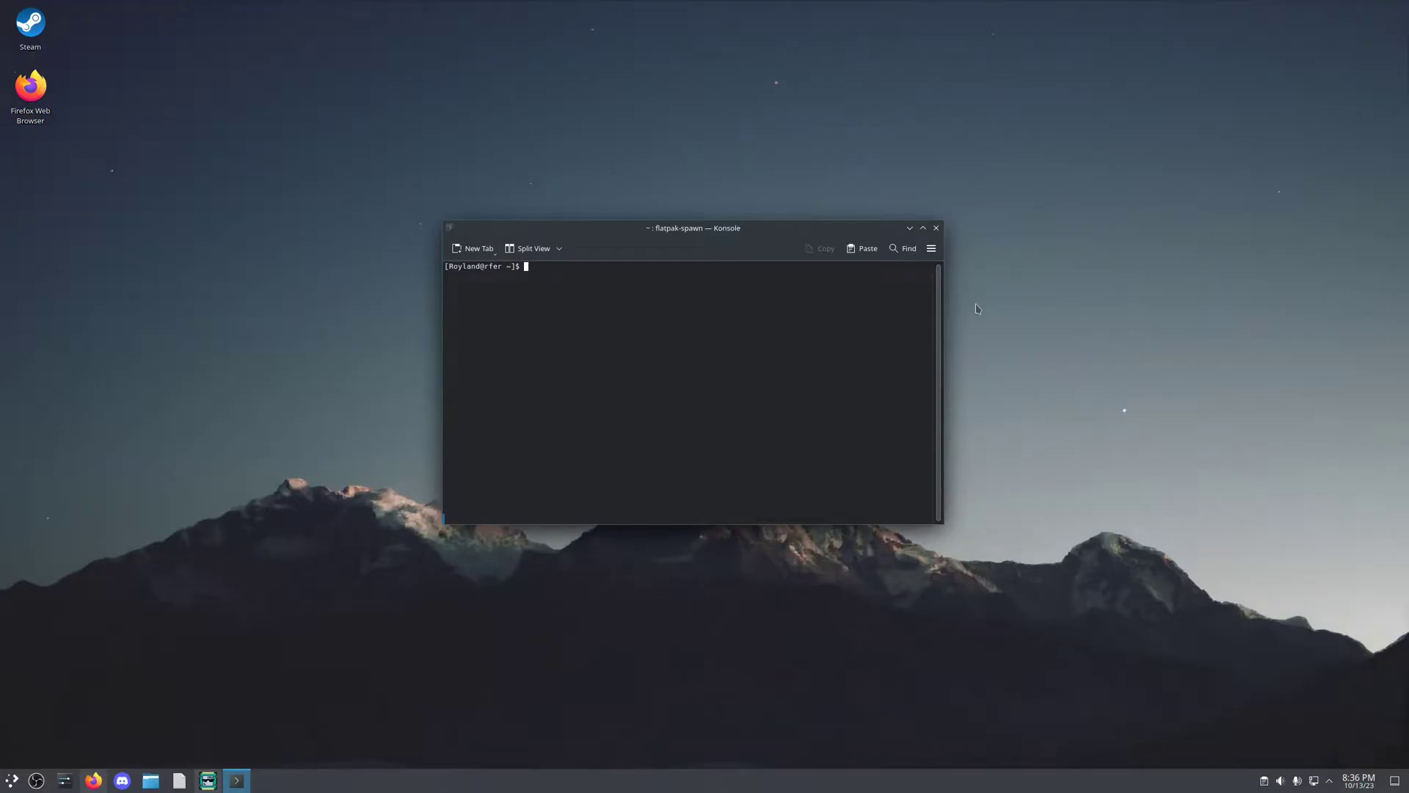
mouse_move(944, 293)
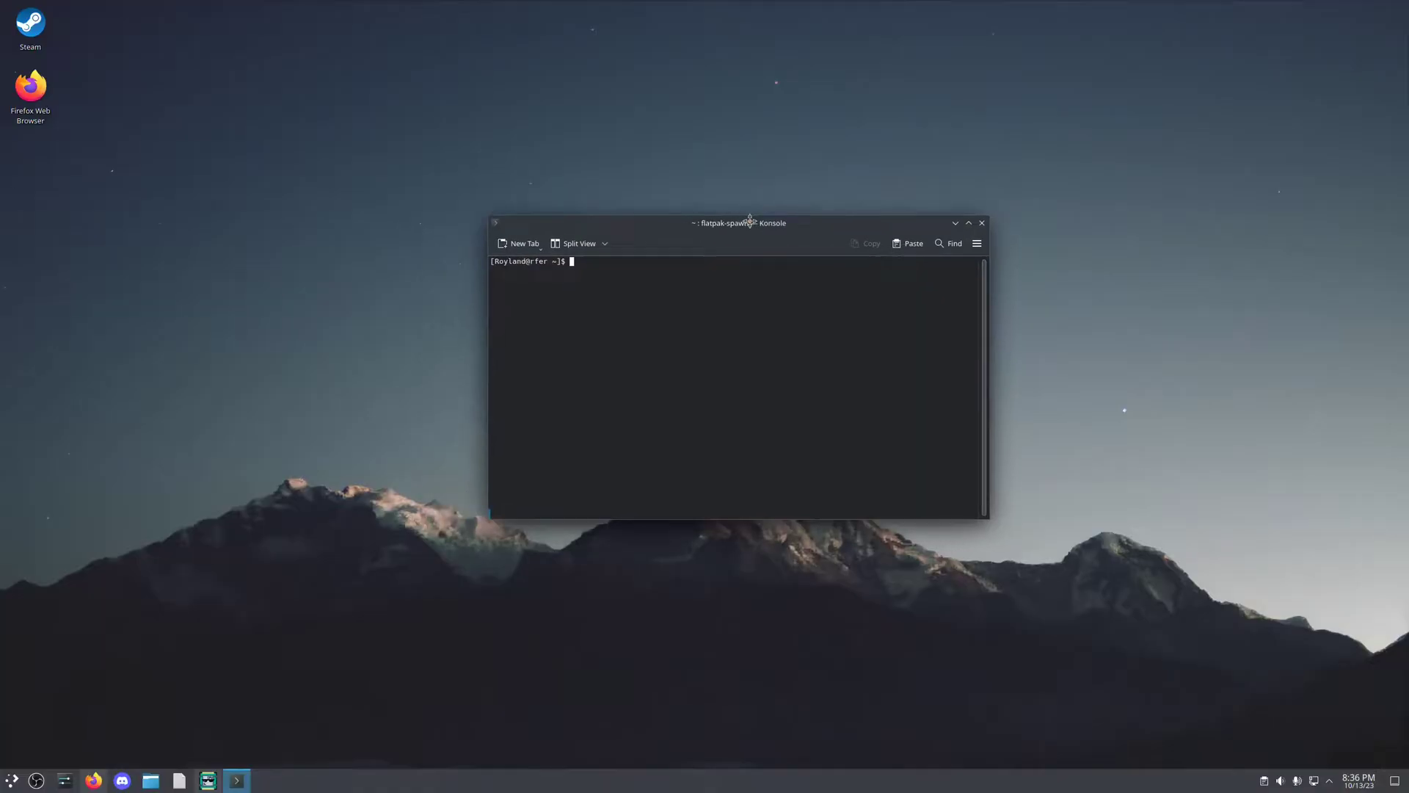
left_click(149, 779)
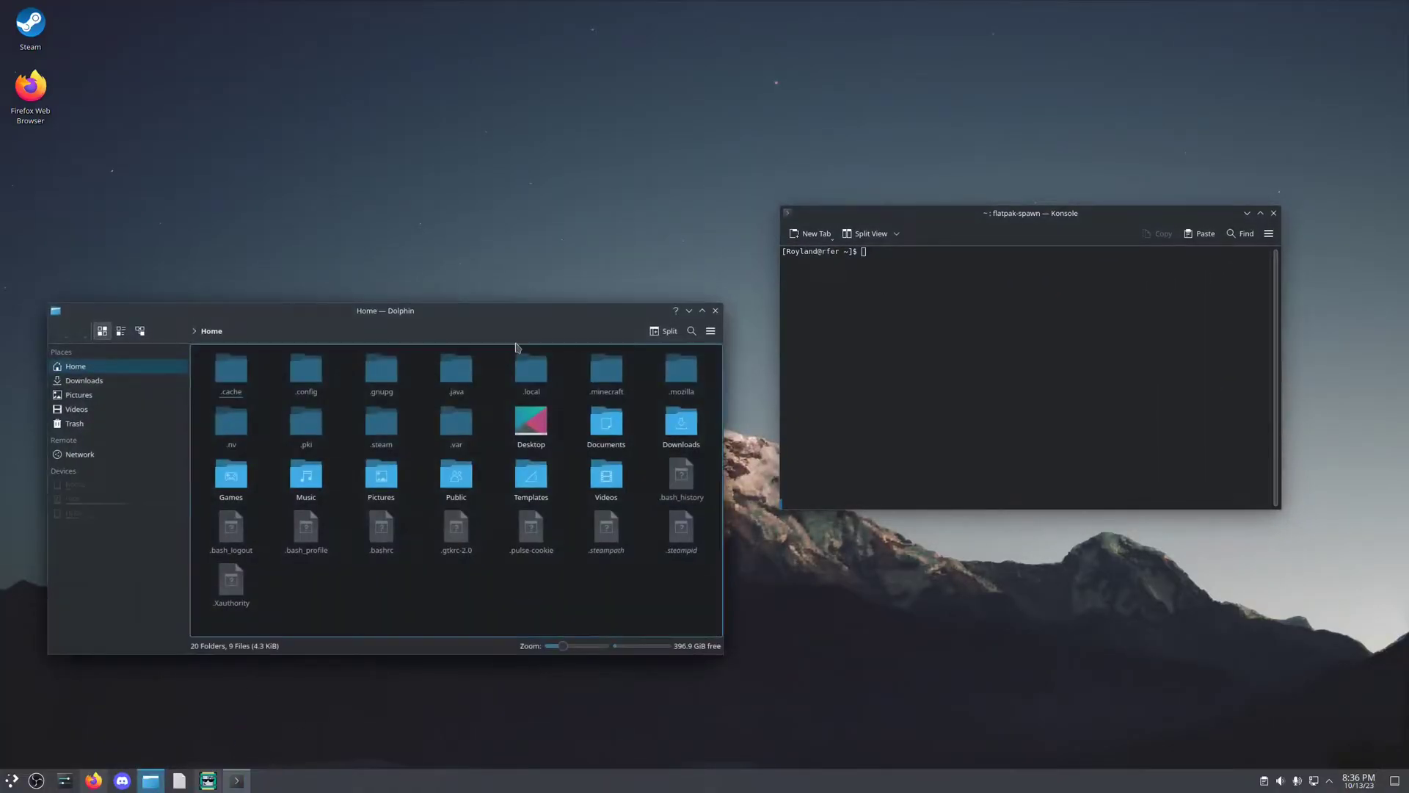
left_click_drag(384, 310, 416, 184)
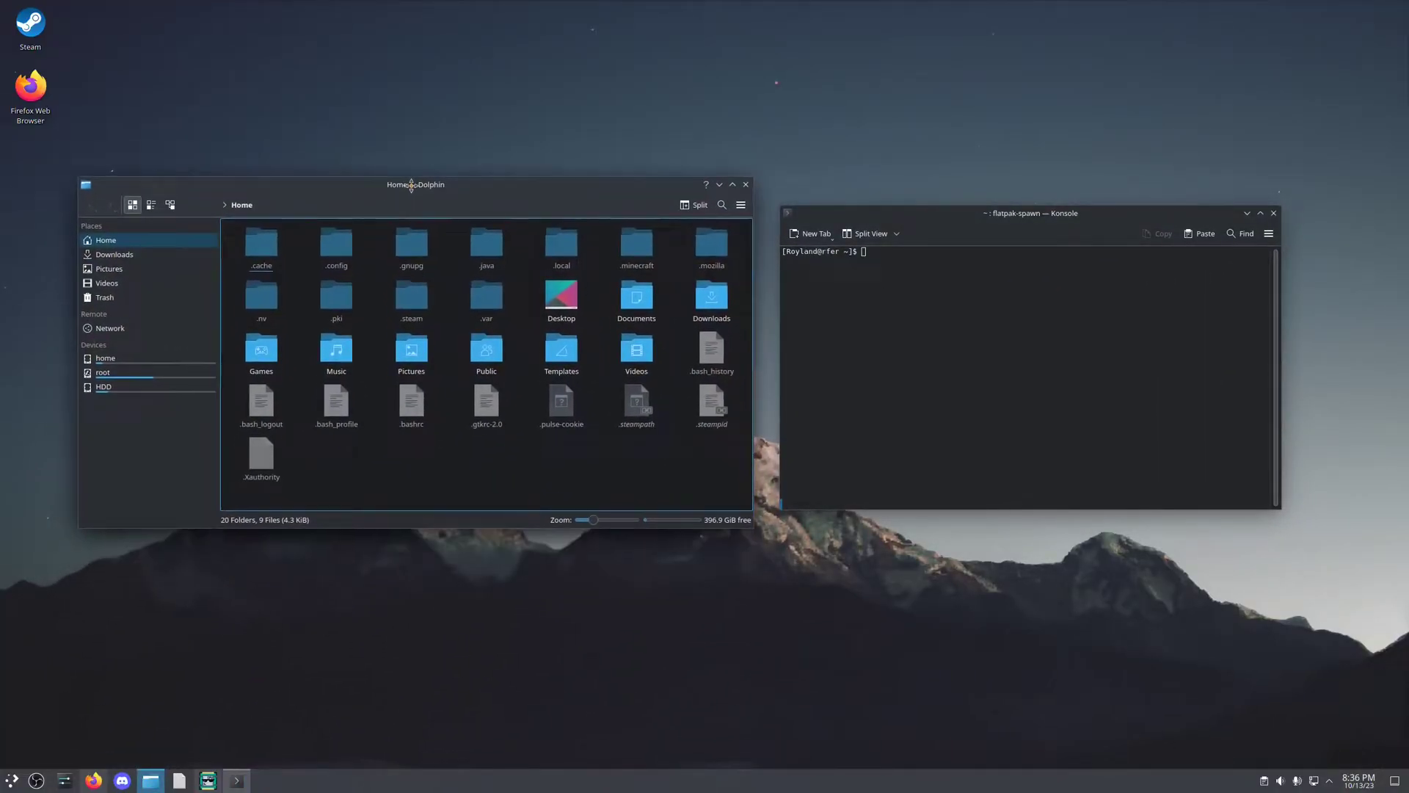
left_click(260, 349)
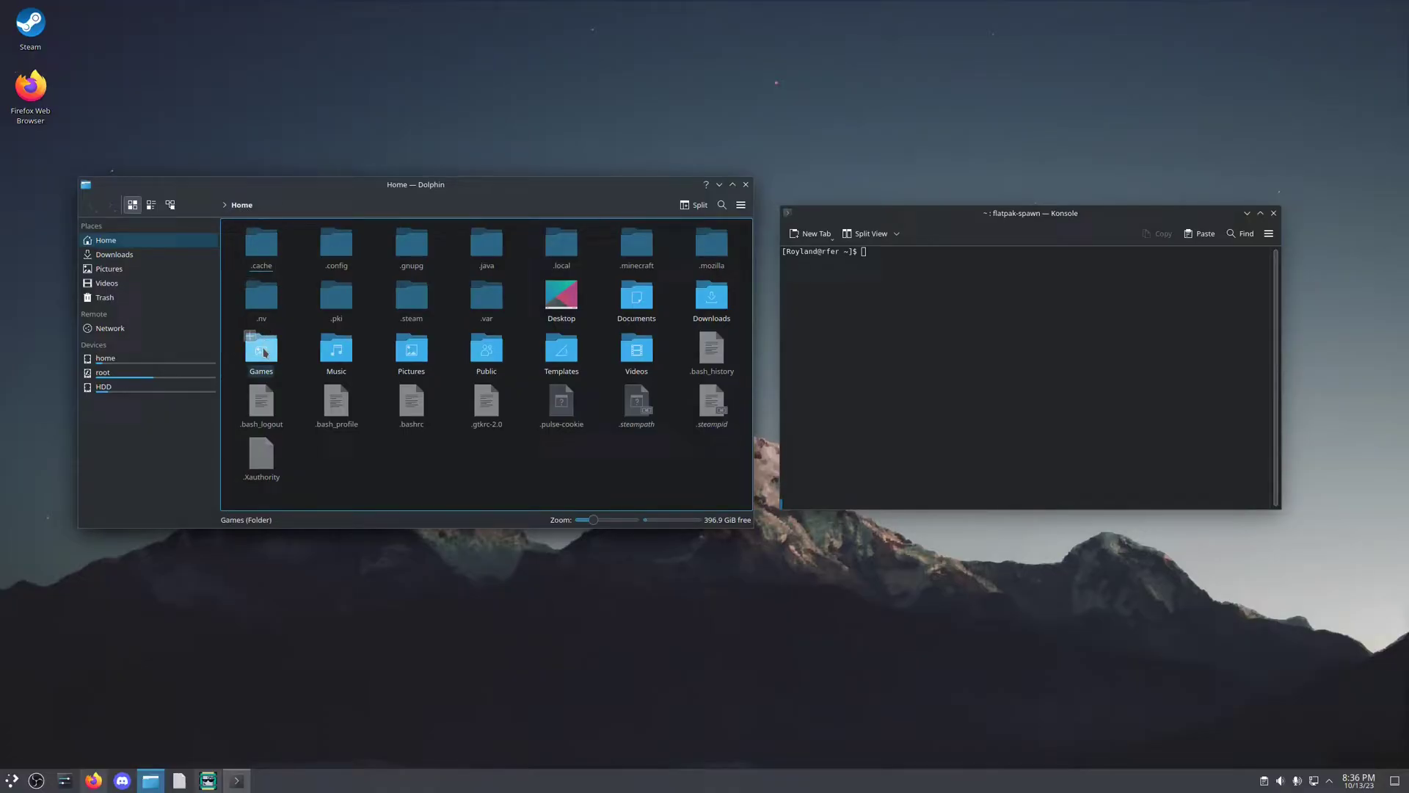
double_click(261, 349)
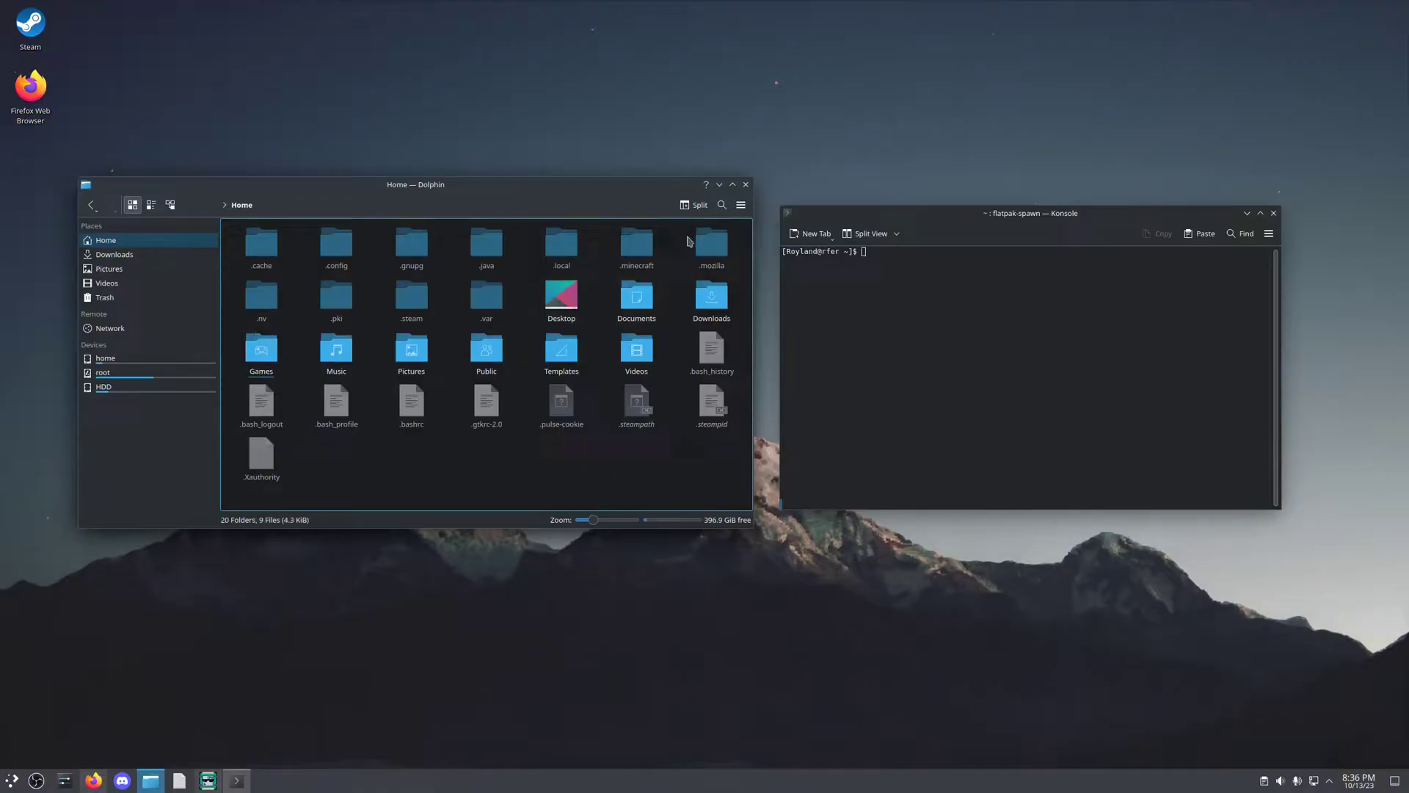
mouse_move(720, 184)
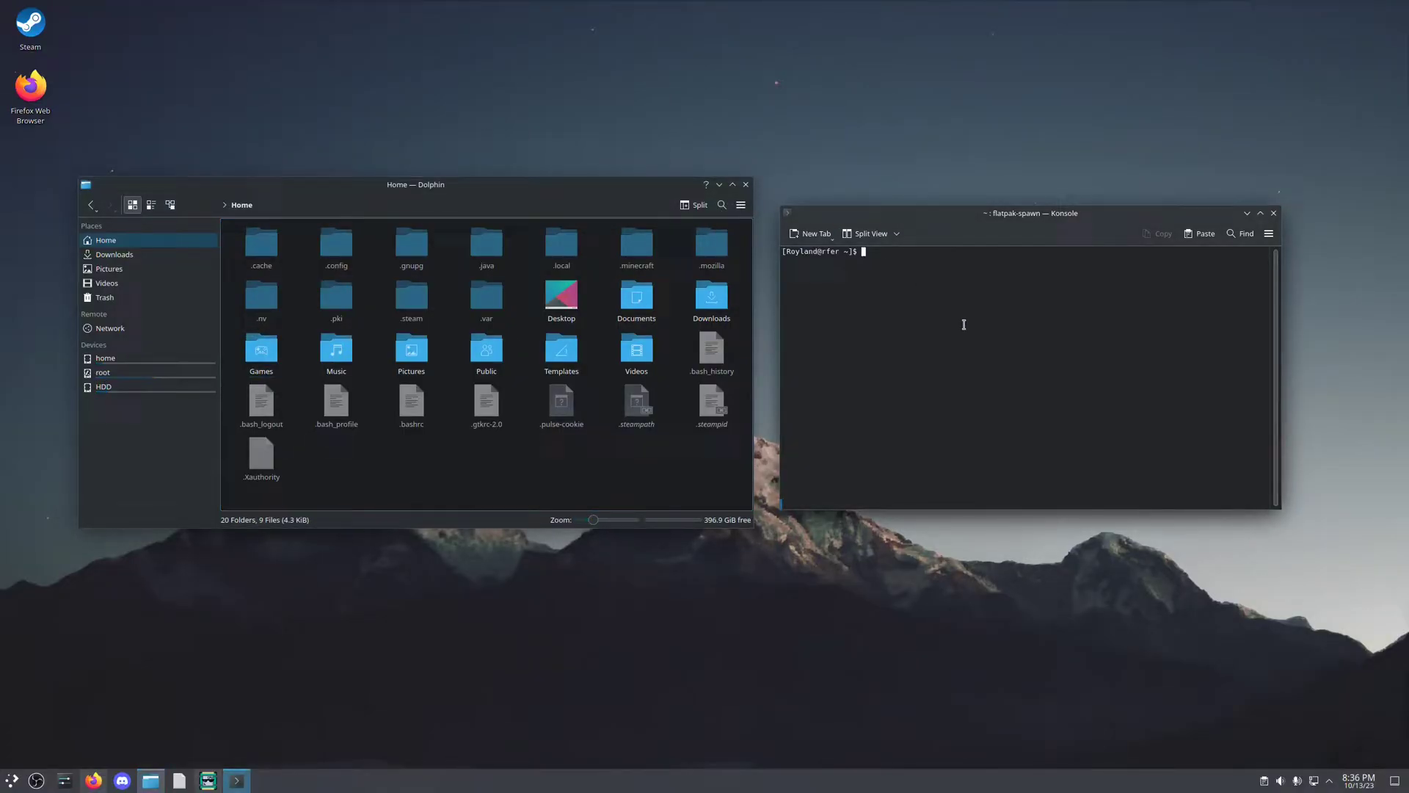
- Change the shell's working directory to the home Games folder with cd
type("cd /home/Royland")
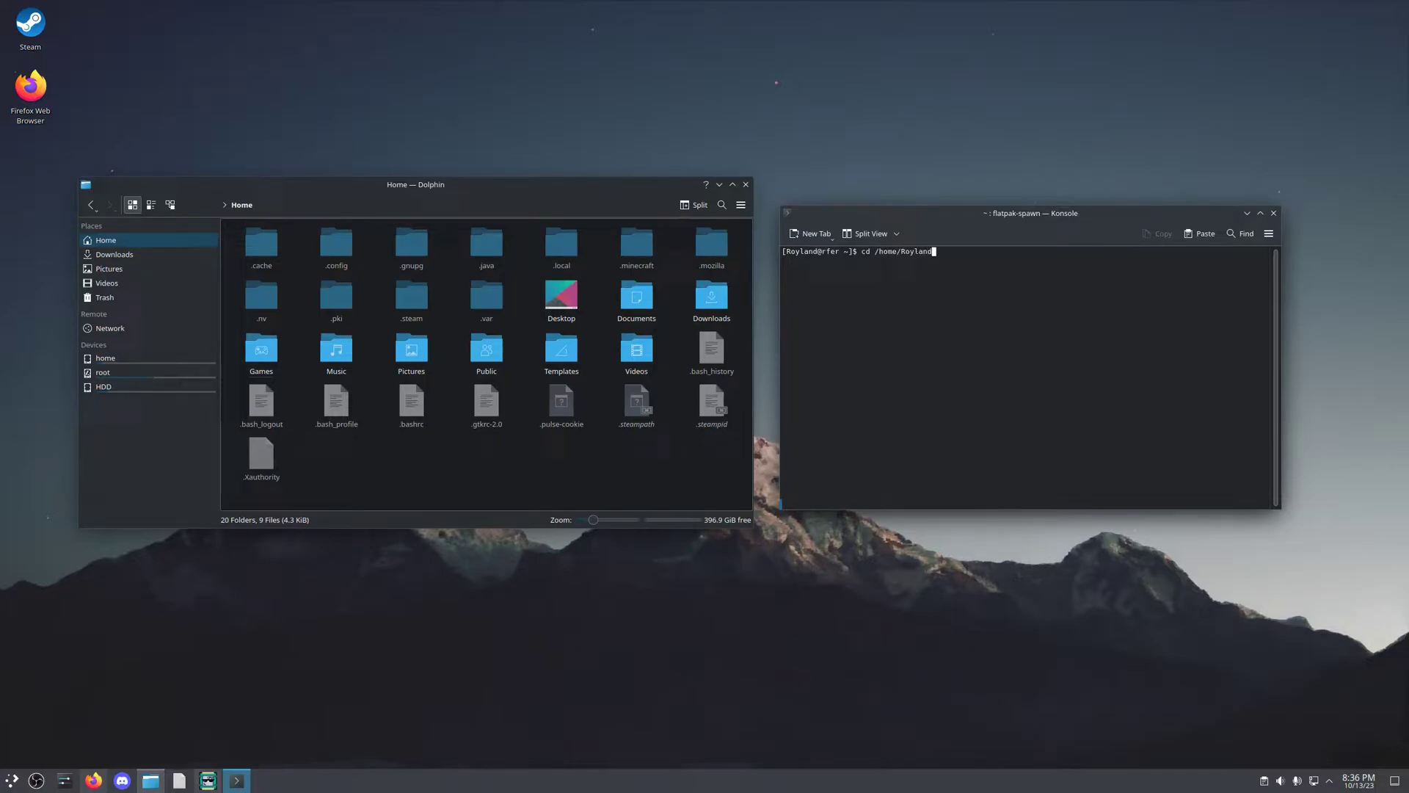
type("/")
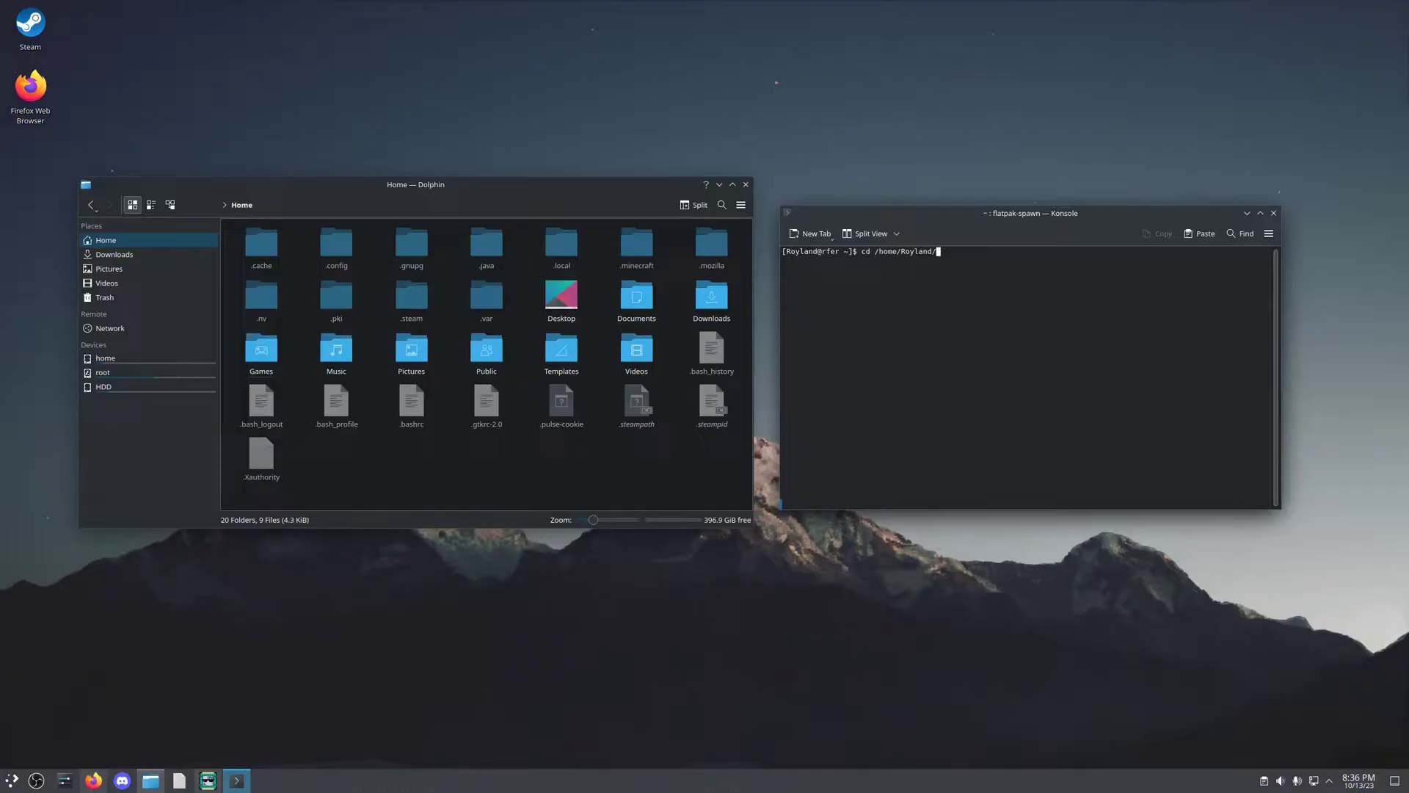
key("Return")
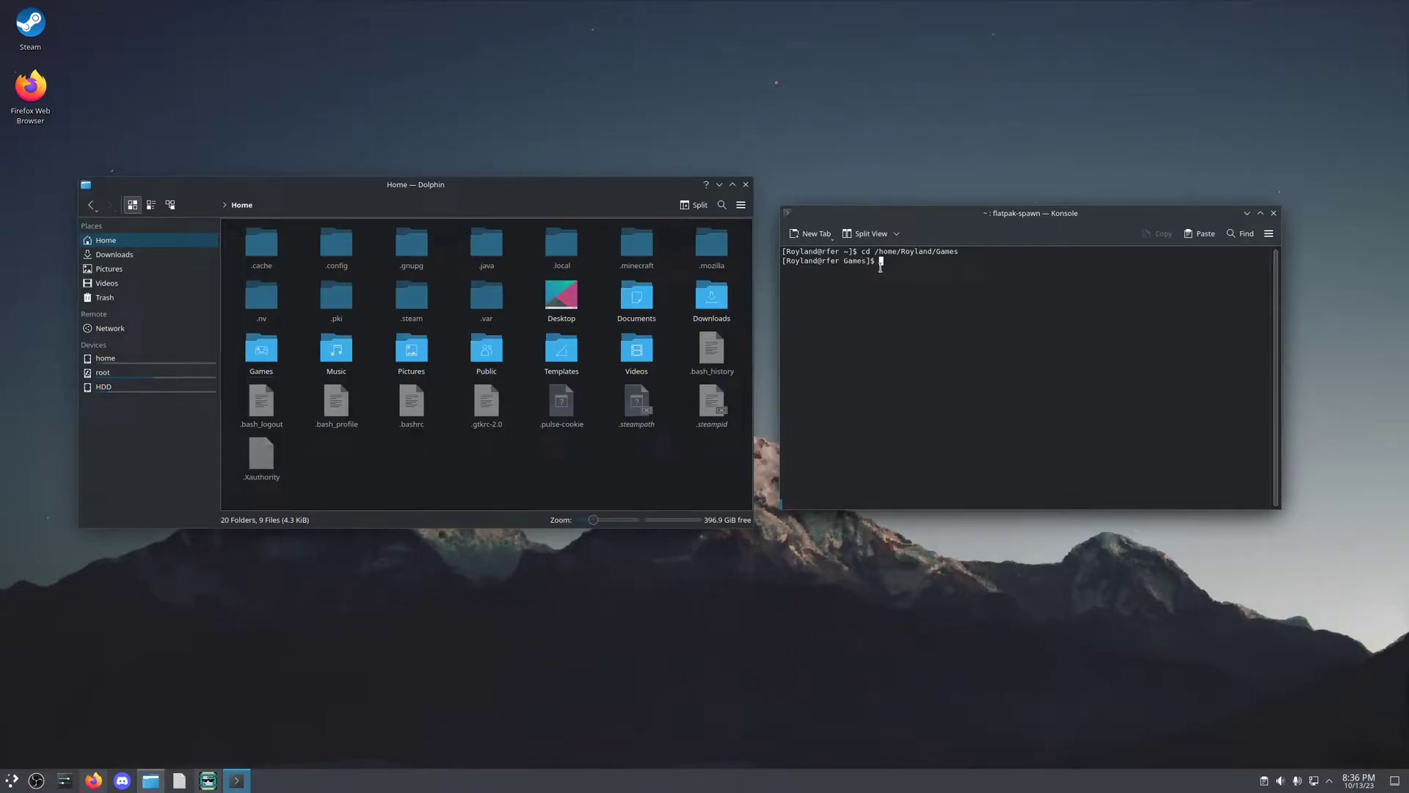
mouse_move(894, 269)
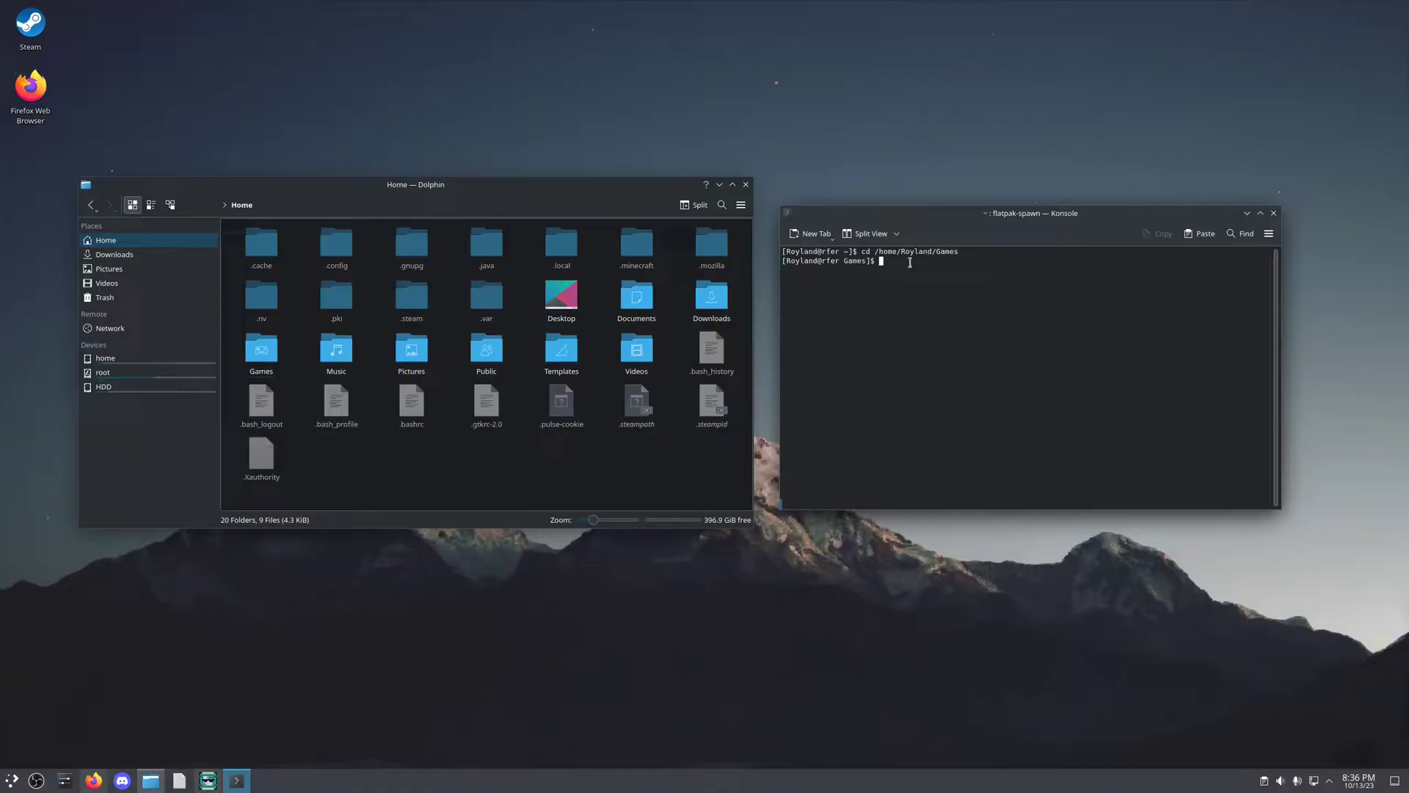
mouse_move(719, 184)
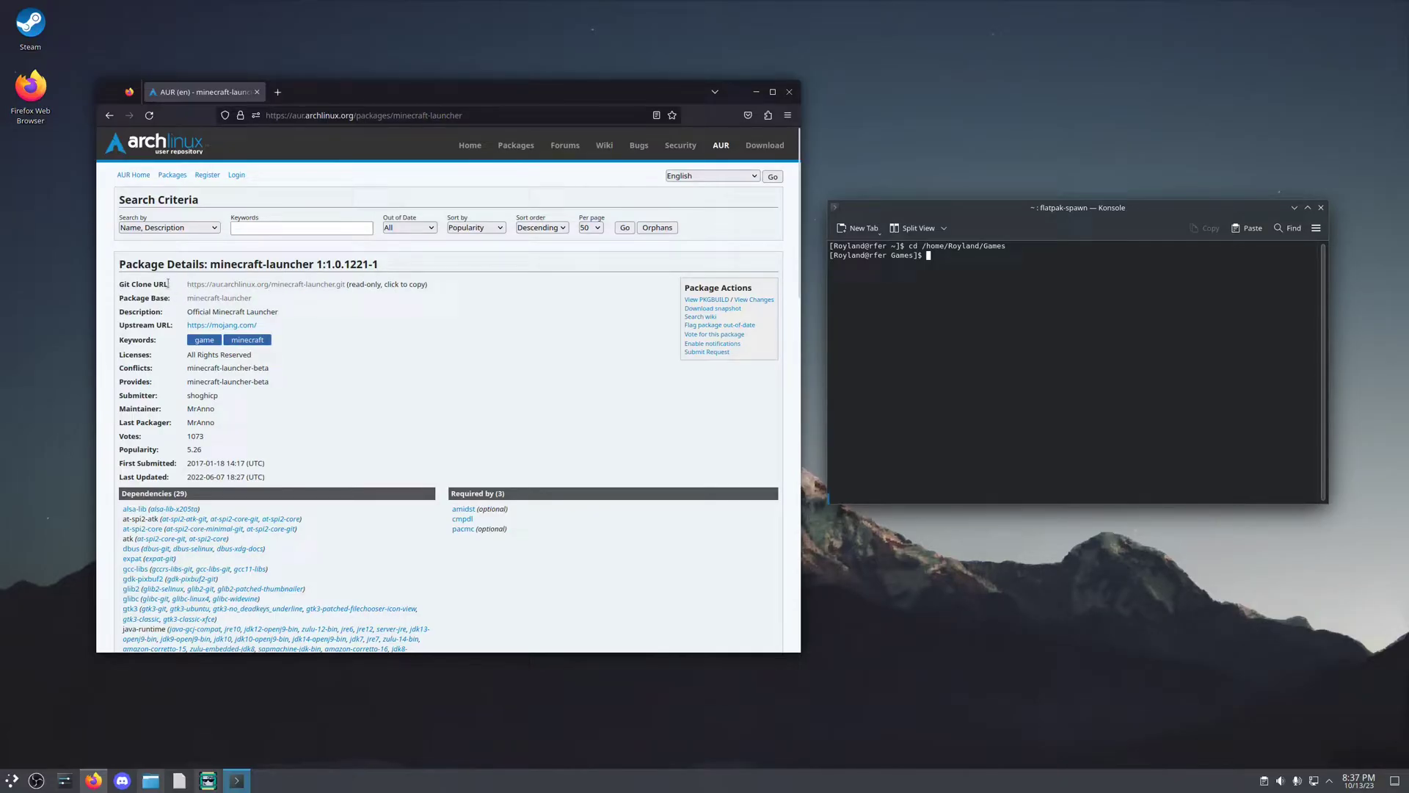
mouse_move(951, 256)
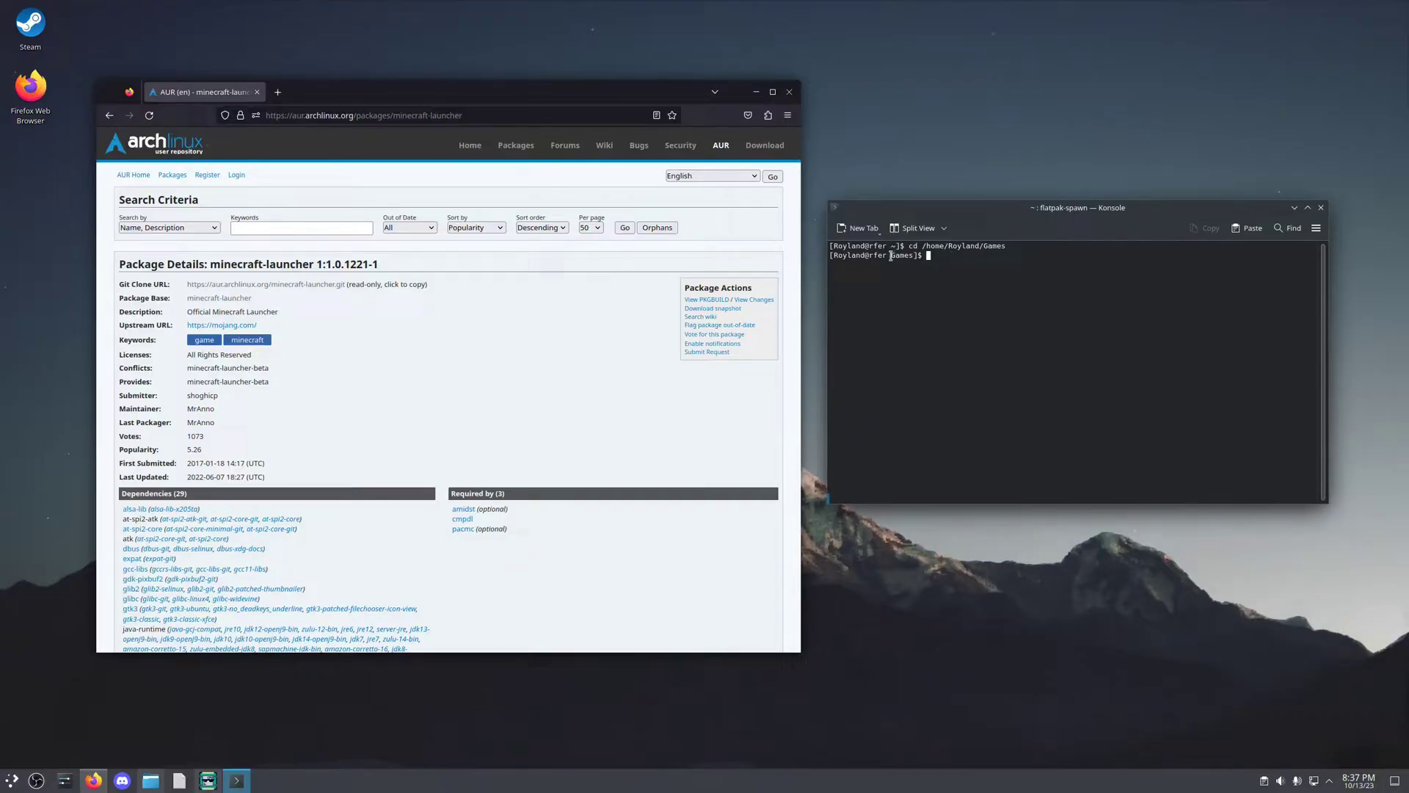
type("git clone")
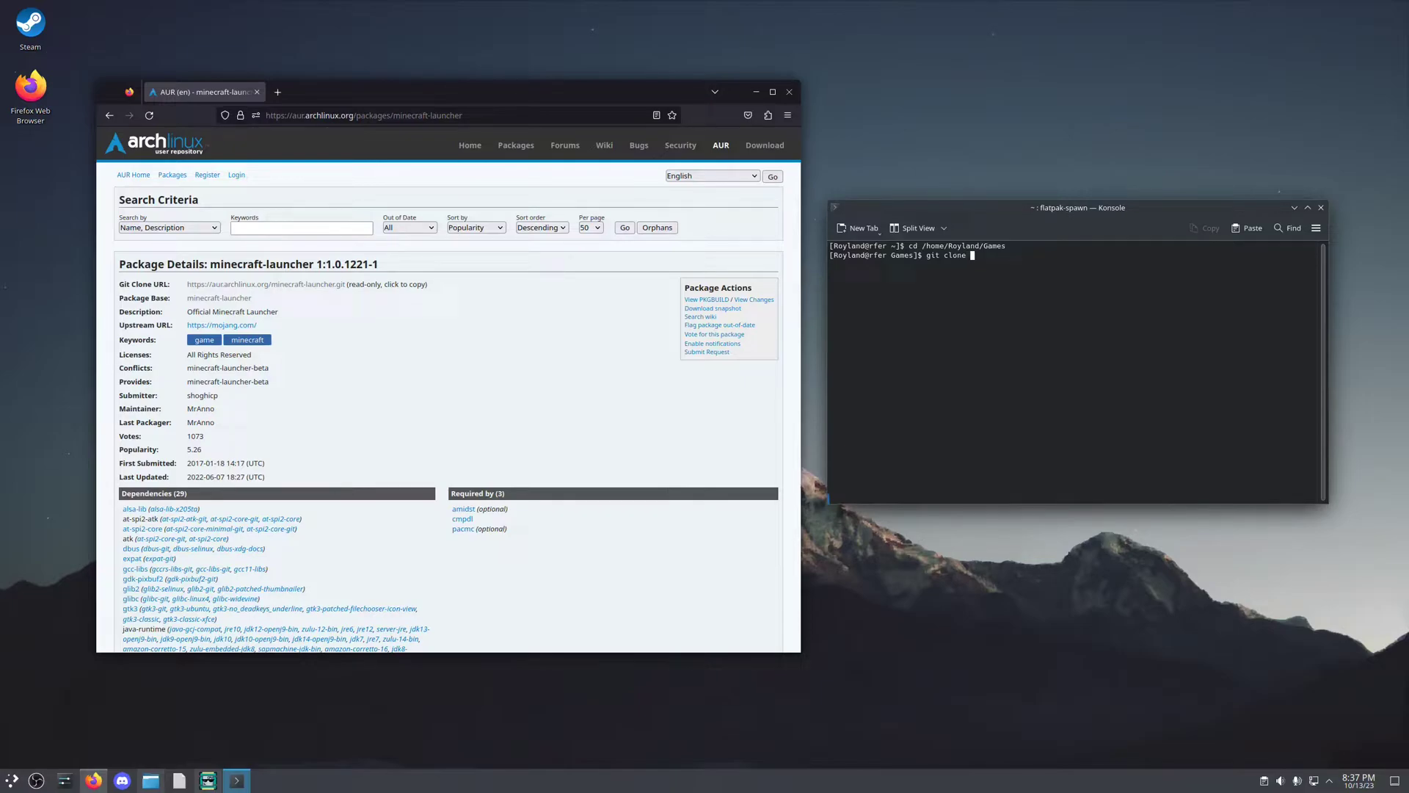
type("https://aur.archlinux.org/minecraft-launcher.git")
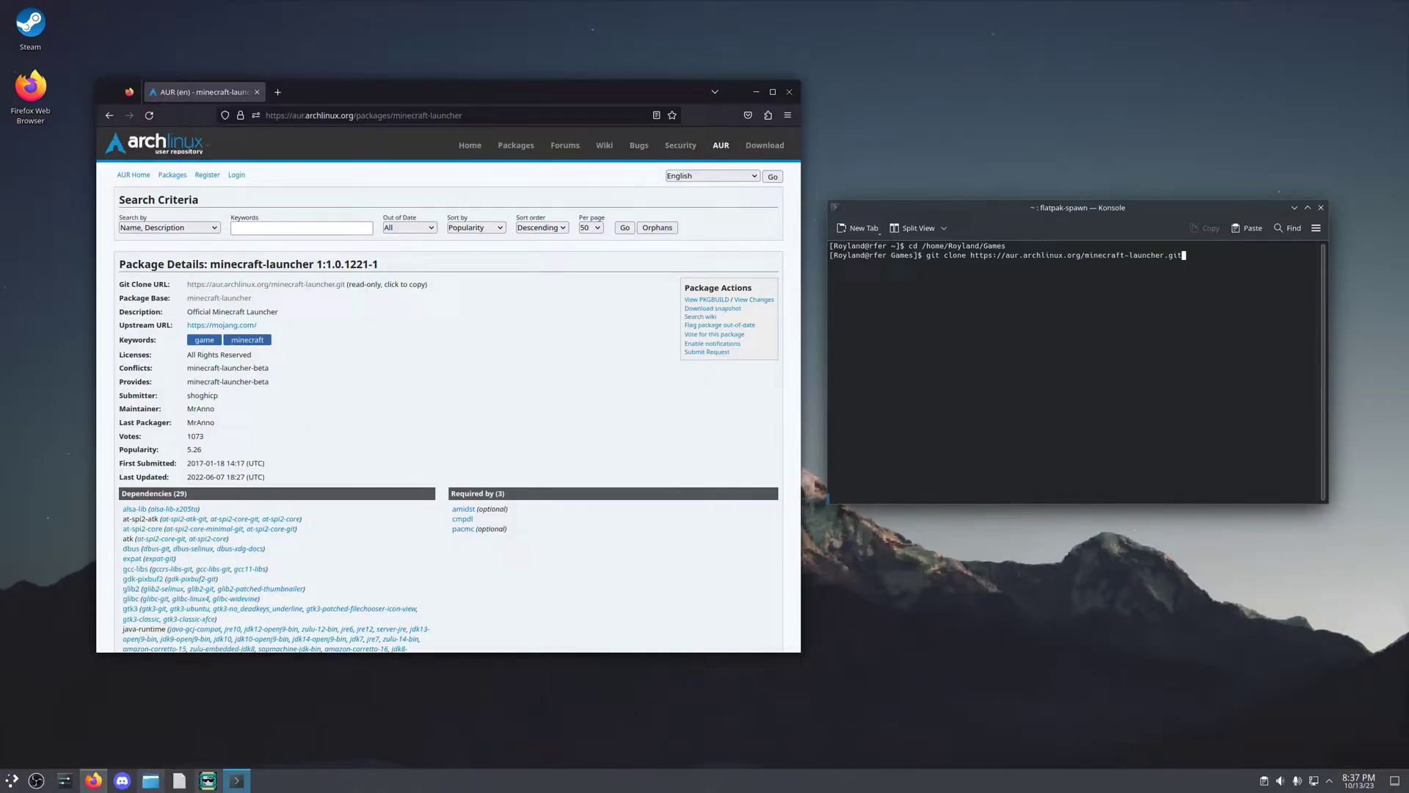
key("Return")
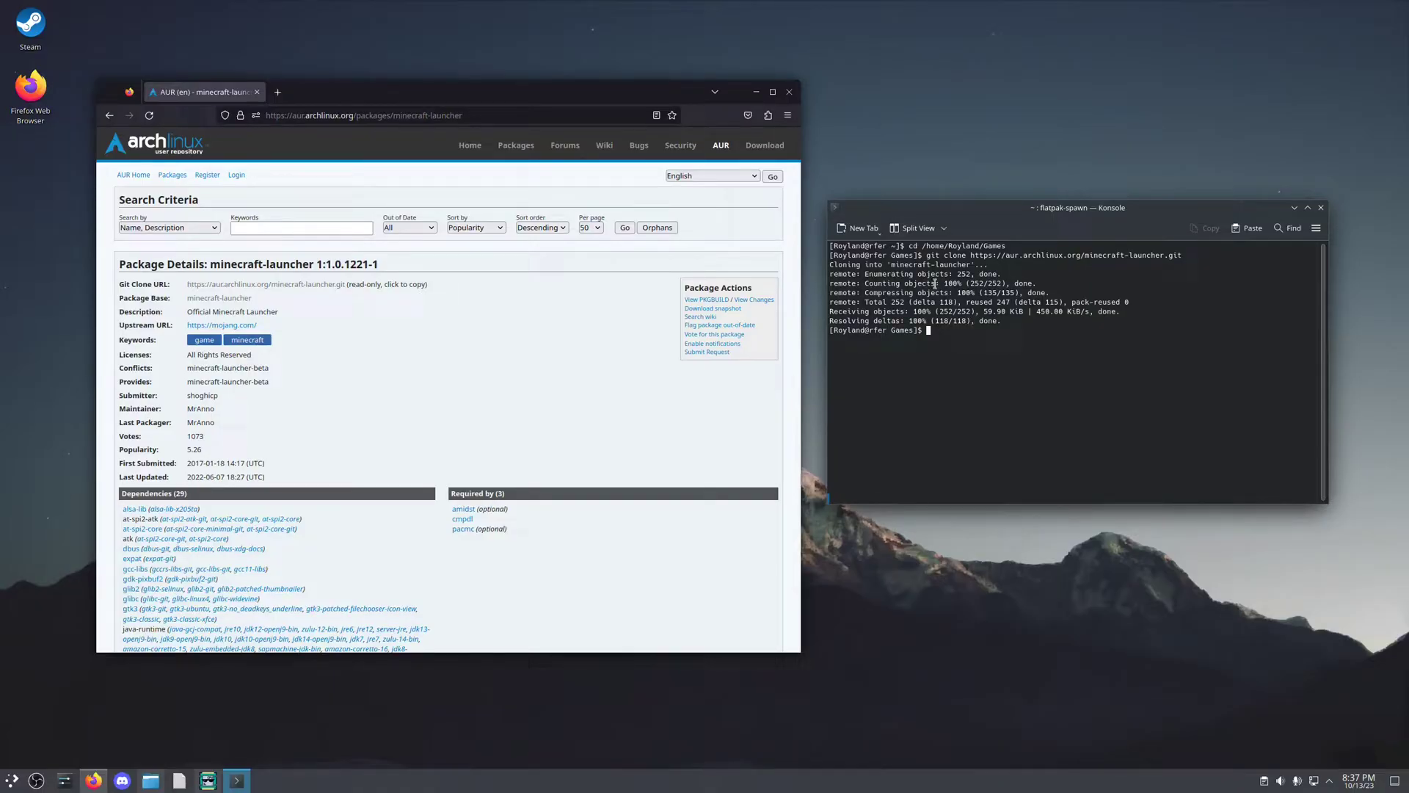
left_click(149, 779)
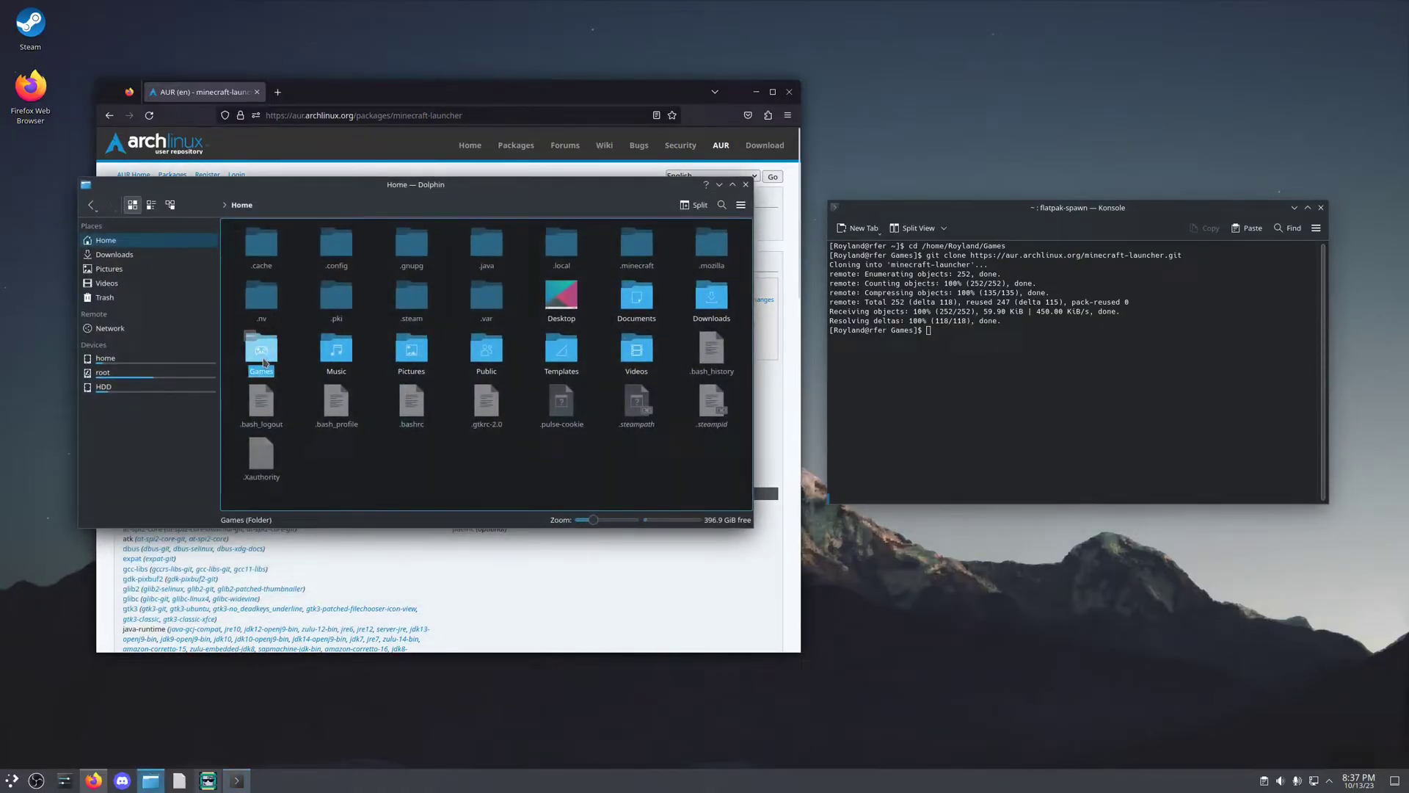
double_click(261, 351)
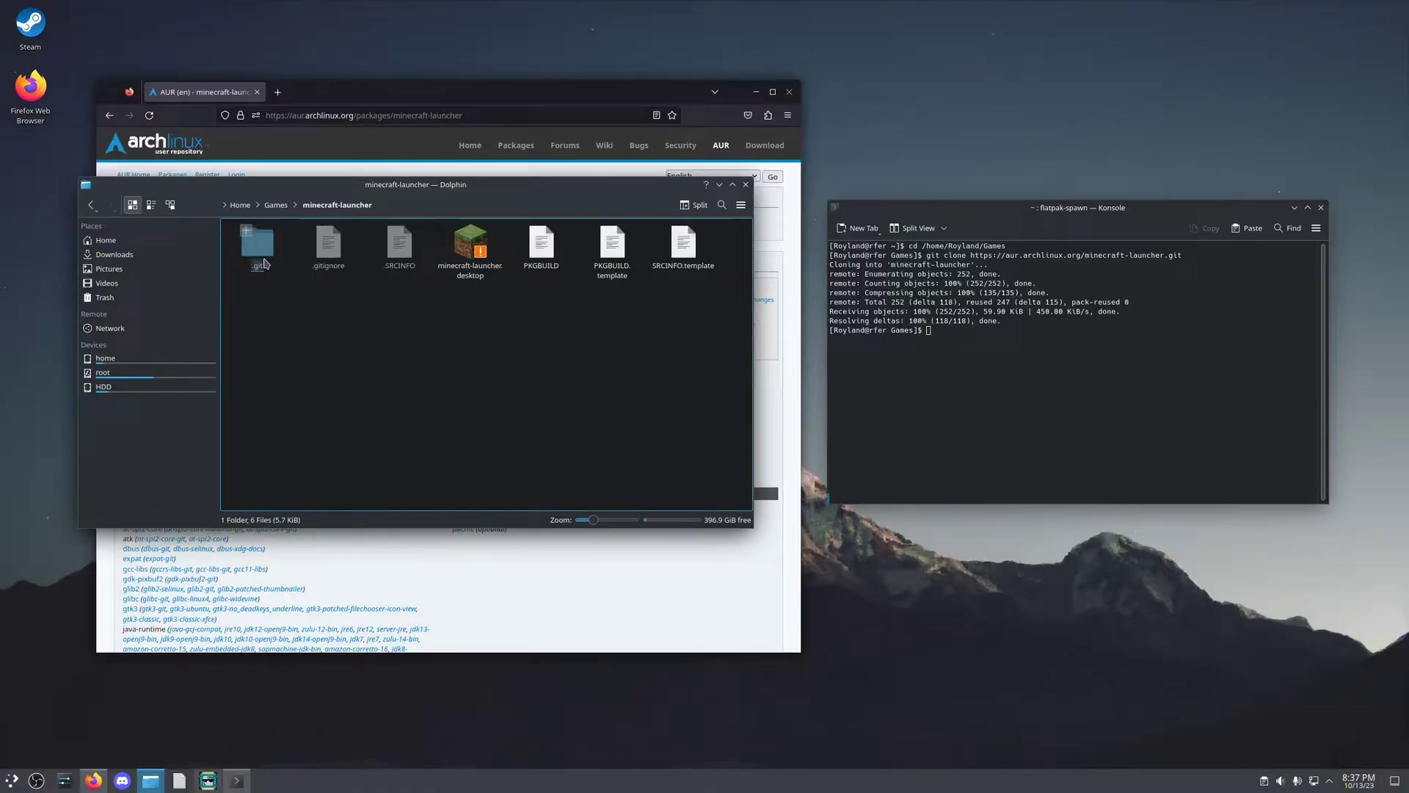
left_click(577, 312)
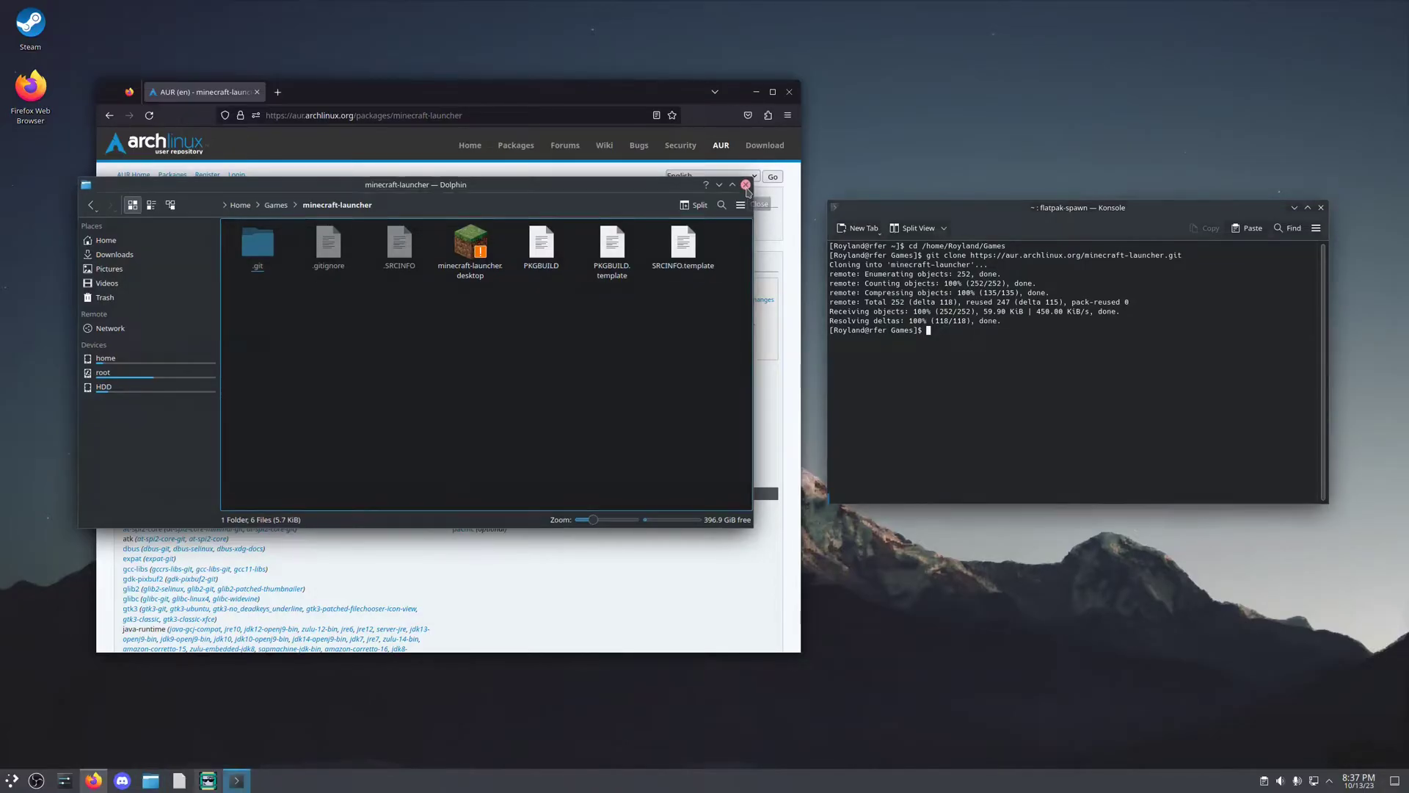
left_click(745, 184)
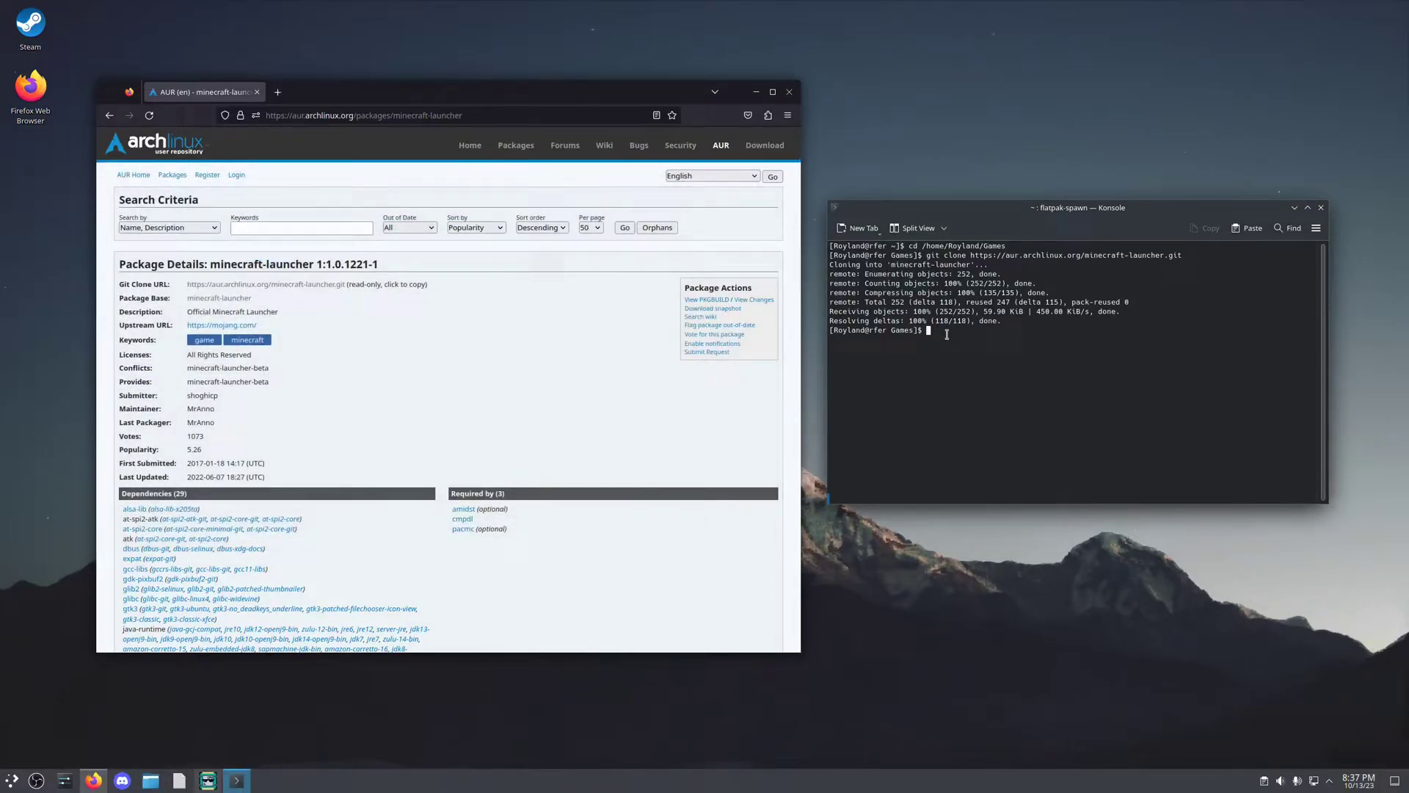
- Change directory into /home/Royland/Games/minecraft-launcher
type("cd")
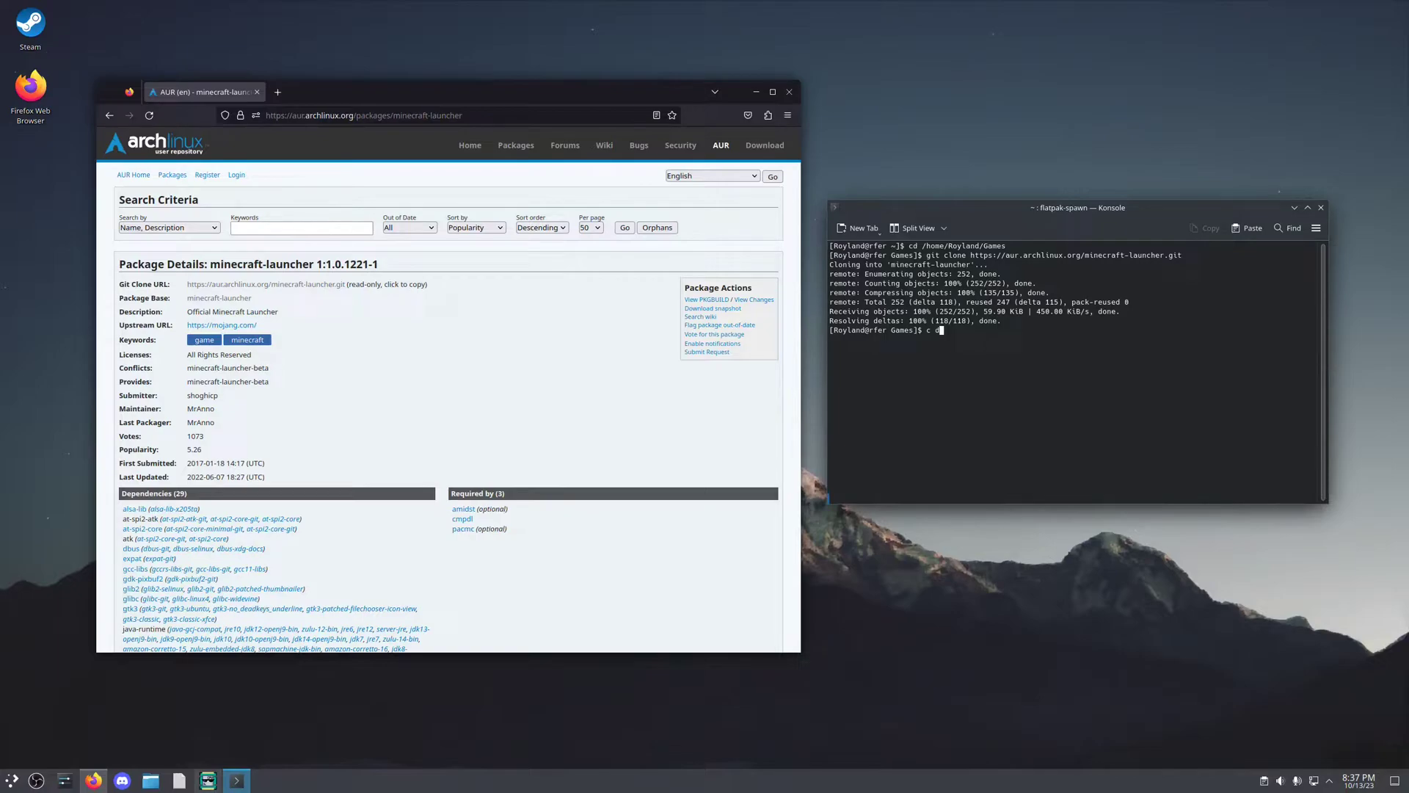
type("d/ hom")
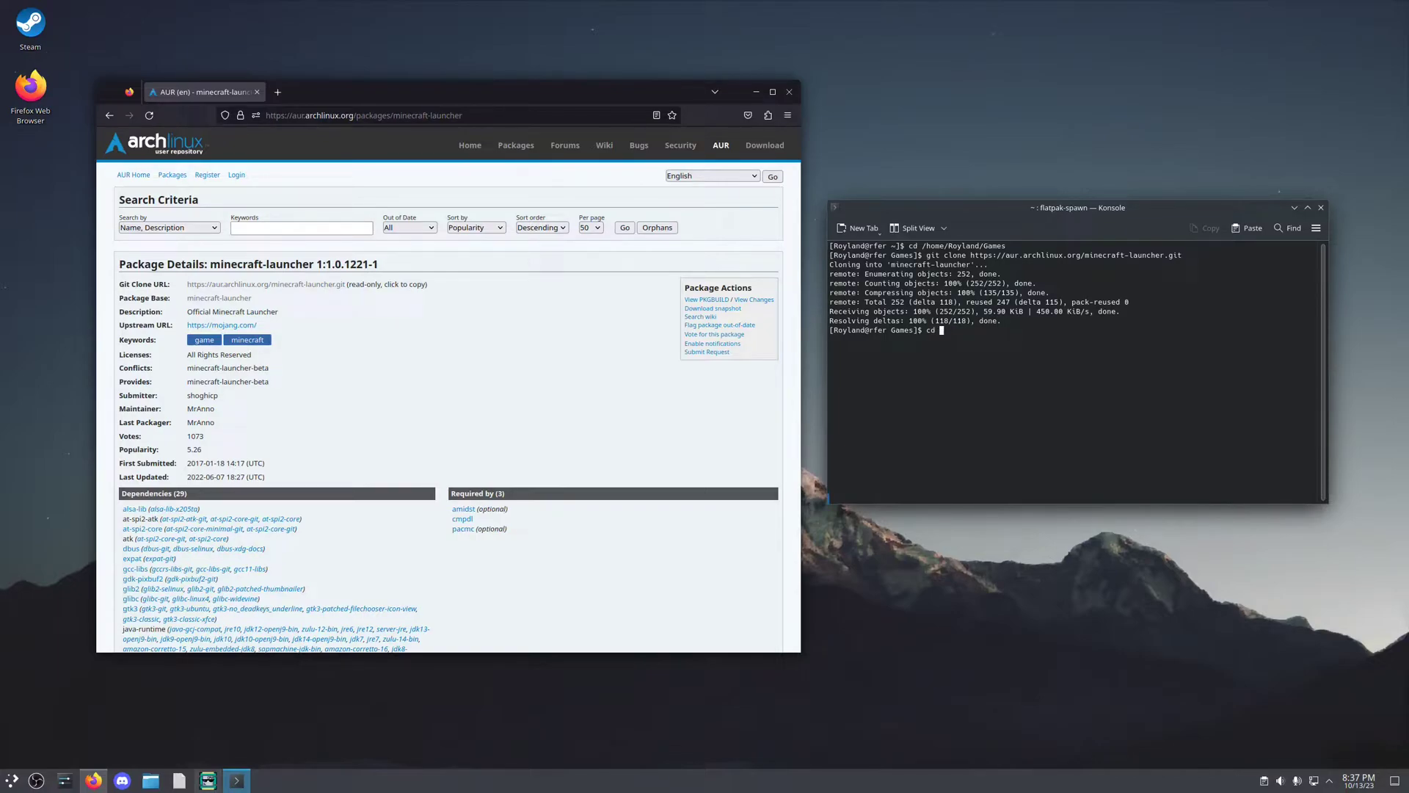
type("/home/Royland/Games")
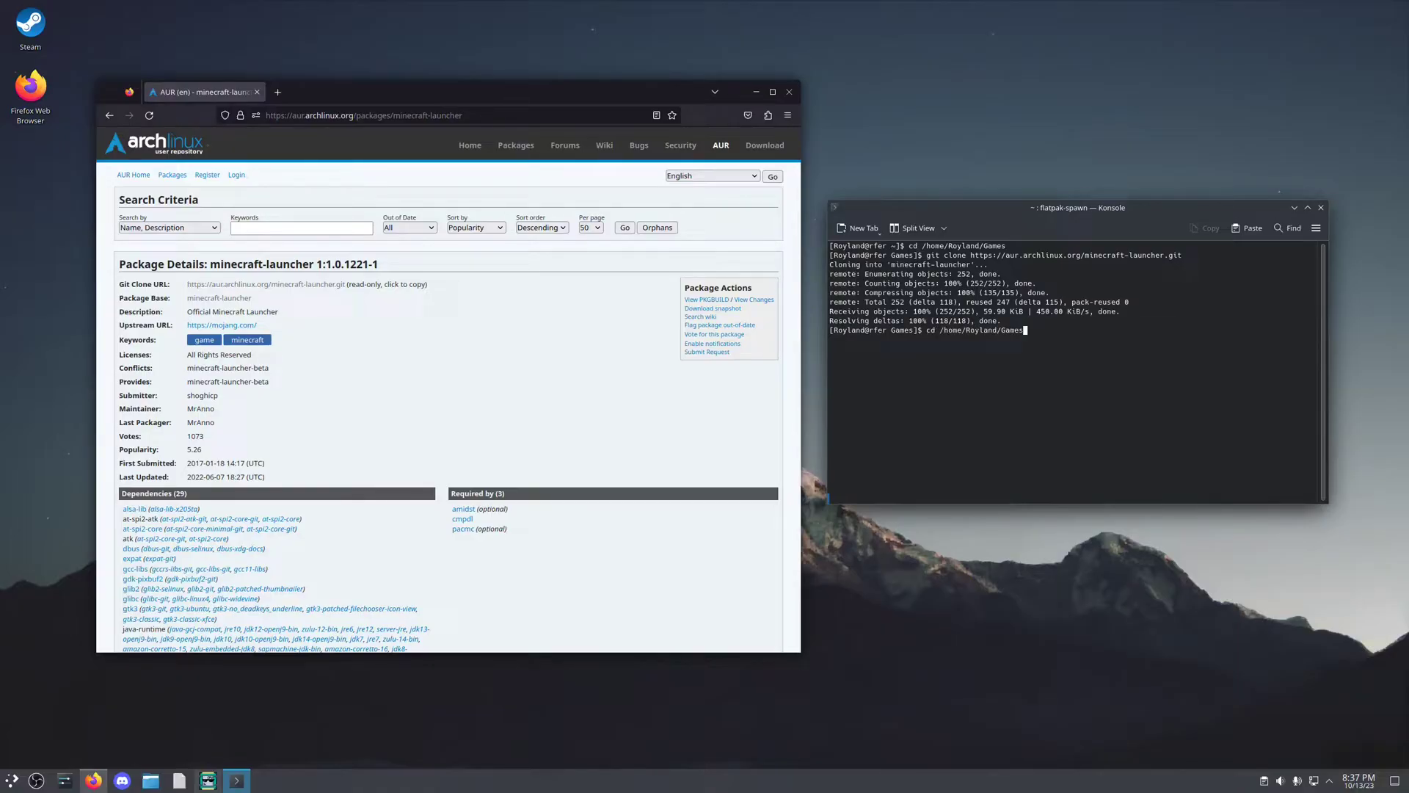
type("minecraft-launcher")
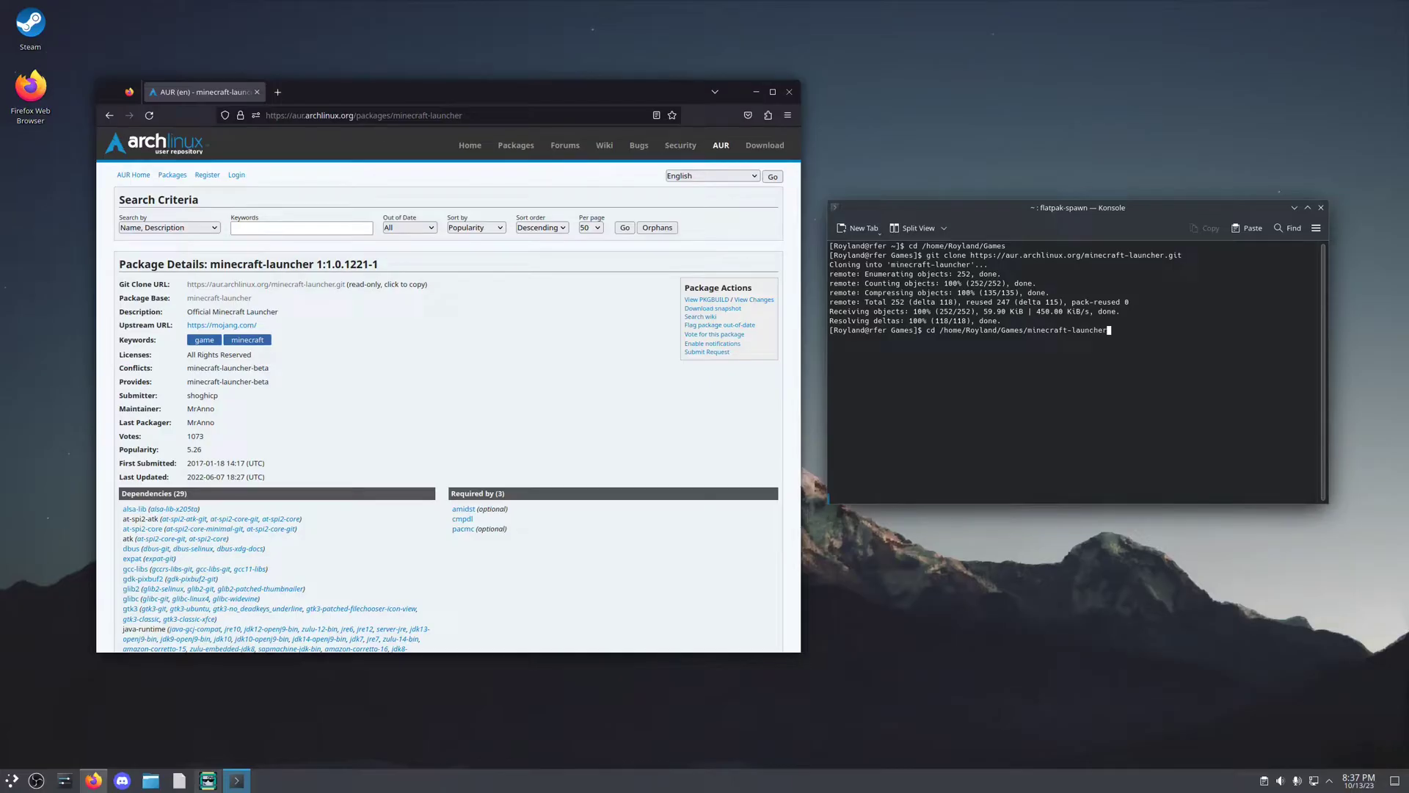
key("Return")
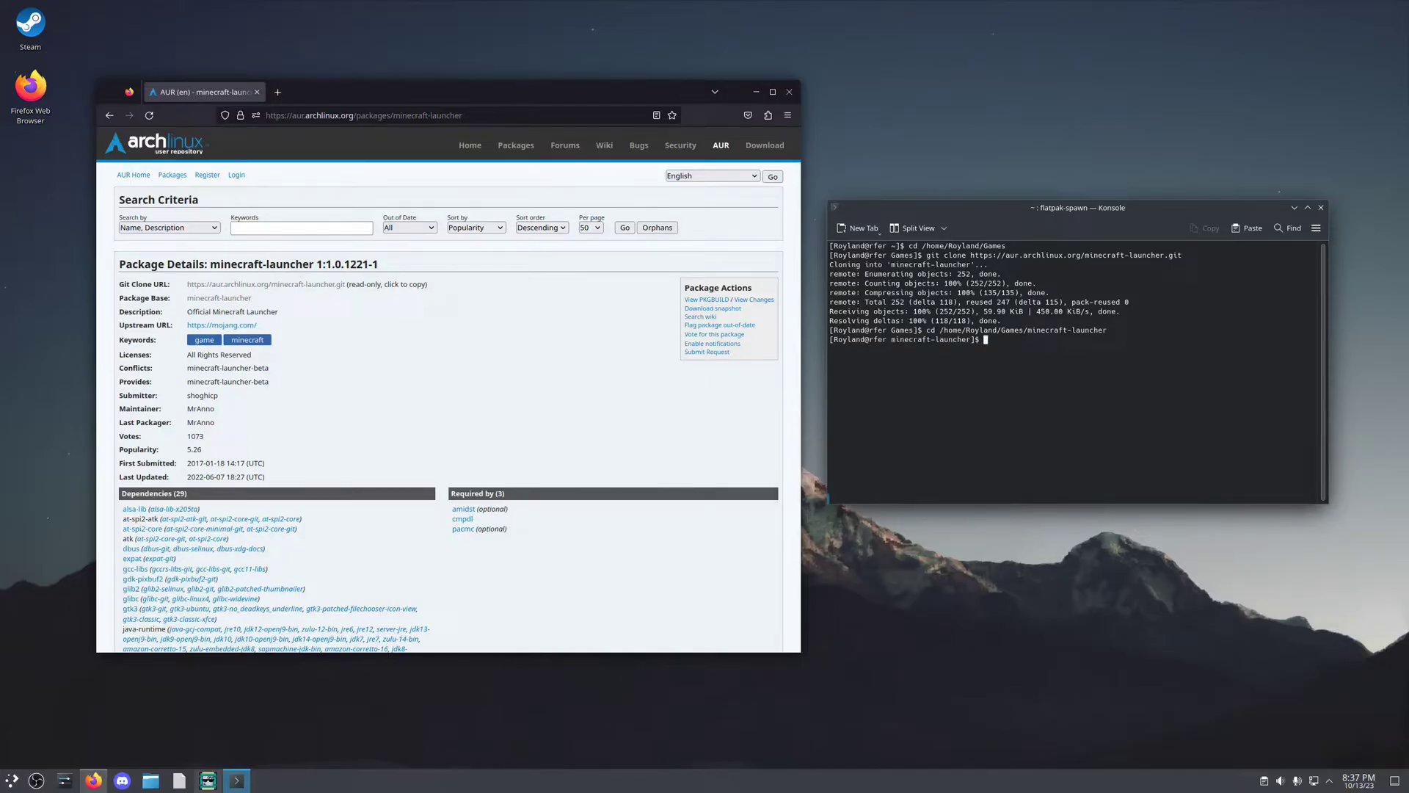
- Build and install the package with makepkg -si, confirm Y, and close Firefox
type("makepkg")
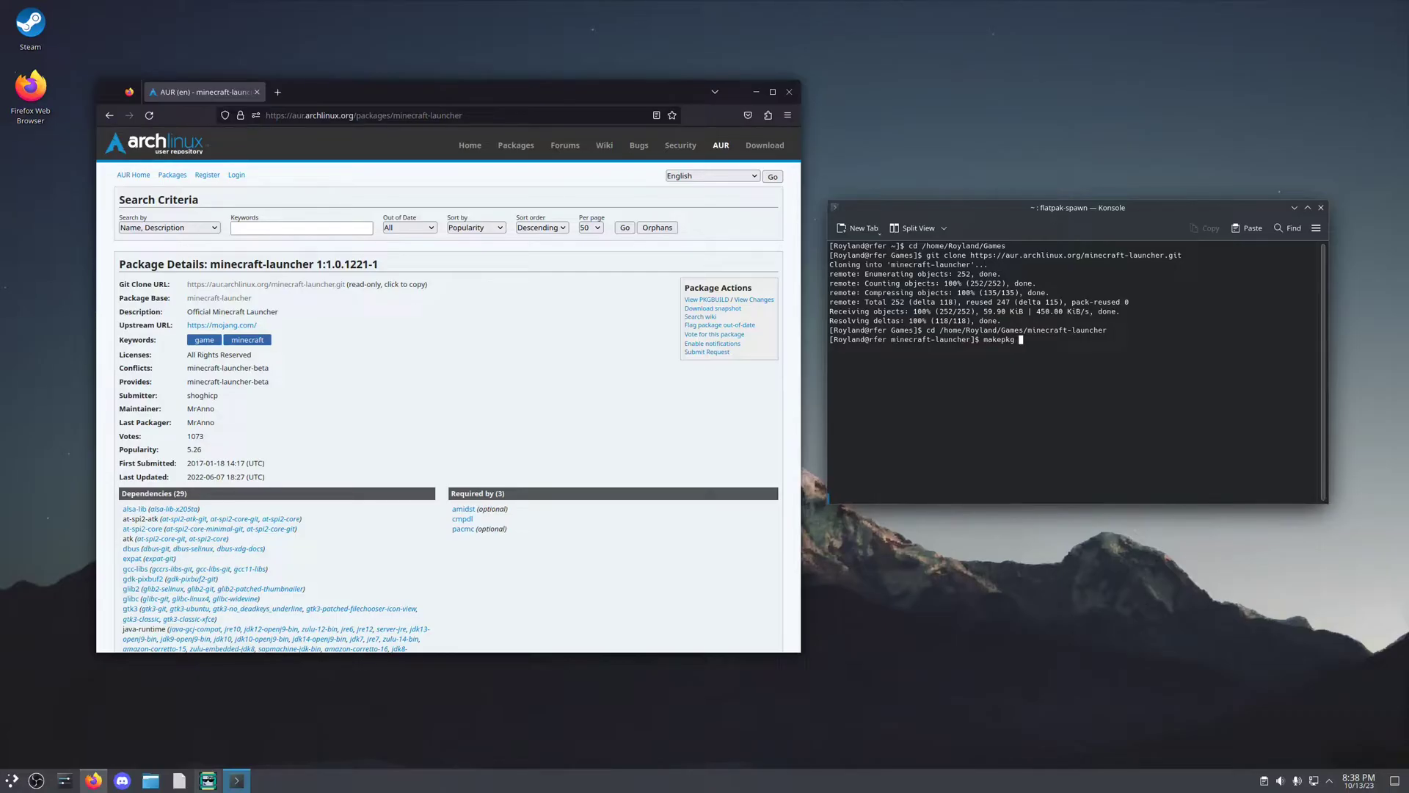
type("-s")
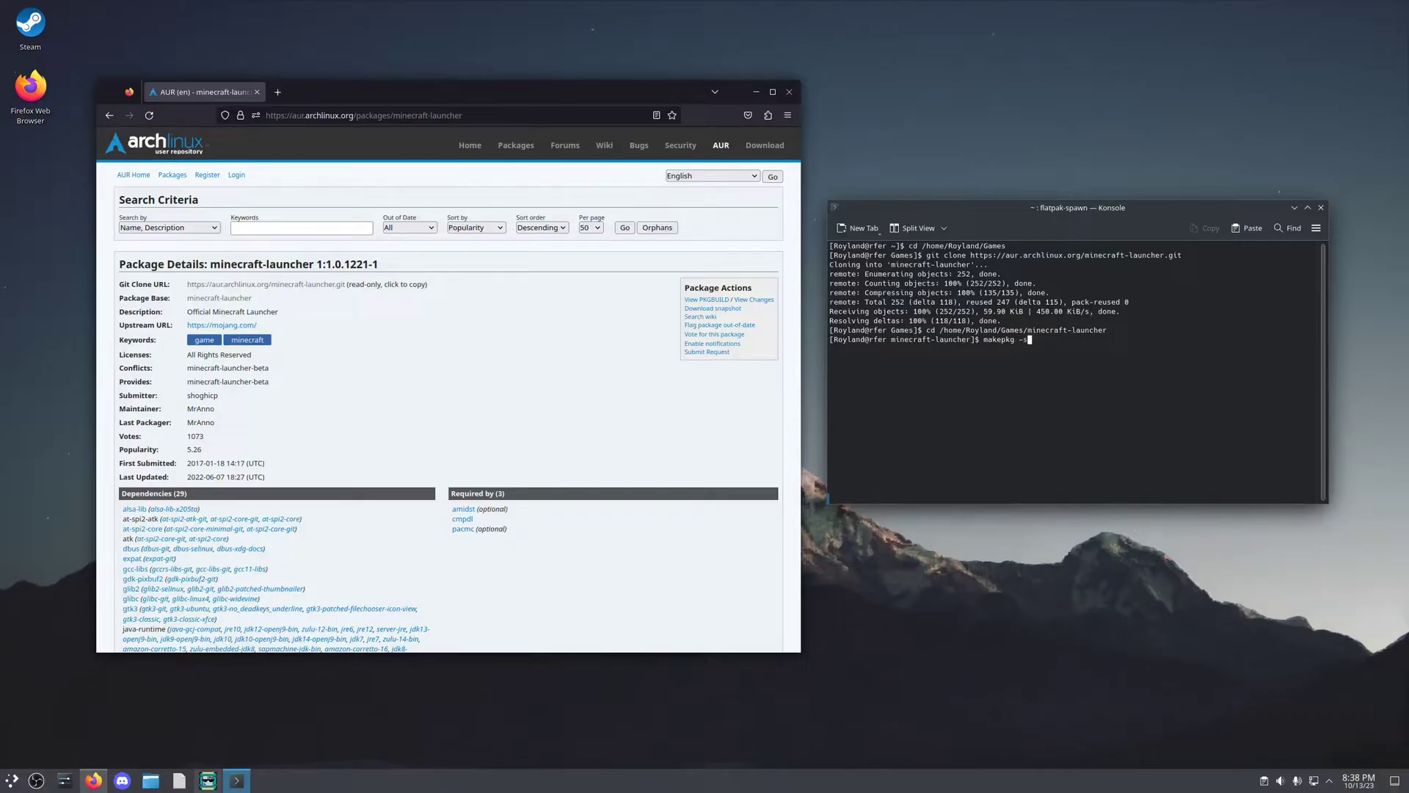
key("Return")
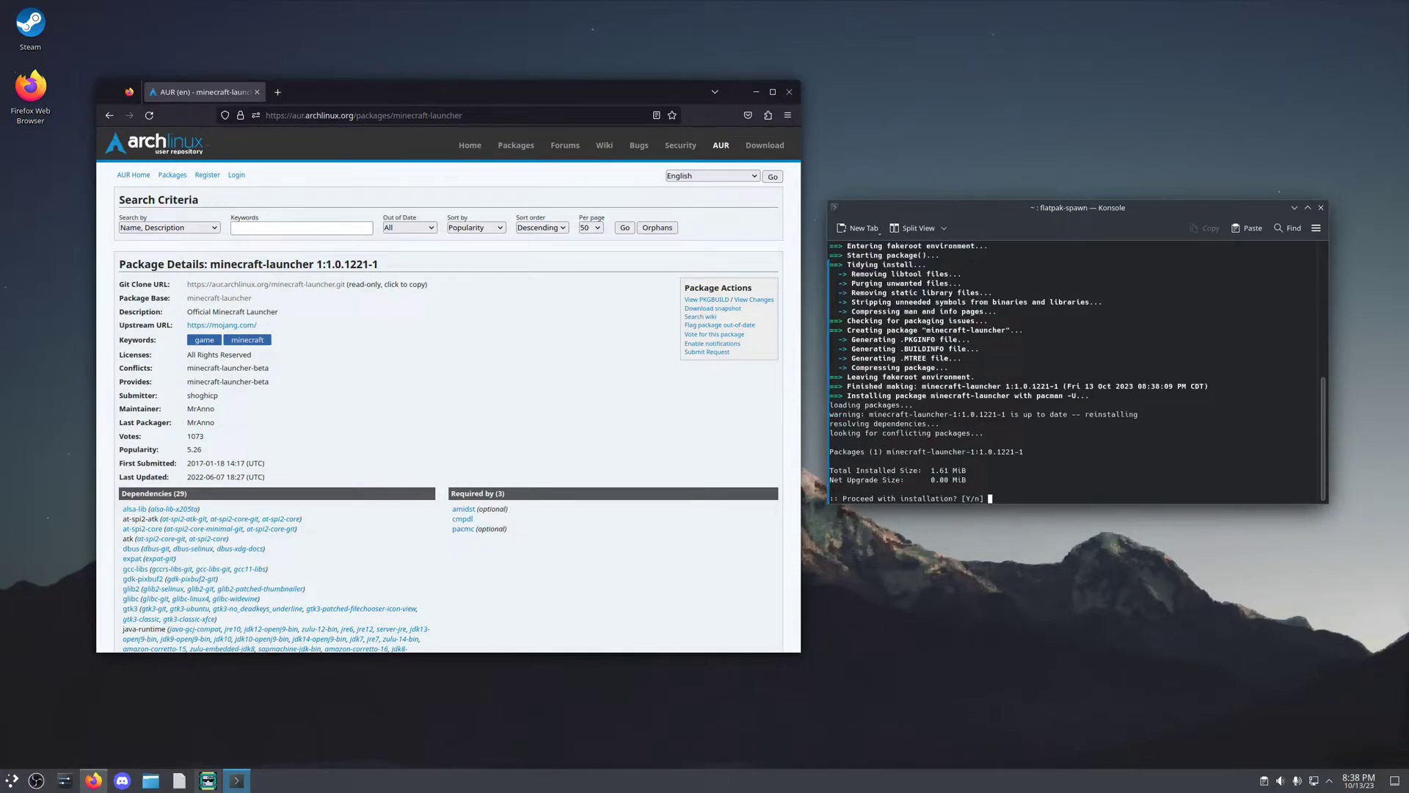
type("y")
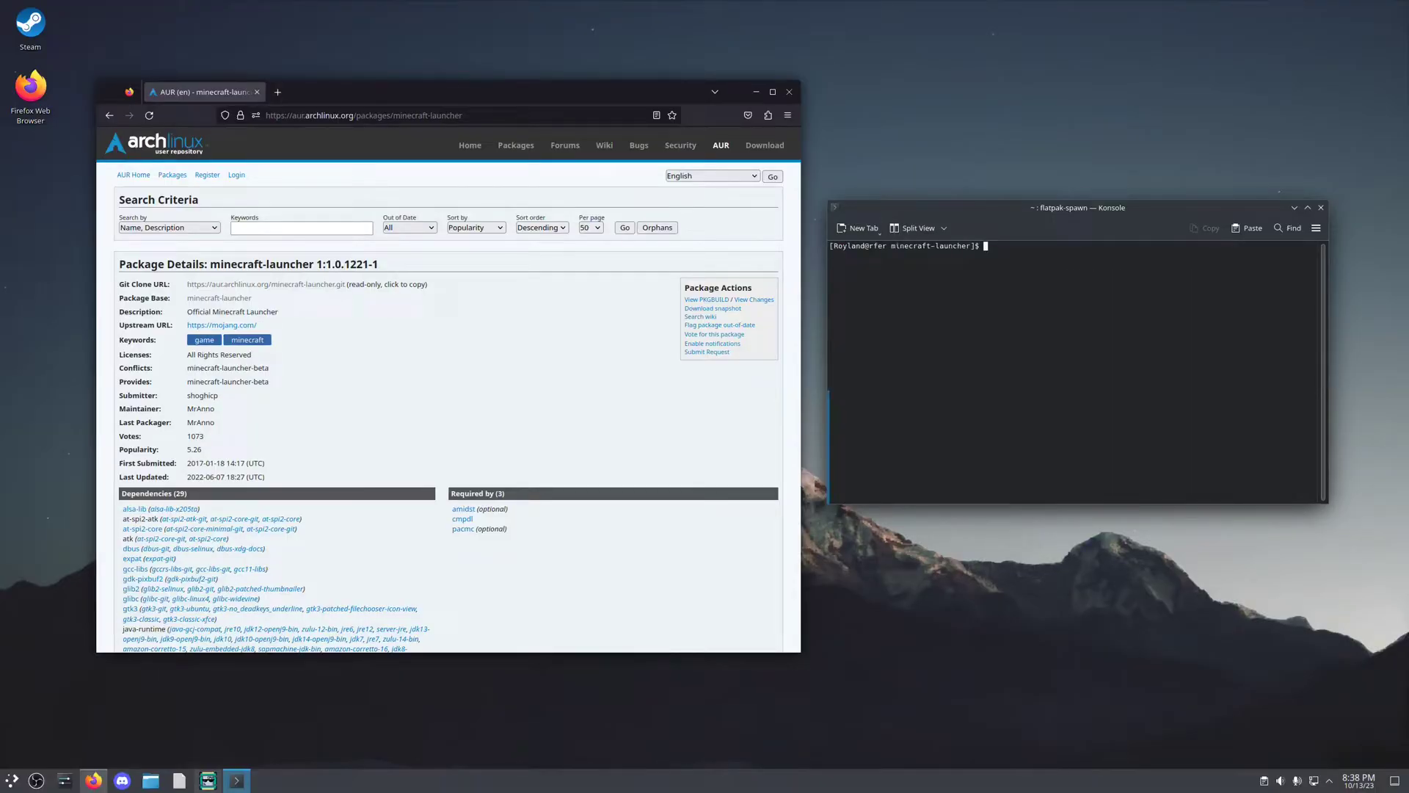
left_click(788, 91)
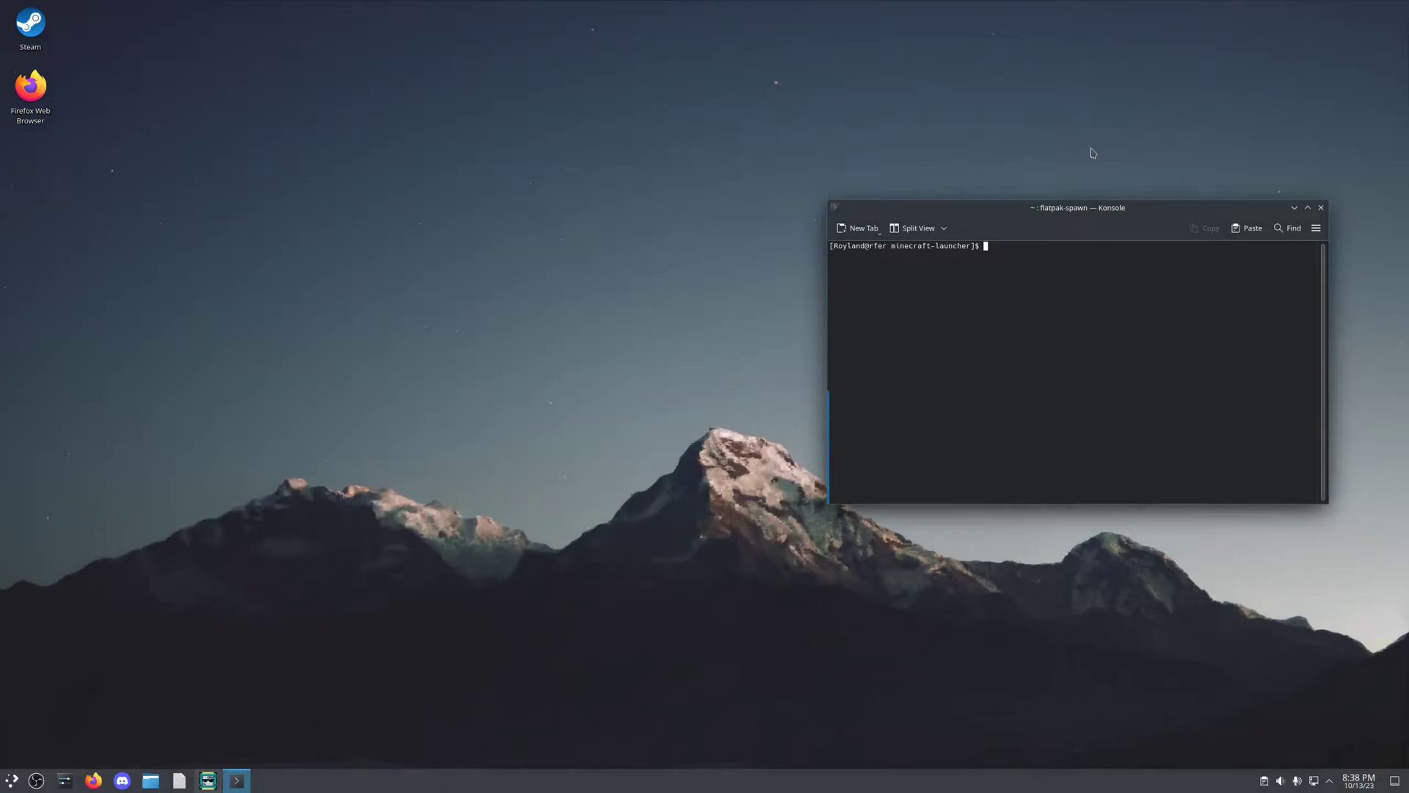
- Launch Minecraft Launcher from the taskbar onto the Java Edition Play page
left_click(1320, 207)
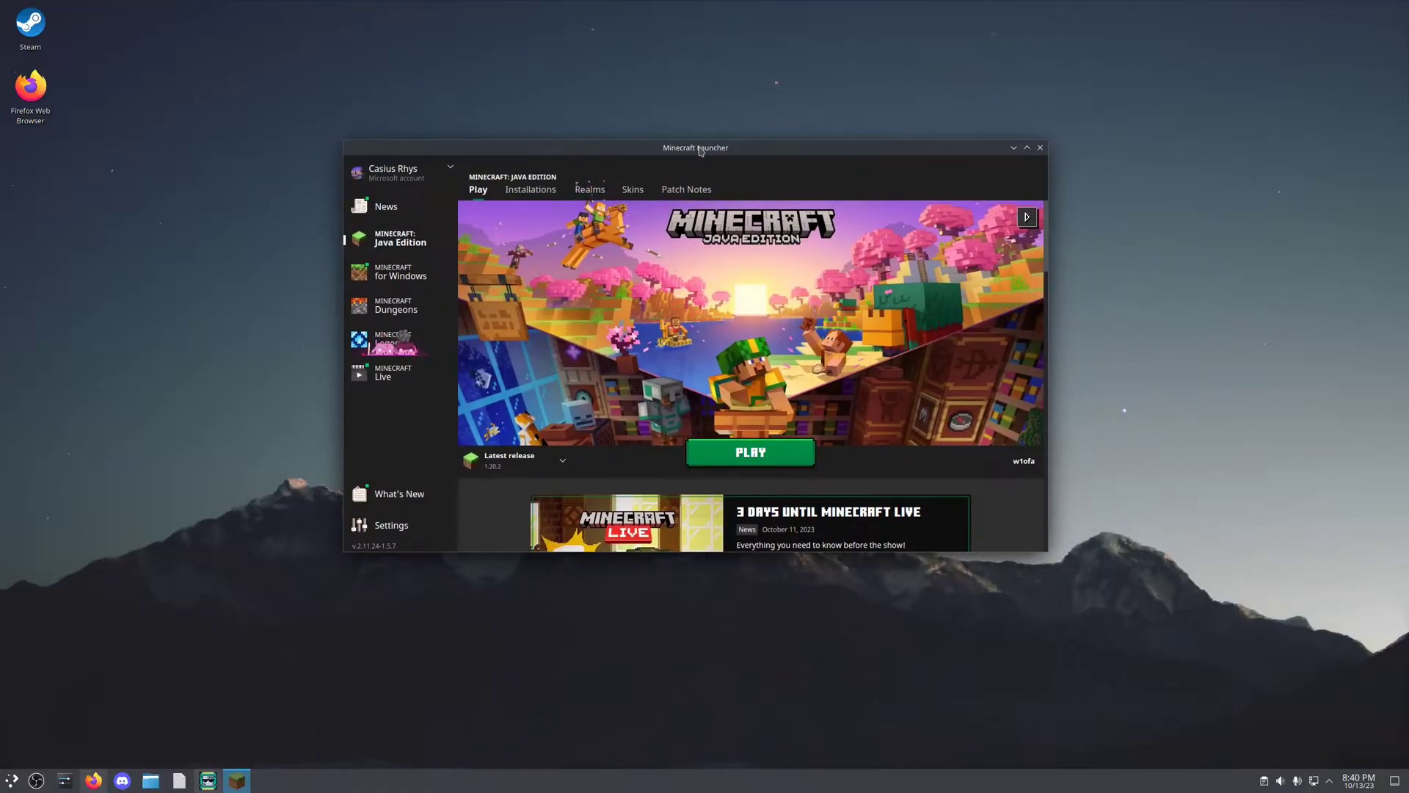
mouse_move(714, 153)
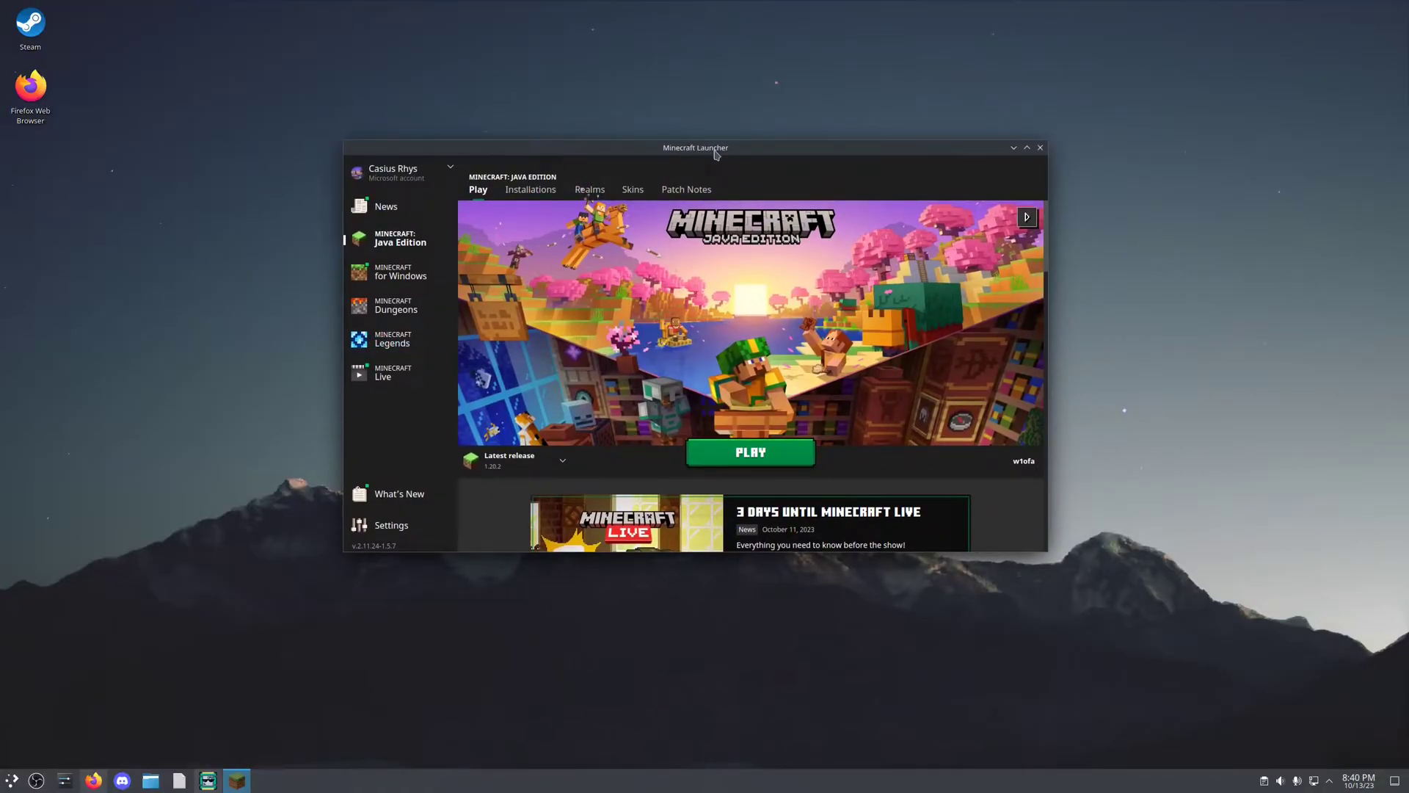
mouse_move(214, 709)
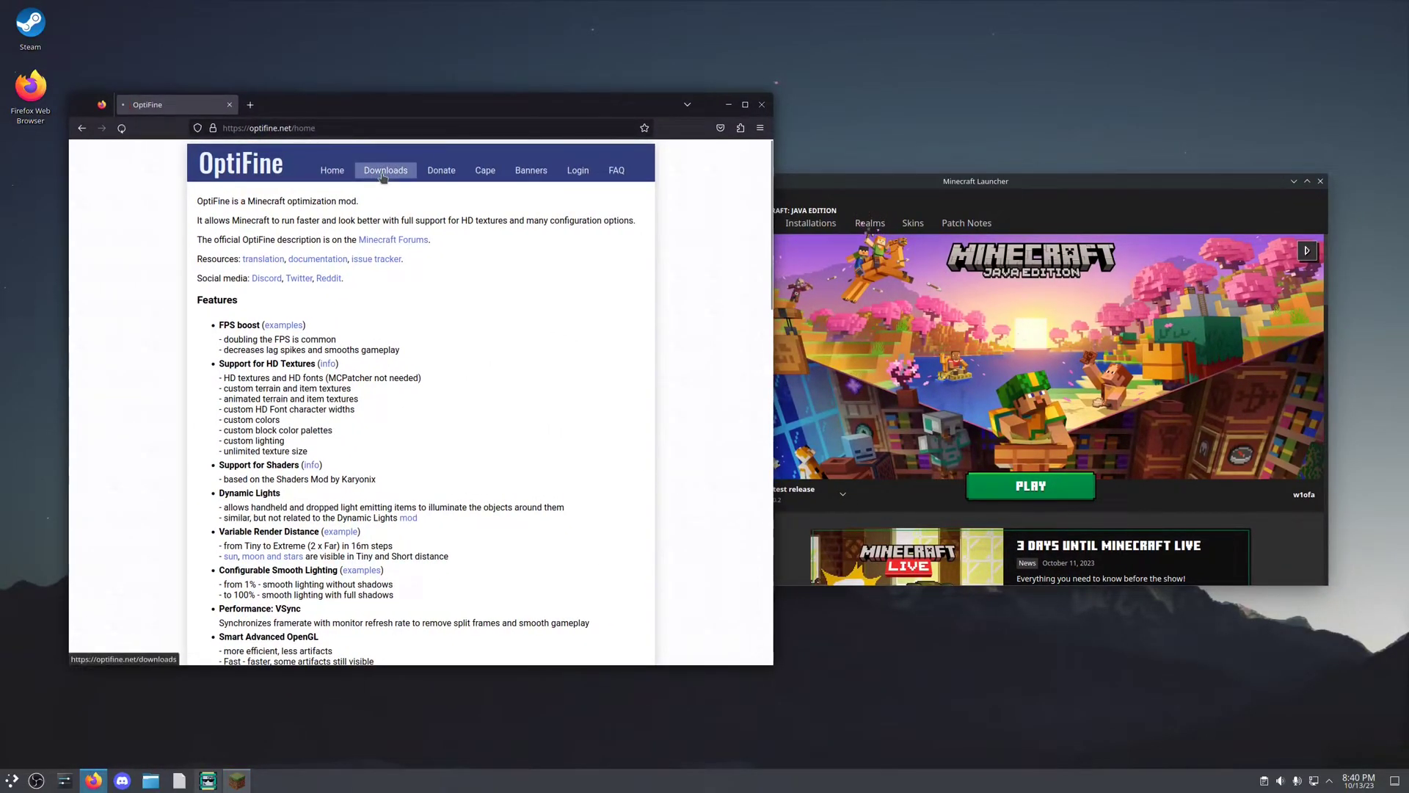
- Open optifine.net Downloads, listing OptiFine HD U I5 for Minecraft 1.20.1
left_click(385, 169)
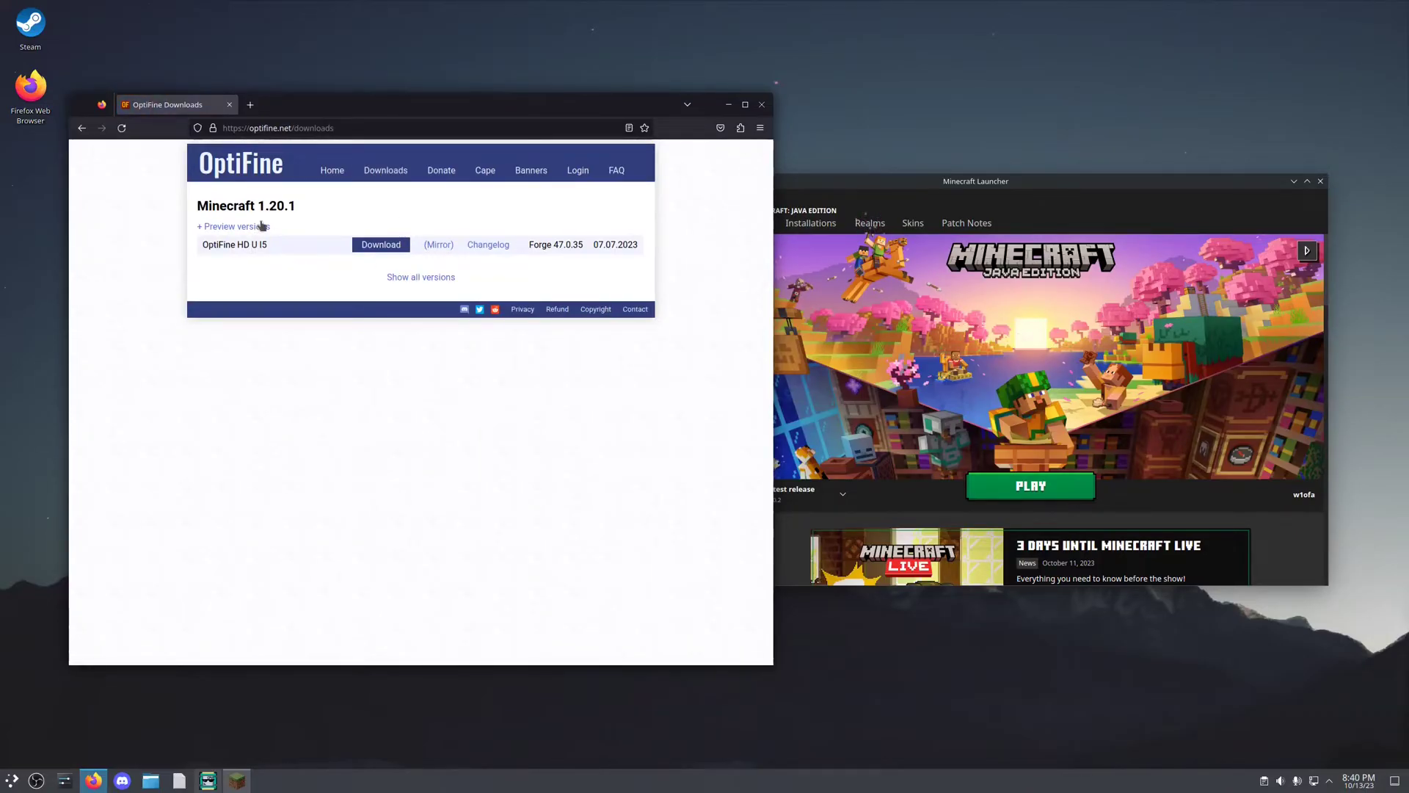
mouse_move(300, 209)
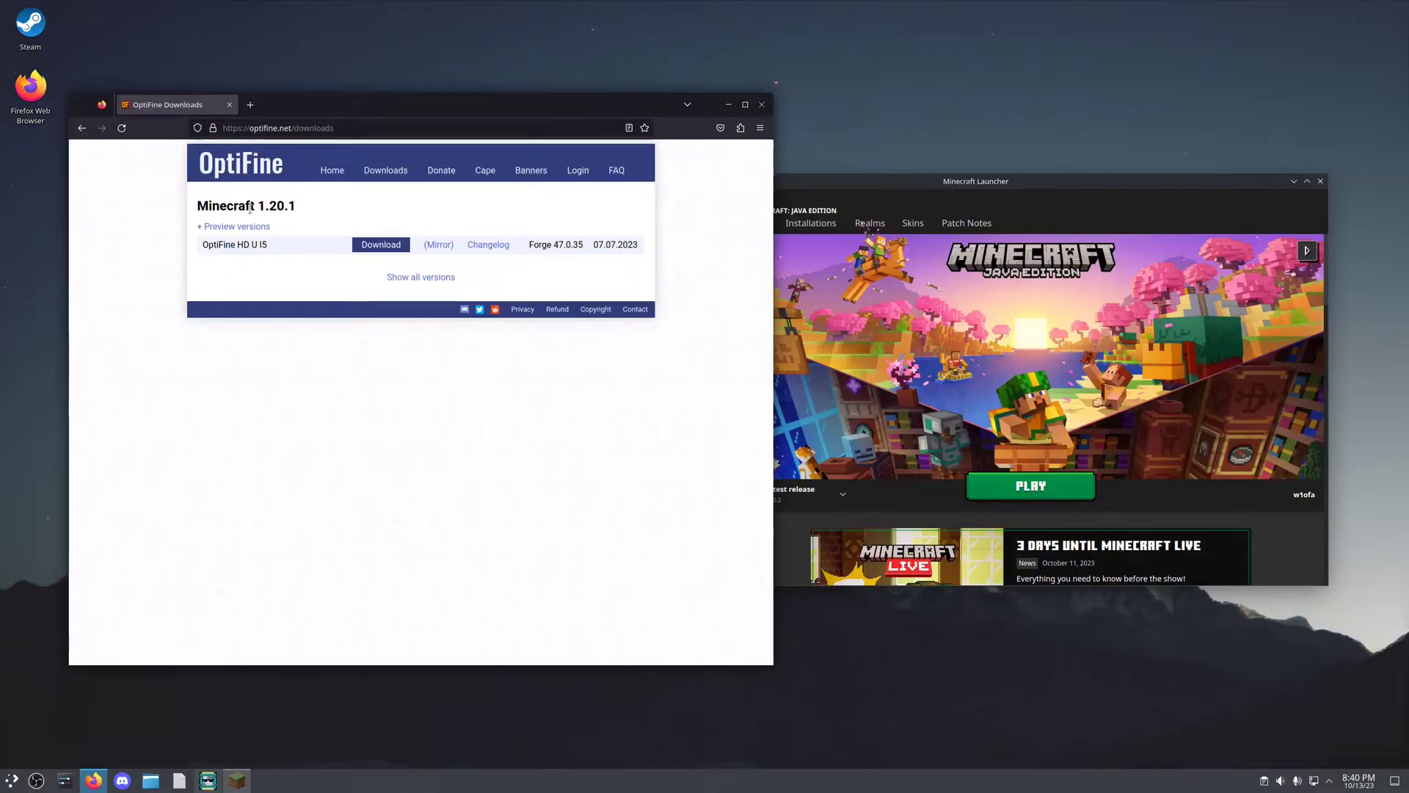
mouse_move(344, 204)
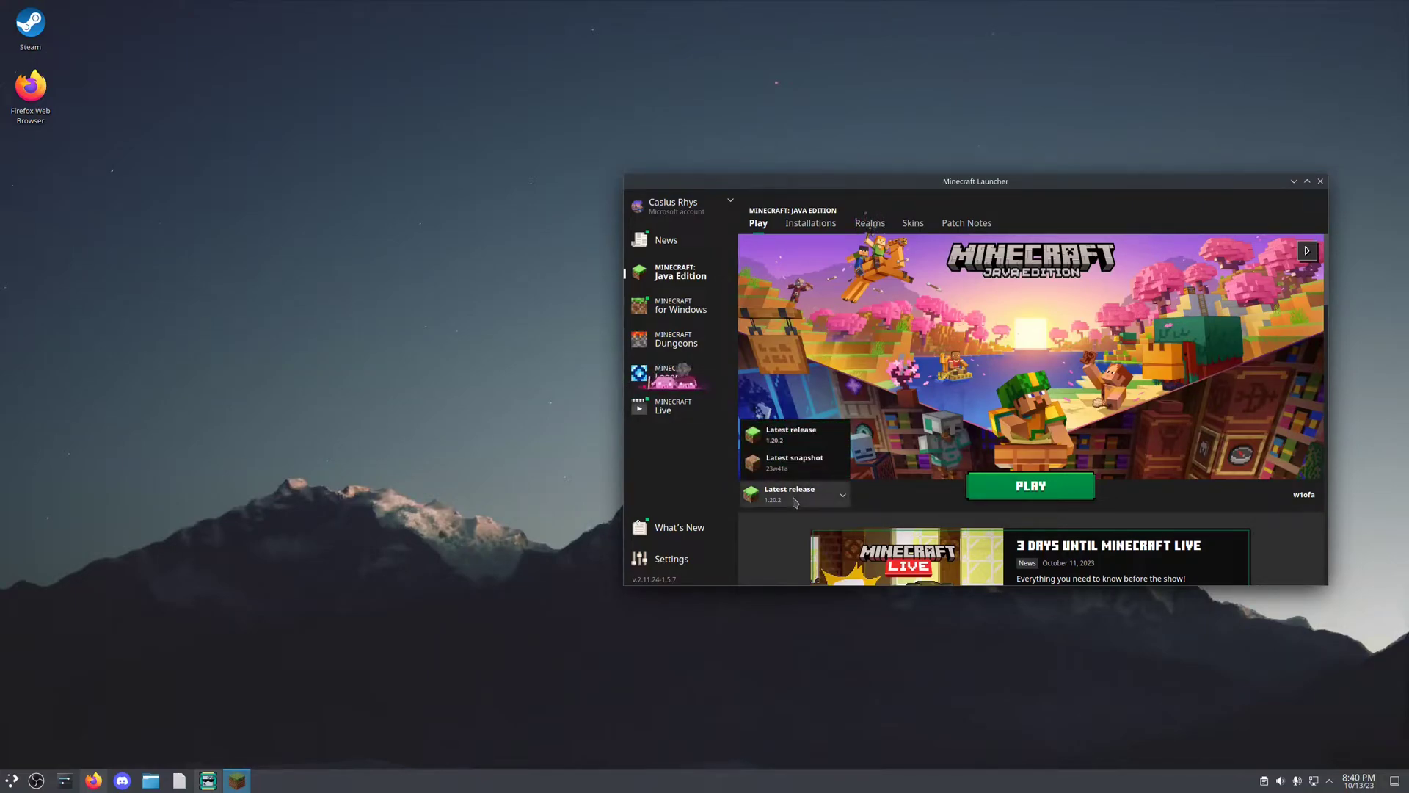
- Create a new unnamed installation set to release 1.20.1 under Installations
left_click(810, 223)
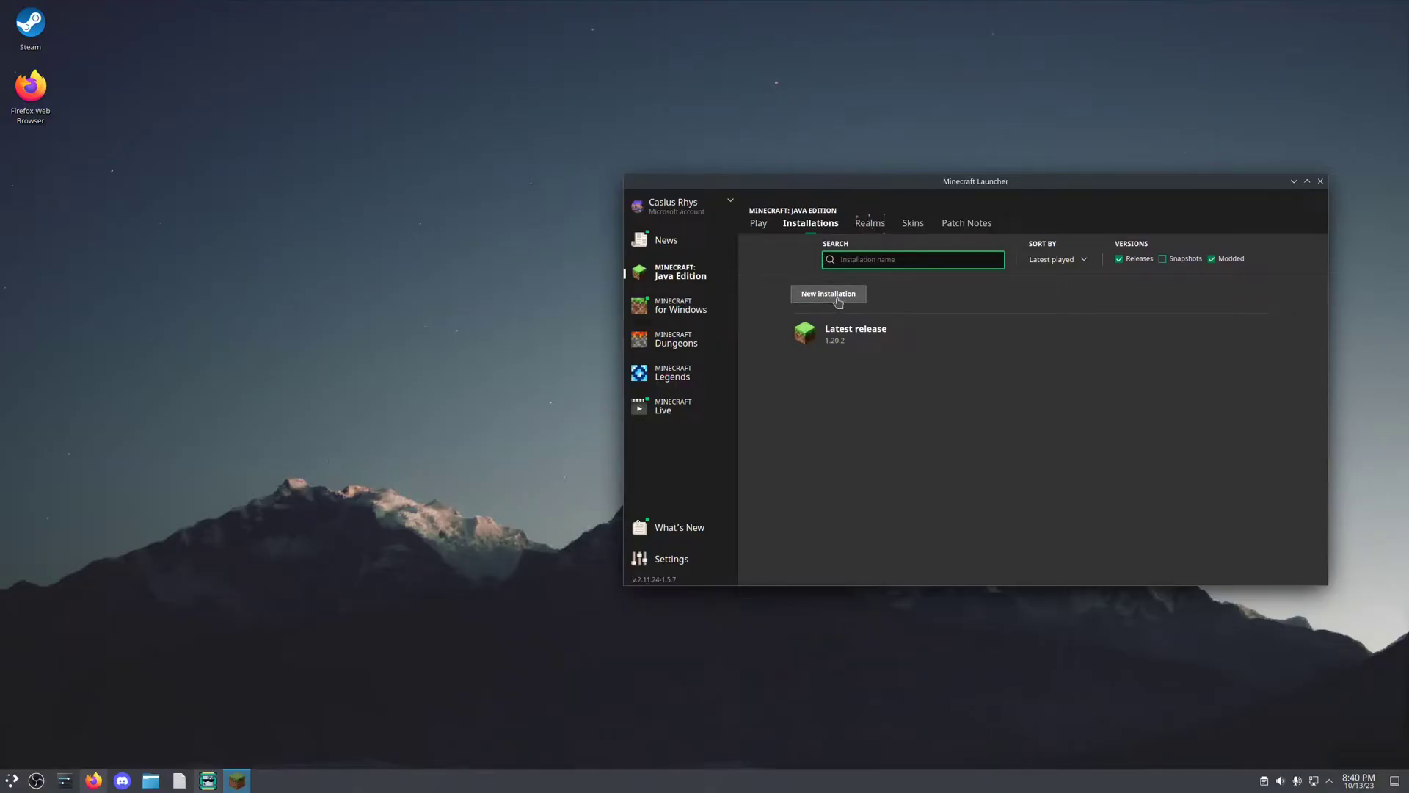
left_click(827, 293)
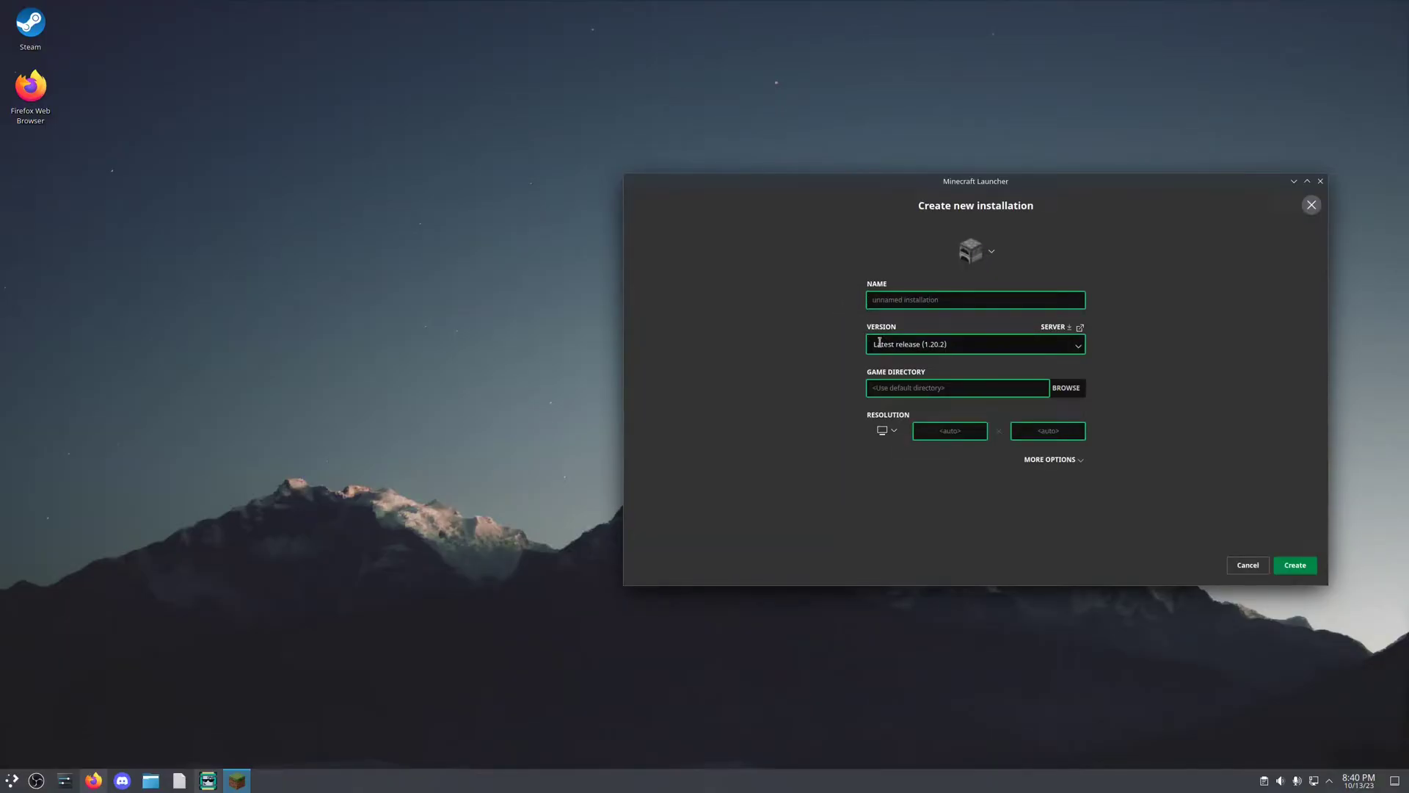
left_click(974, 344)
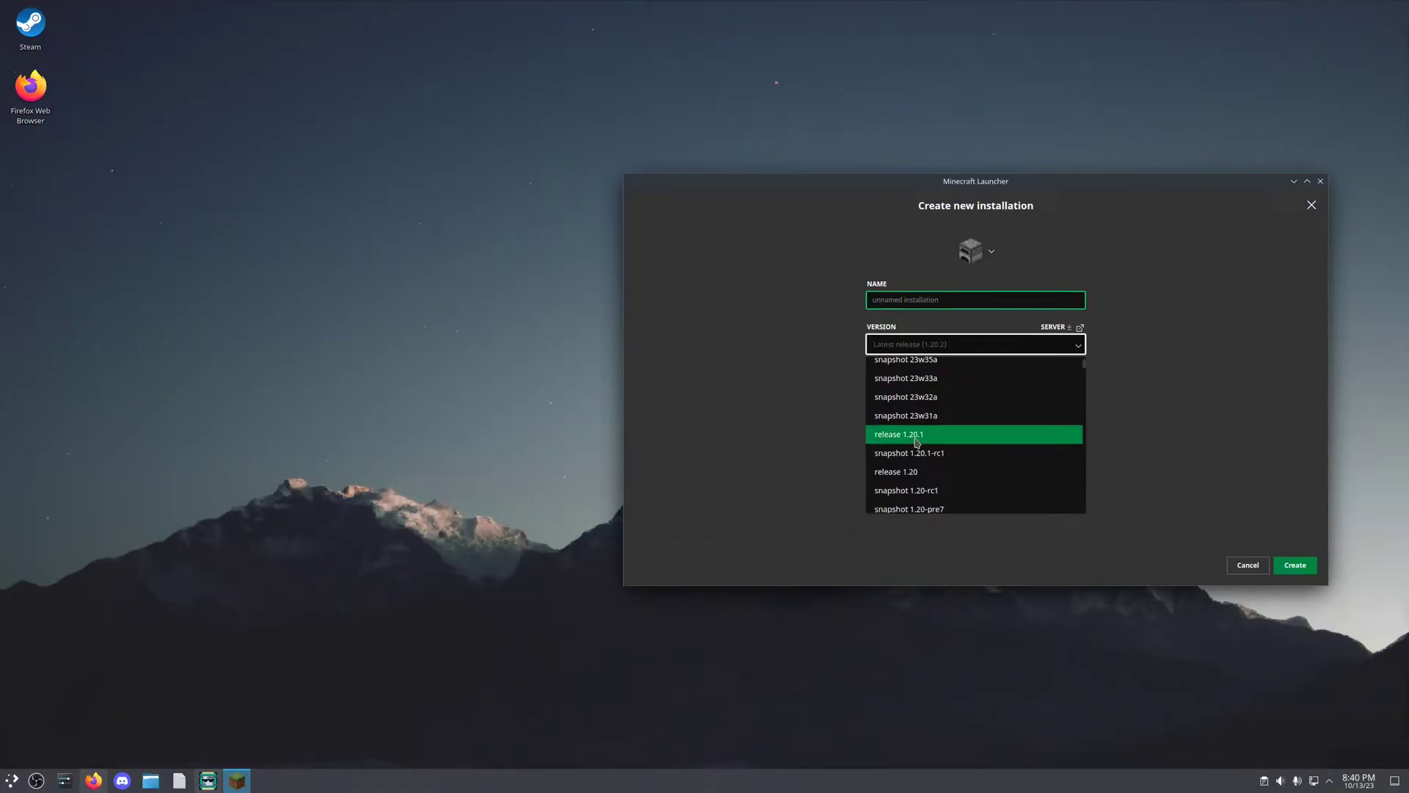
left_click(1293, 565)
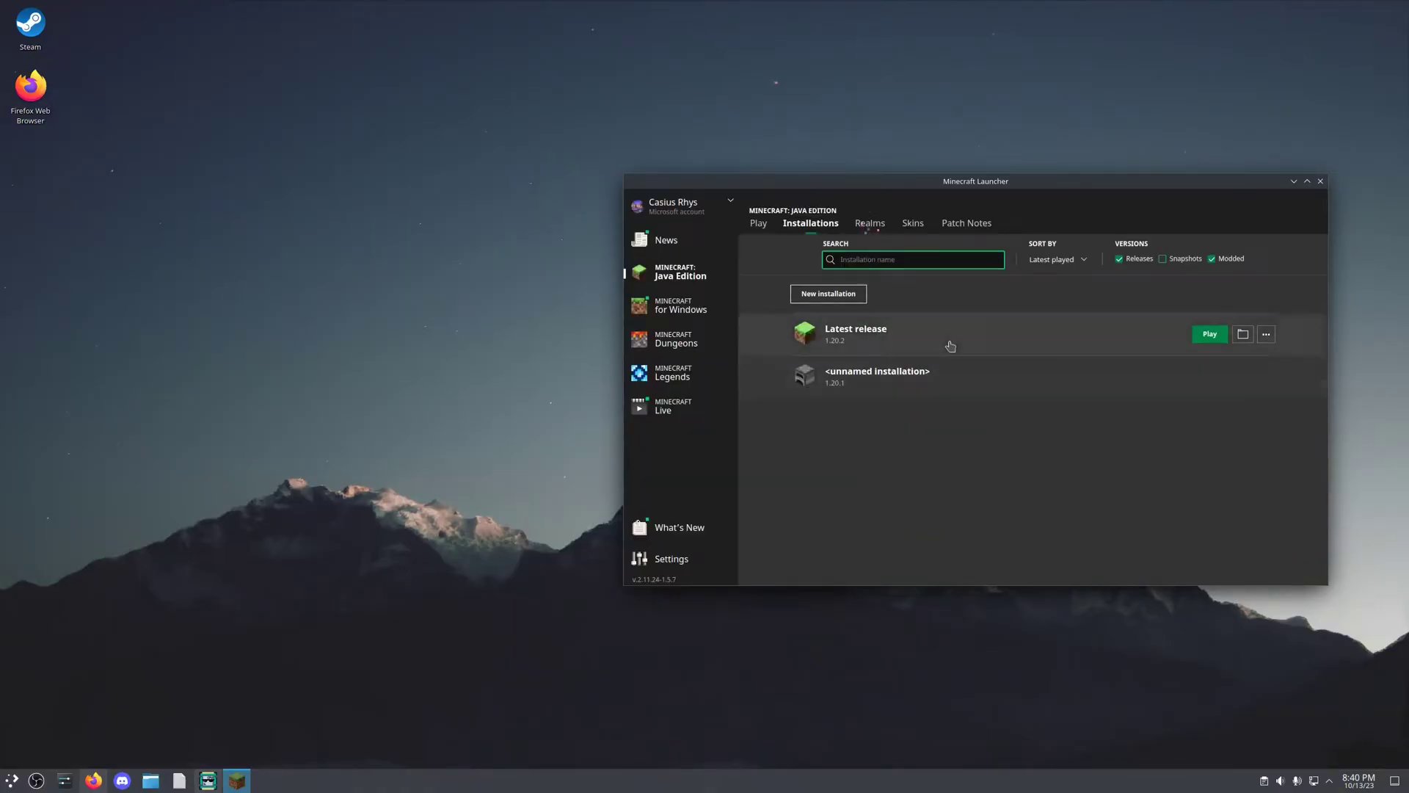
left_click(1209, 333)
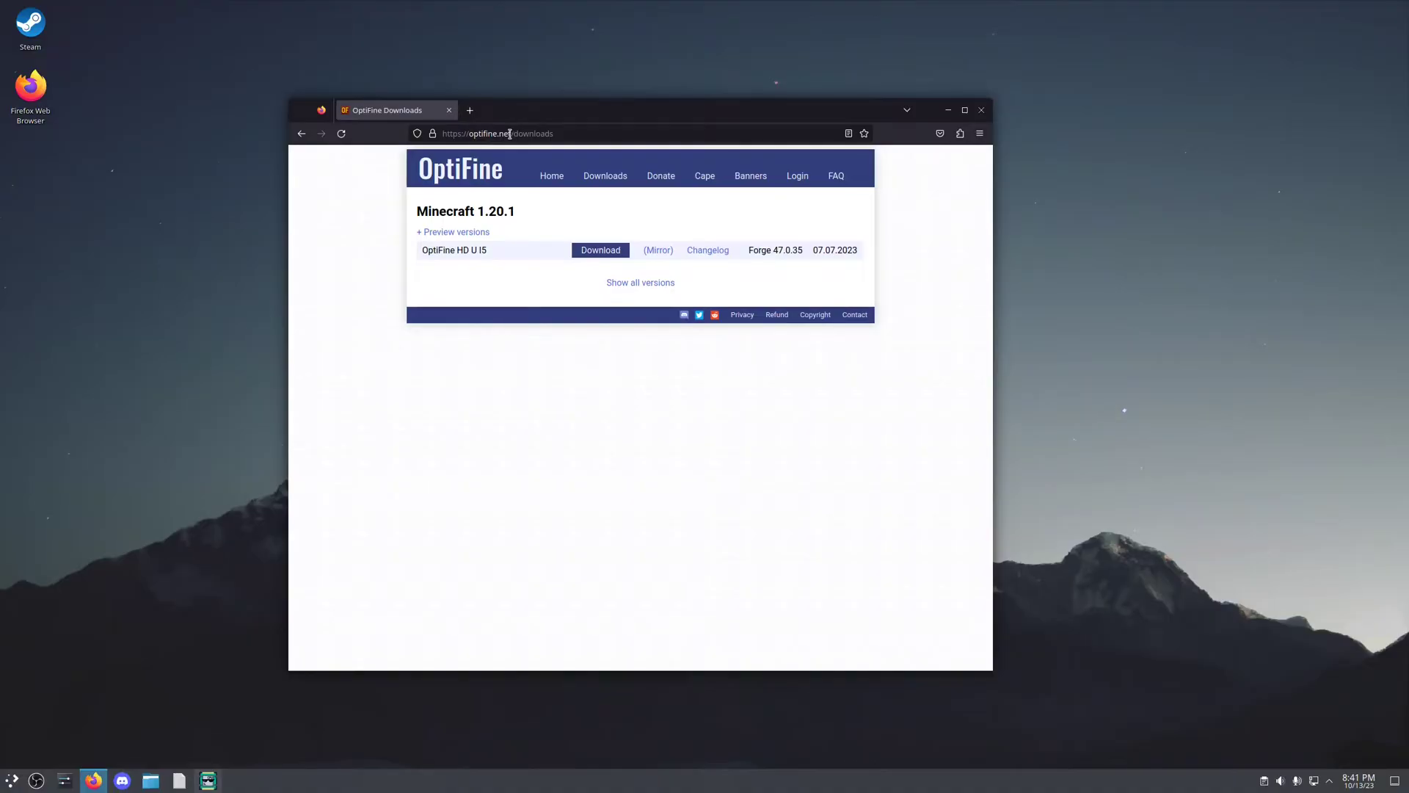
mouse_move(465, 232)
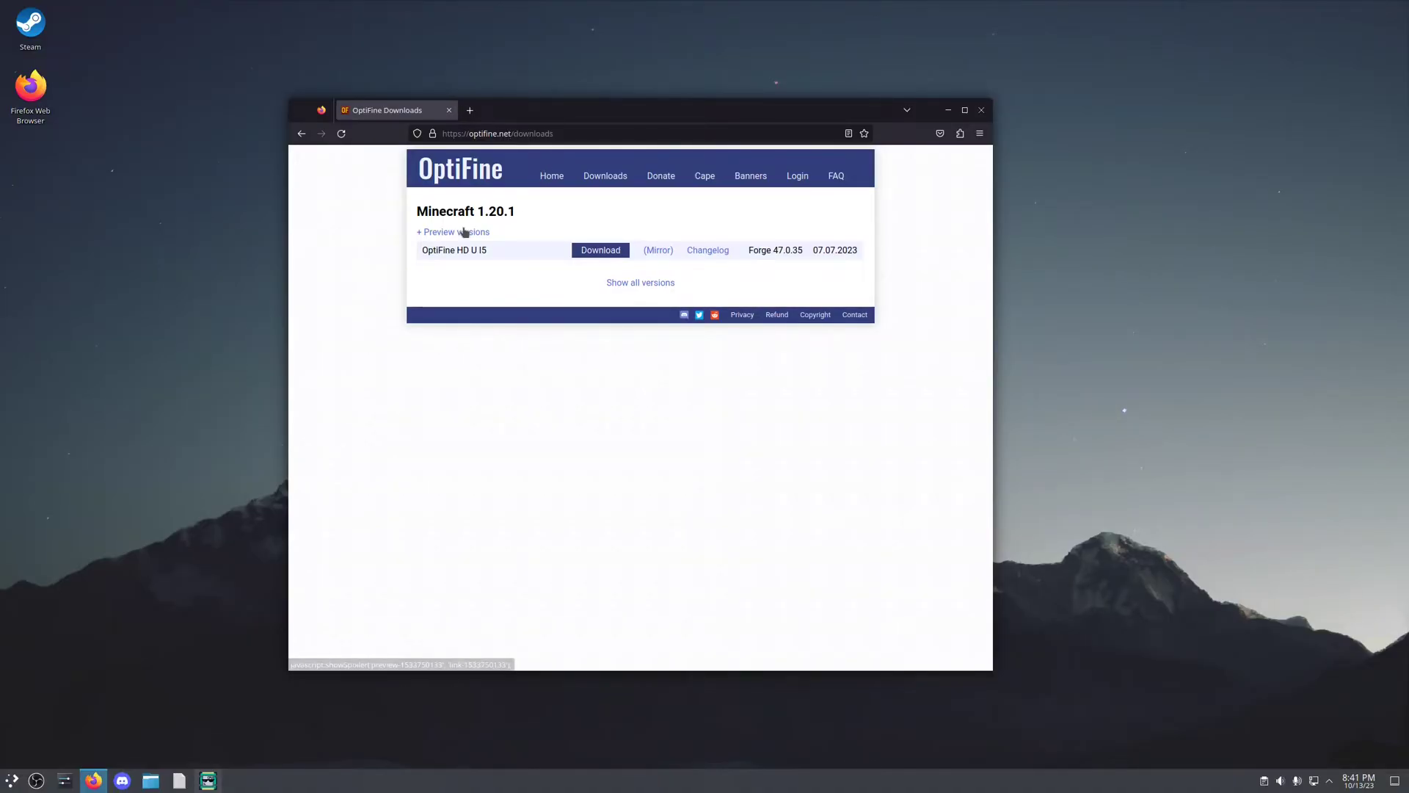
- Download the OptiFine HD U I5 jar for 1.20.1 through its Mirror link
left_click(453, 232)
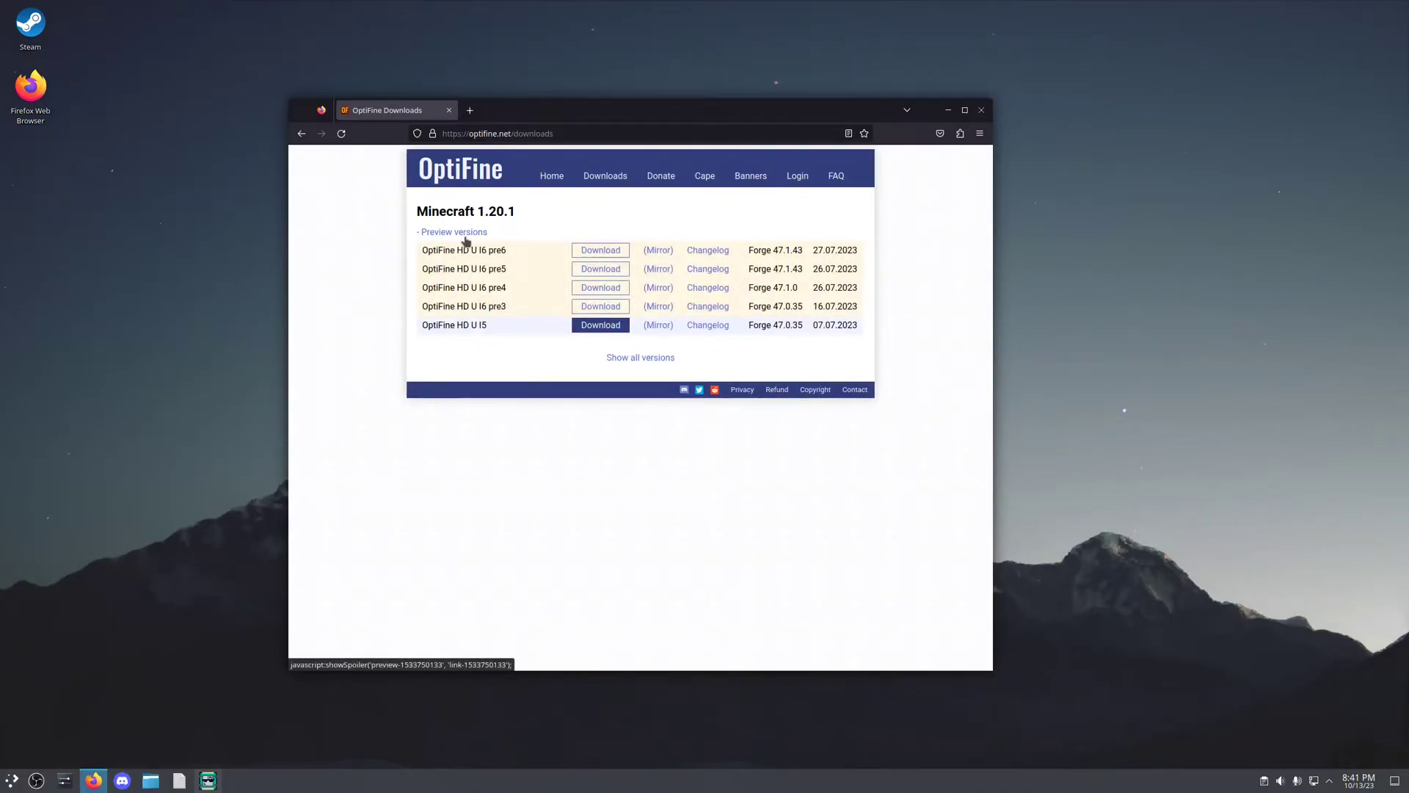
left_click(453, 232)
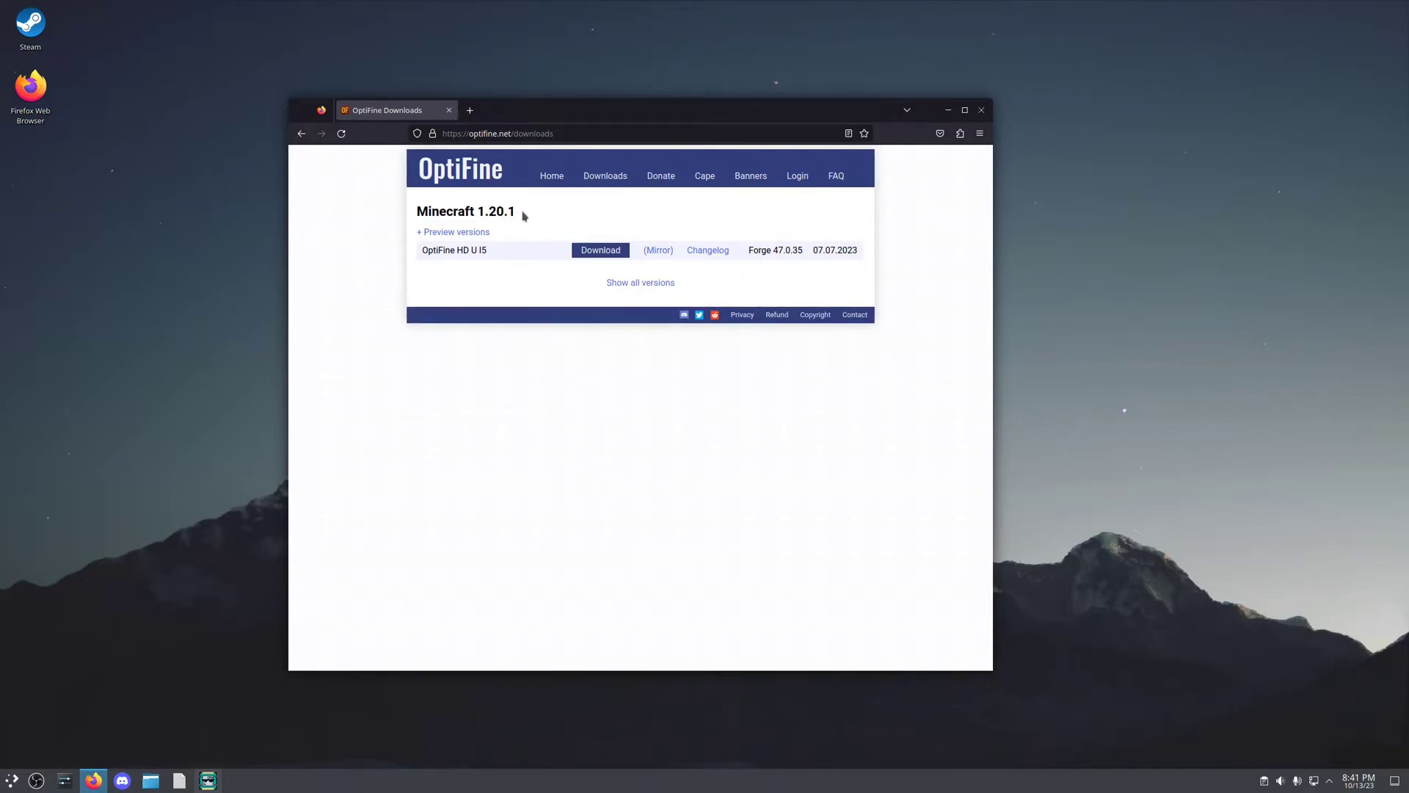
mouse_move(610, 263)
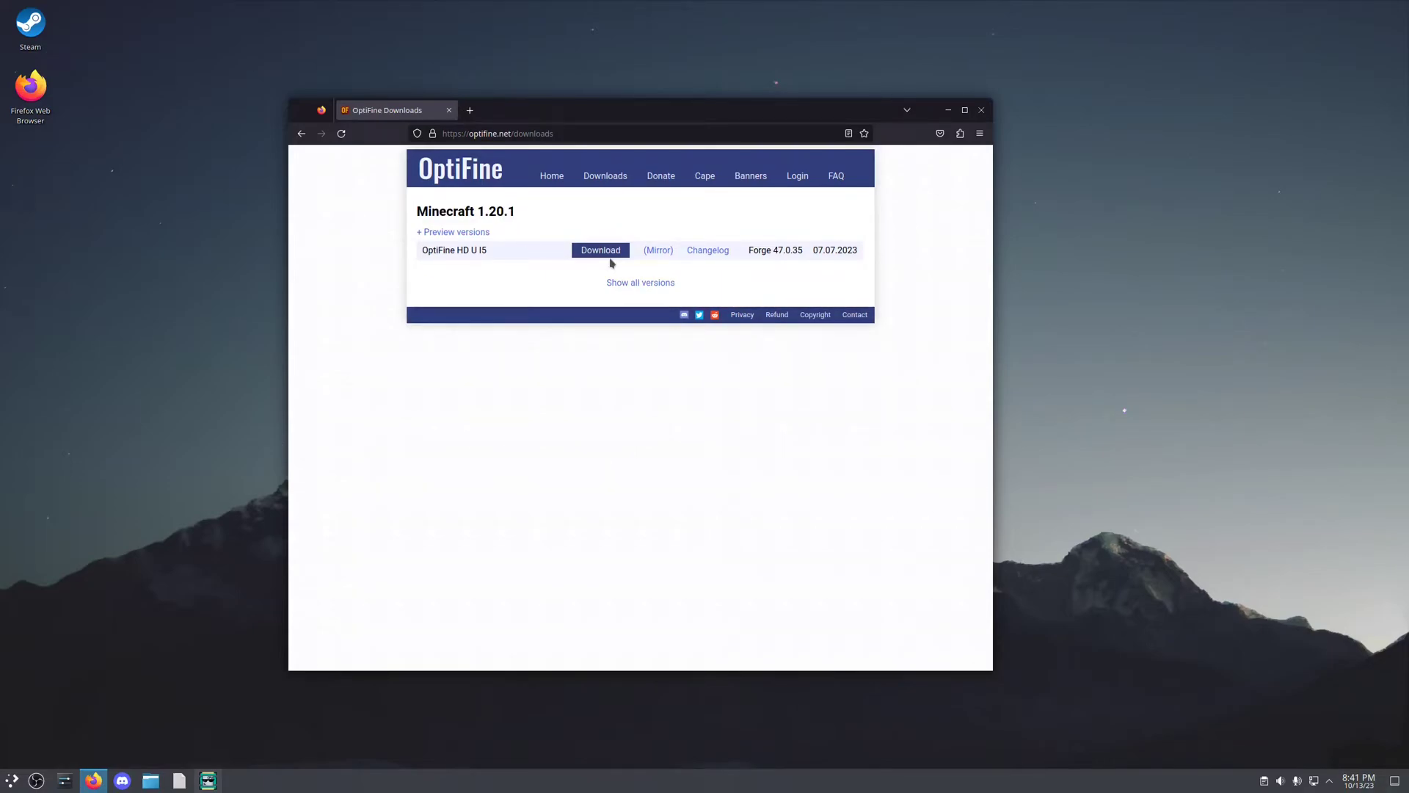
mouse_move(658, 250)
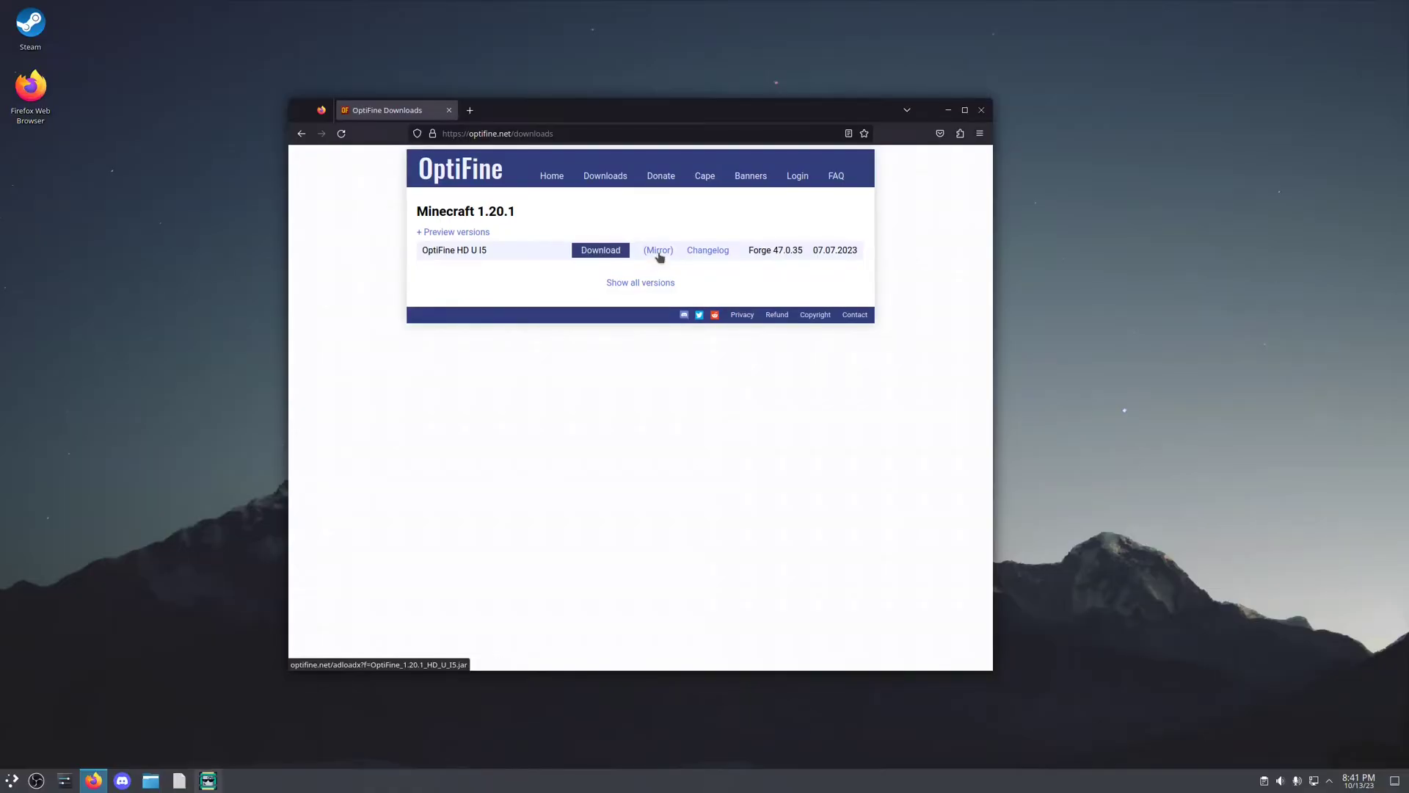
left_click(599, 250)
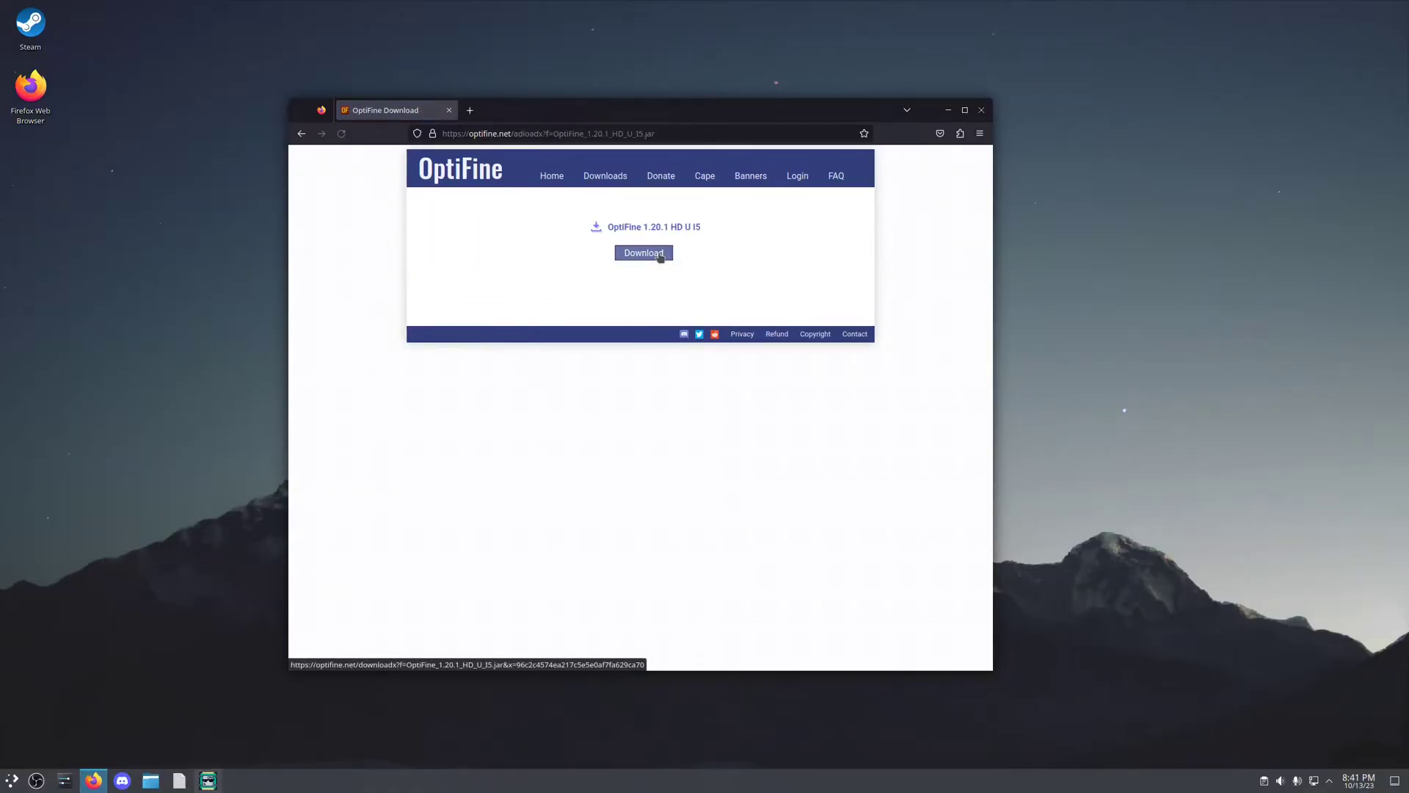
left_click(644, 253)
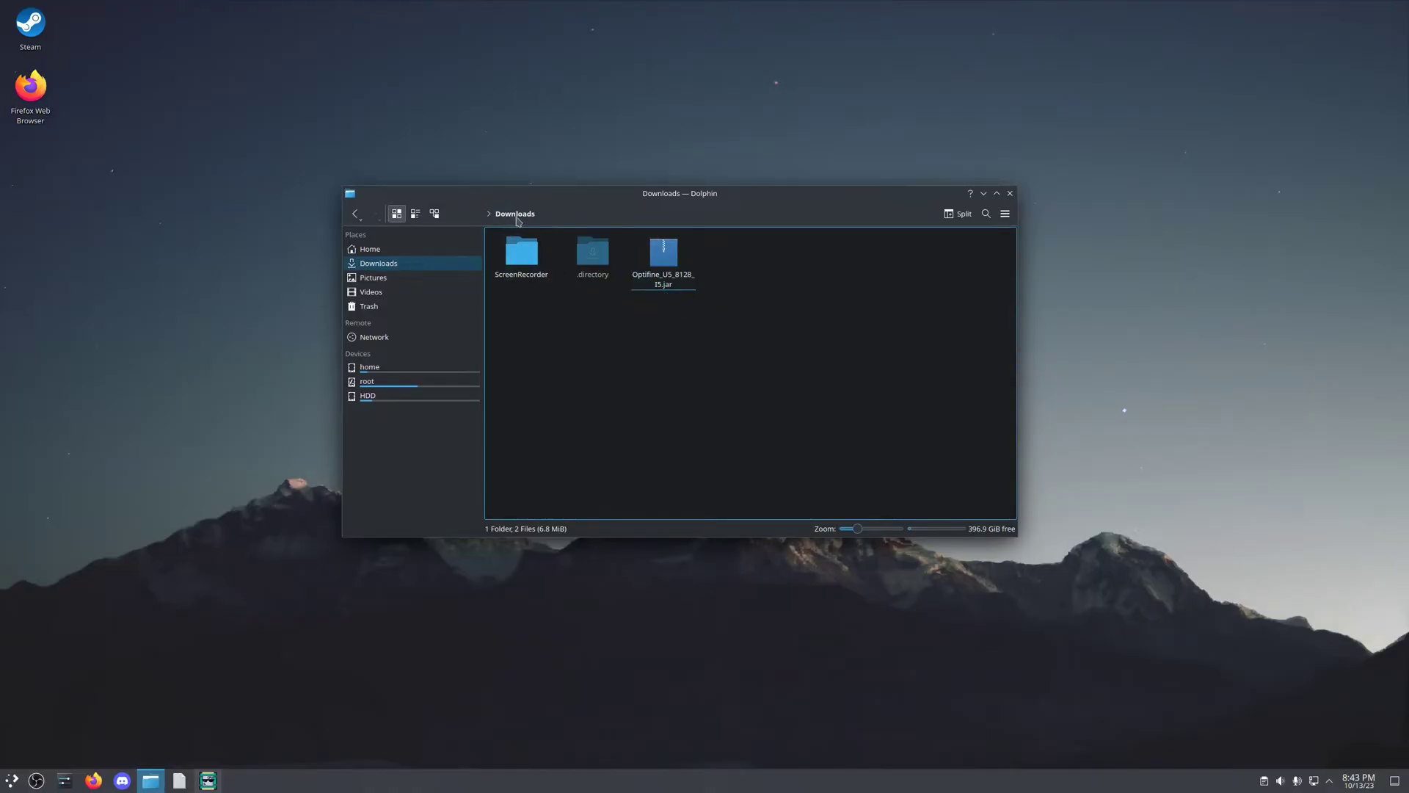
- Rename the OptiFine jar in Downloads to optifine.jar, then go to Home
right_click(662, 256)
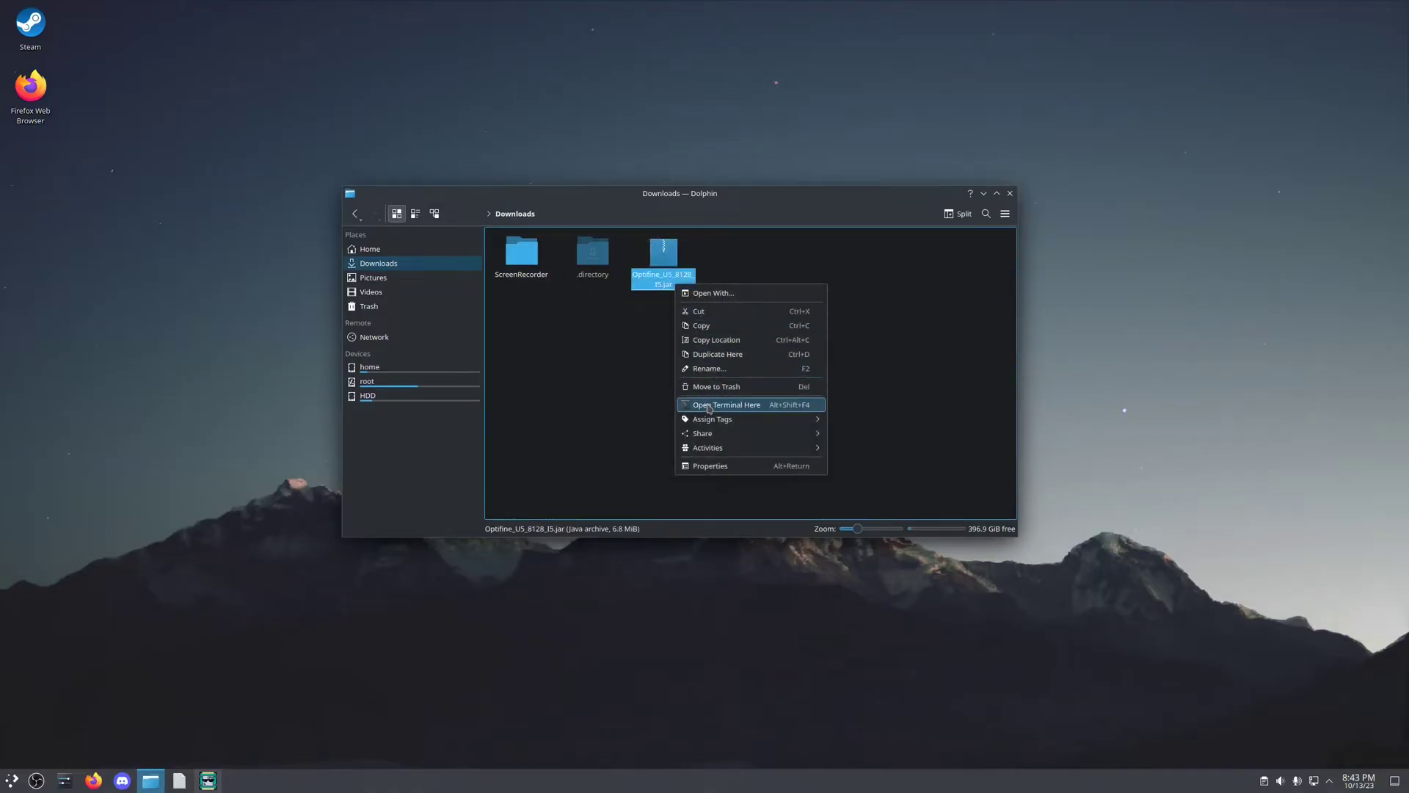
left_click(709, 368)
type("optifine.jar")
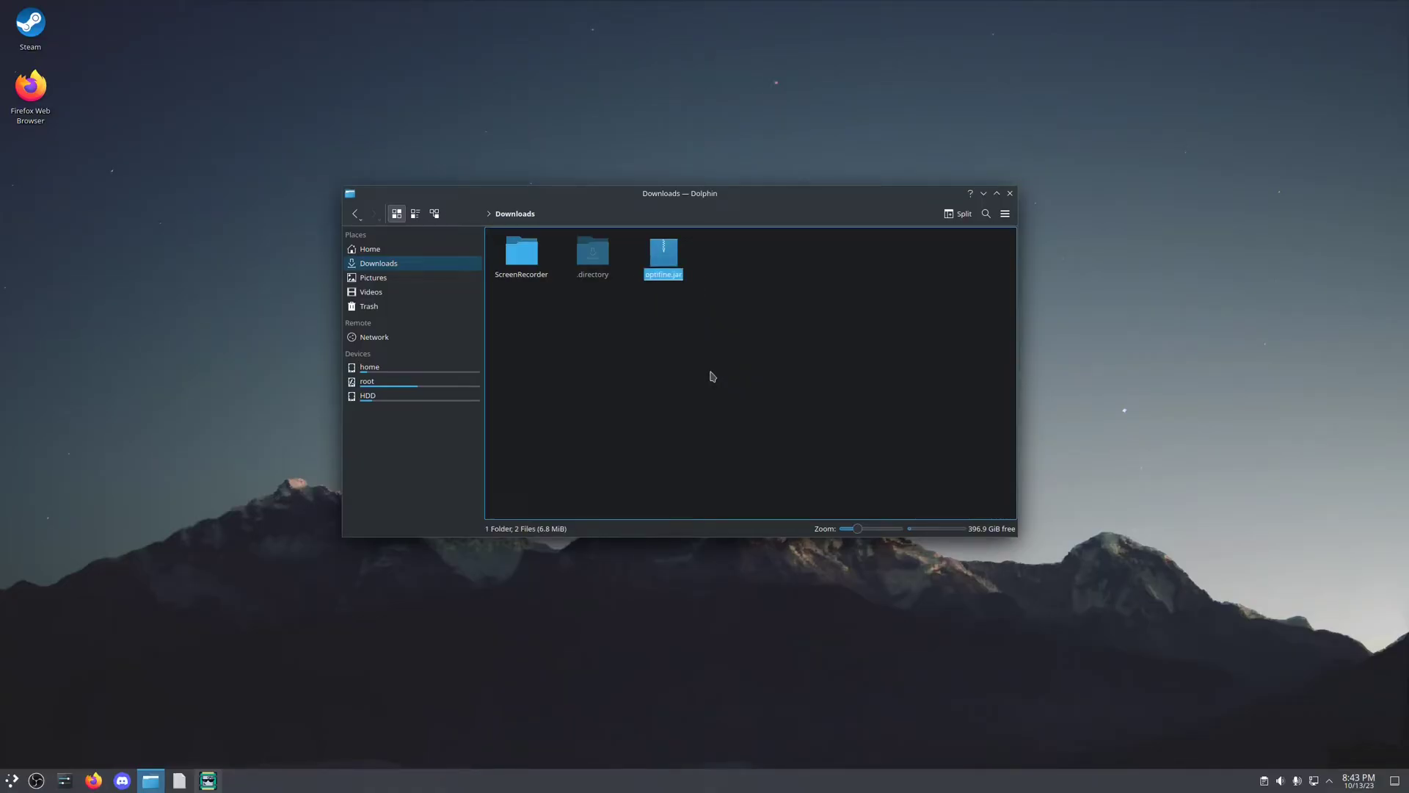
mouse_move(717, 397)
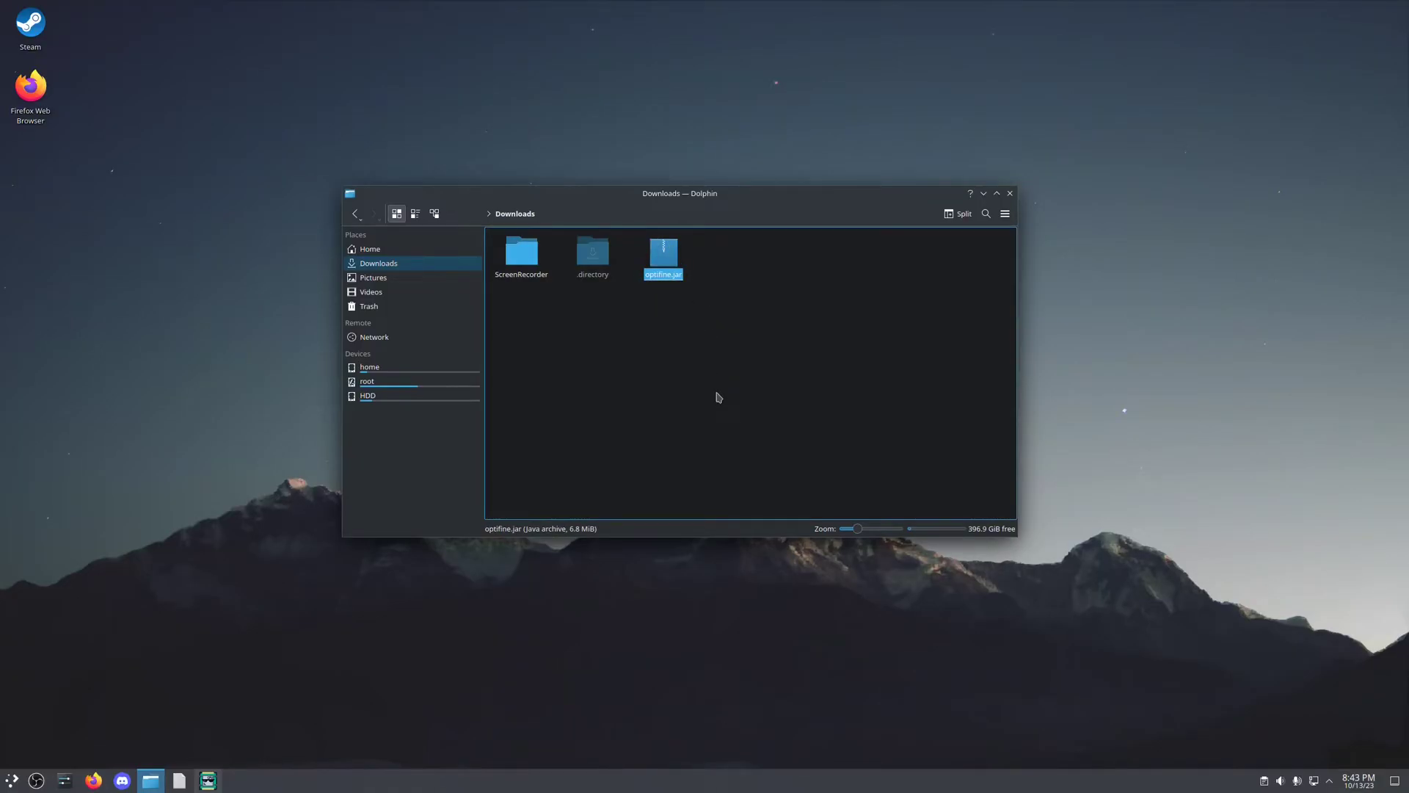
left_click(369, 249)
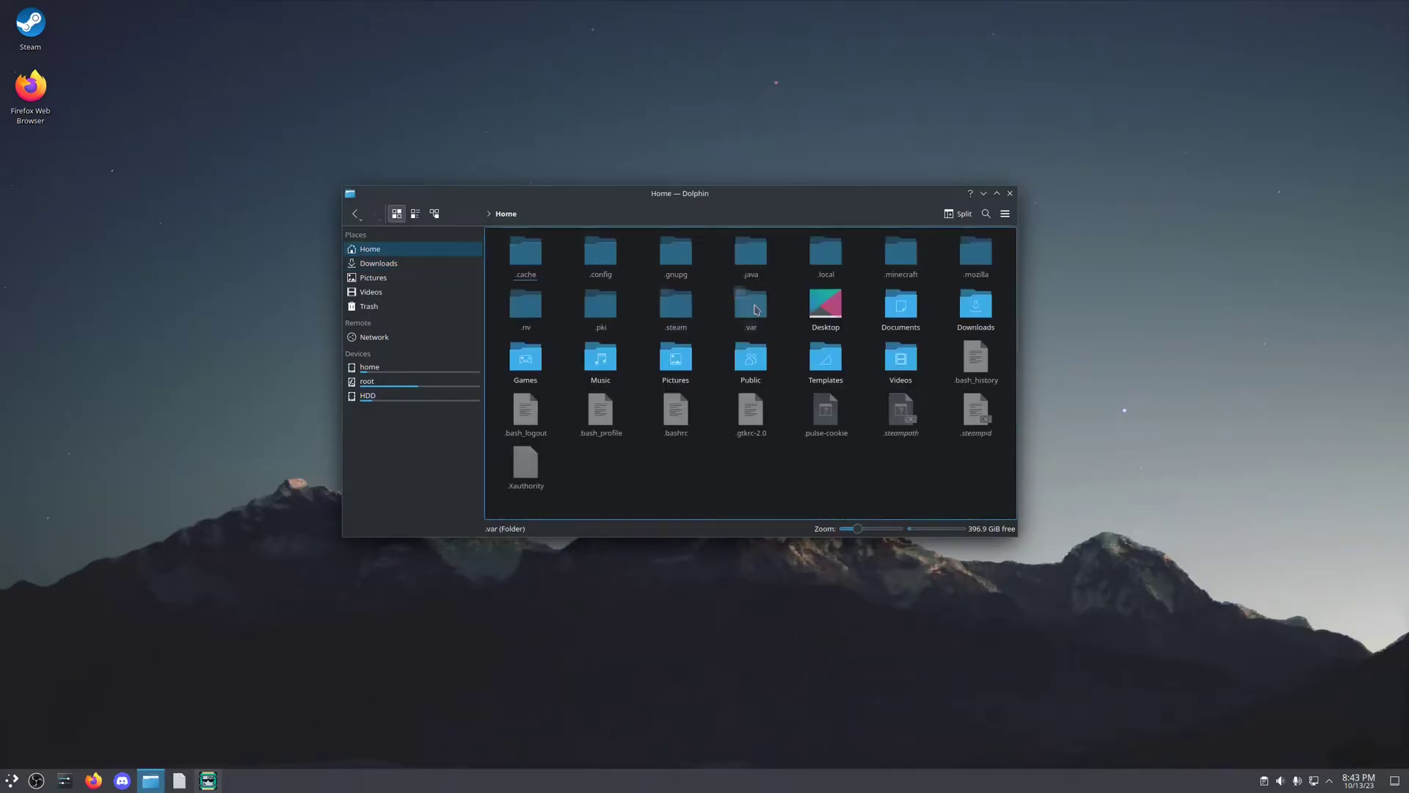
mouse_move(900, 254)
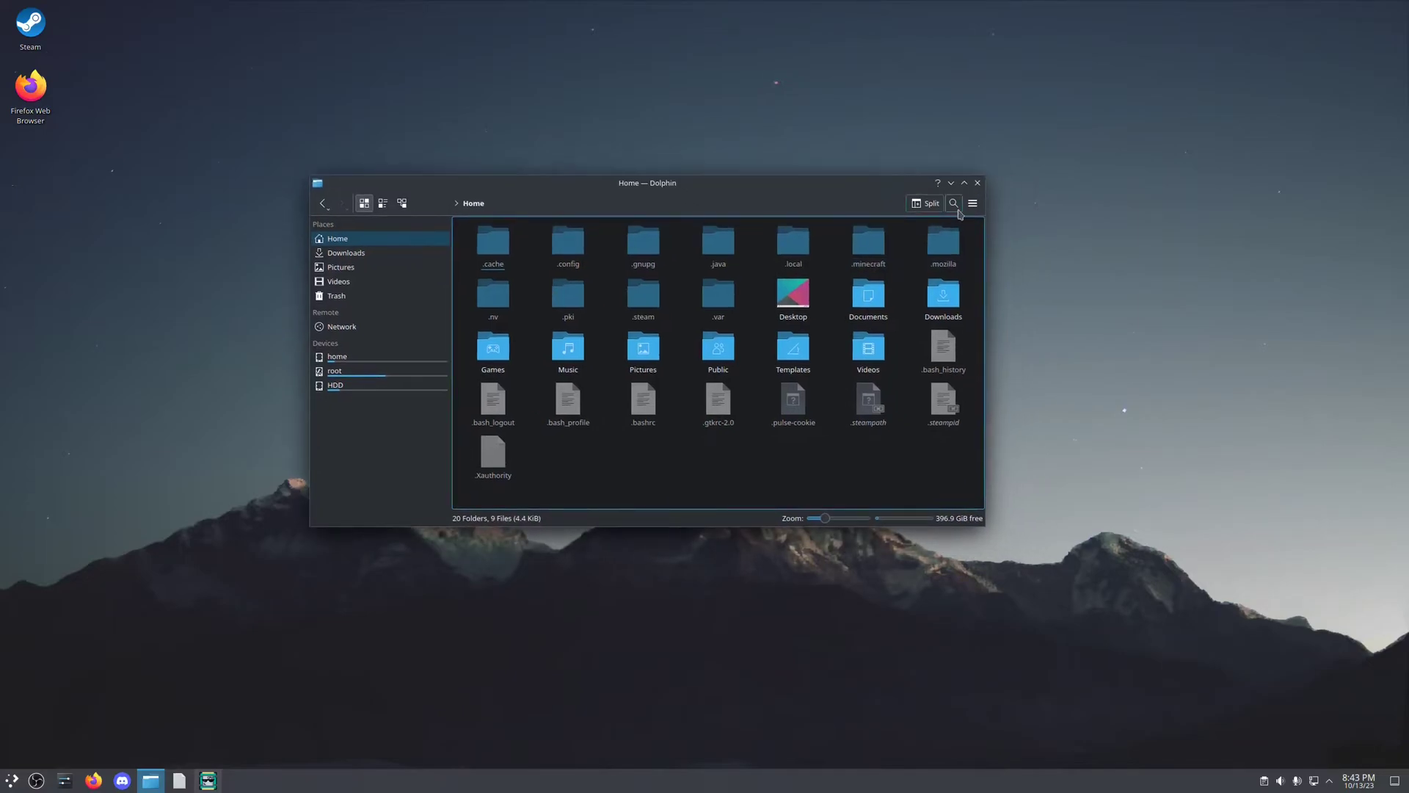
- Show hidden files, open the .minecraft folder holding optifine.jar, and launch Konsole
left_click(972, 202)
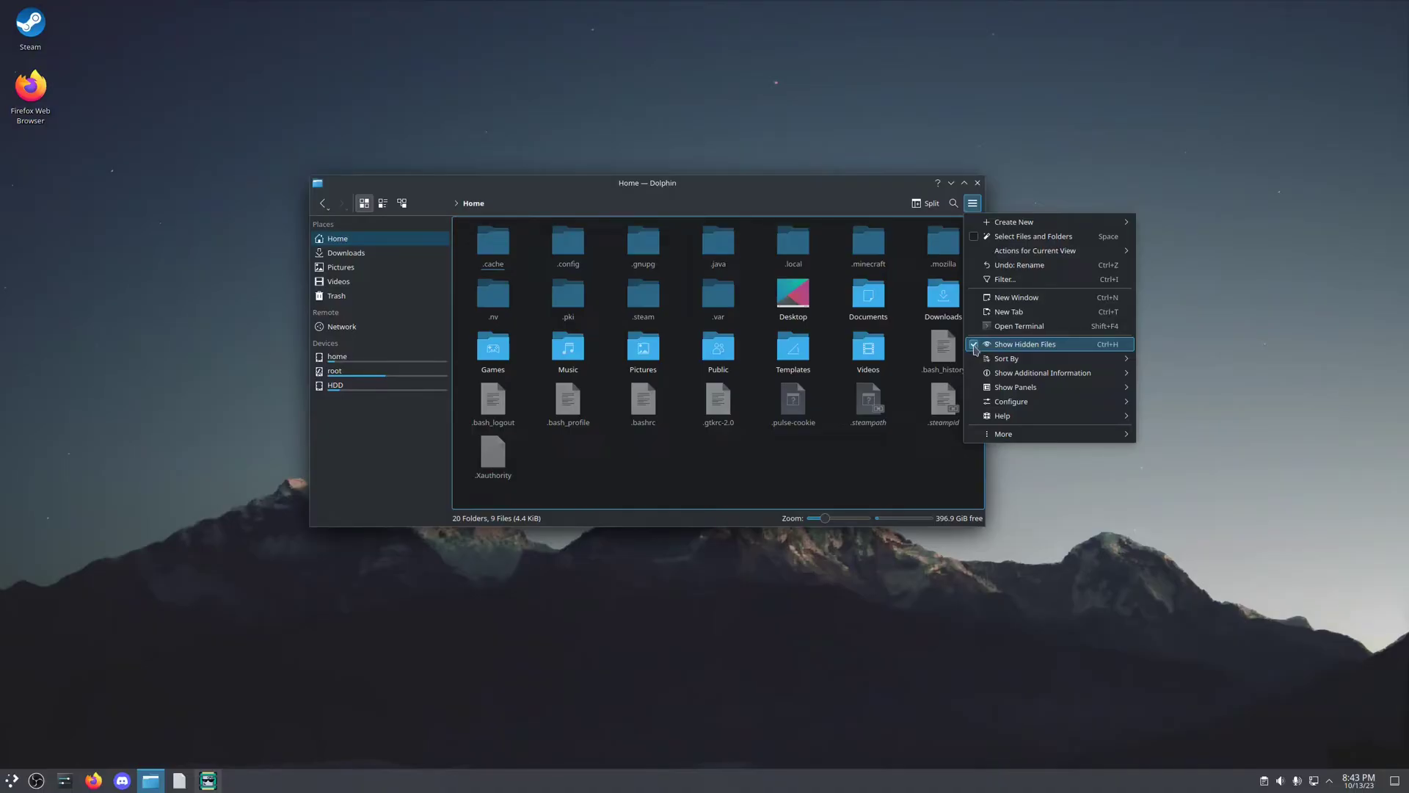
mouse_move(1108, 349)
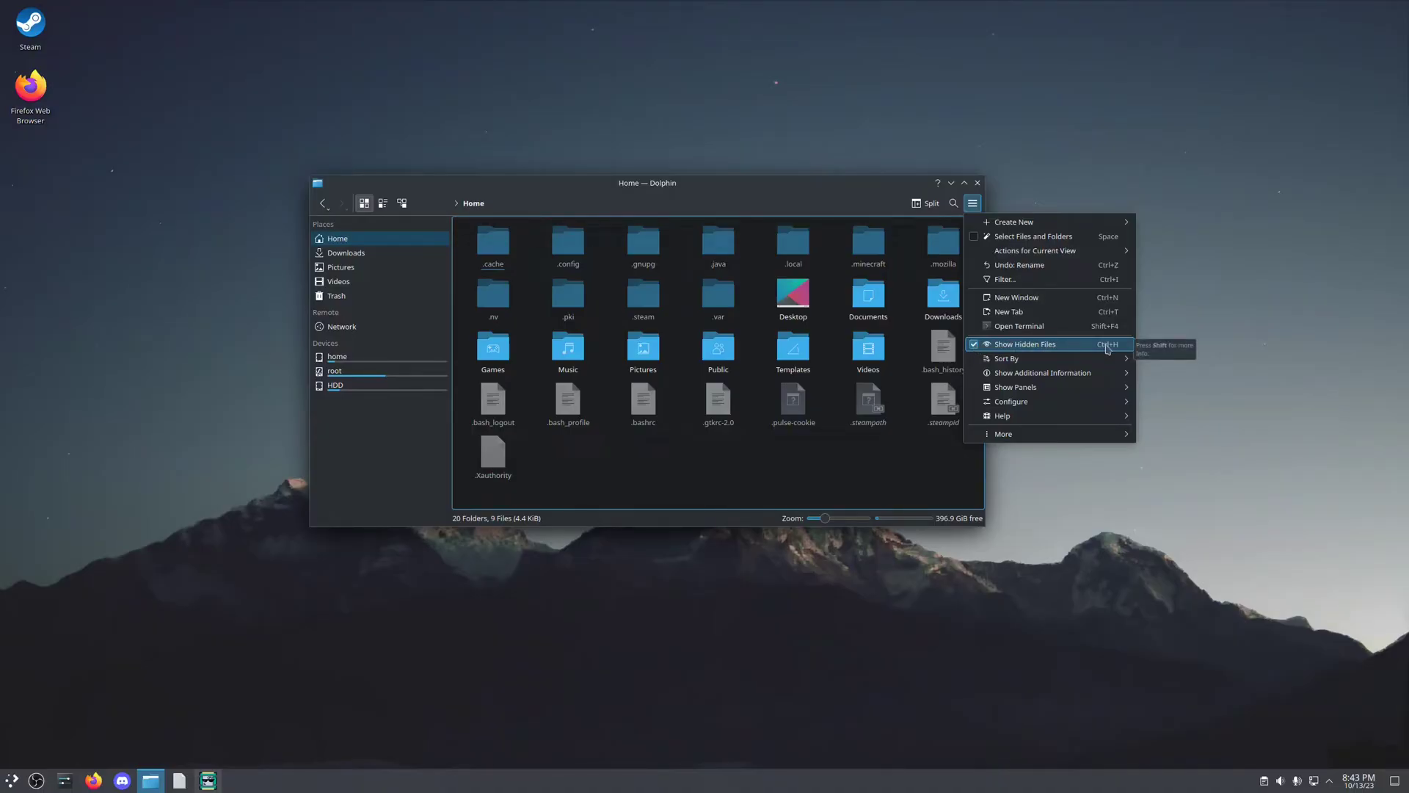
mouse_move(904, 467)
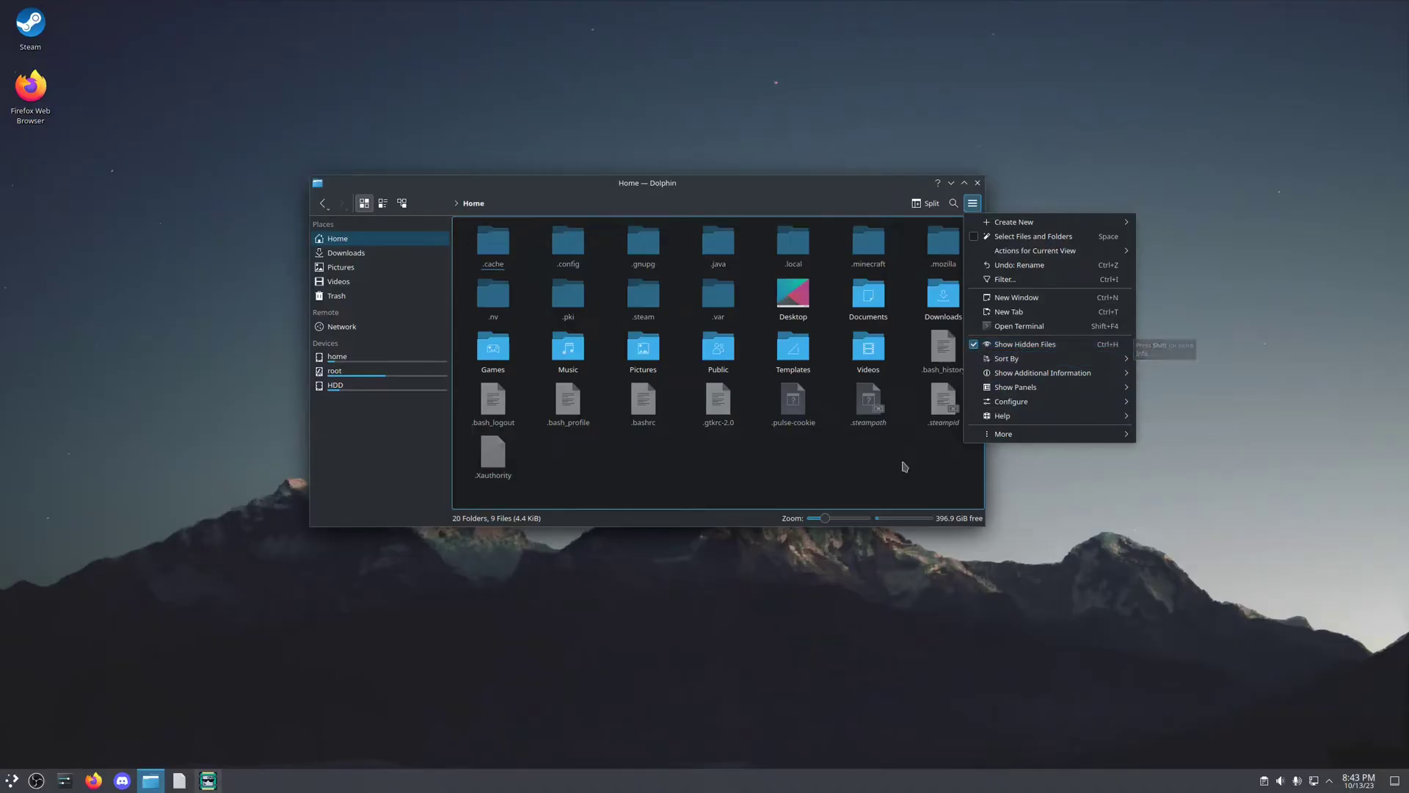
double_click(866, 243)
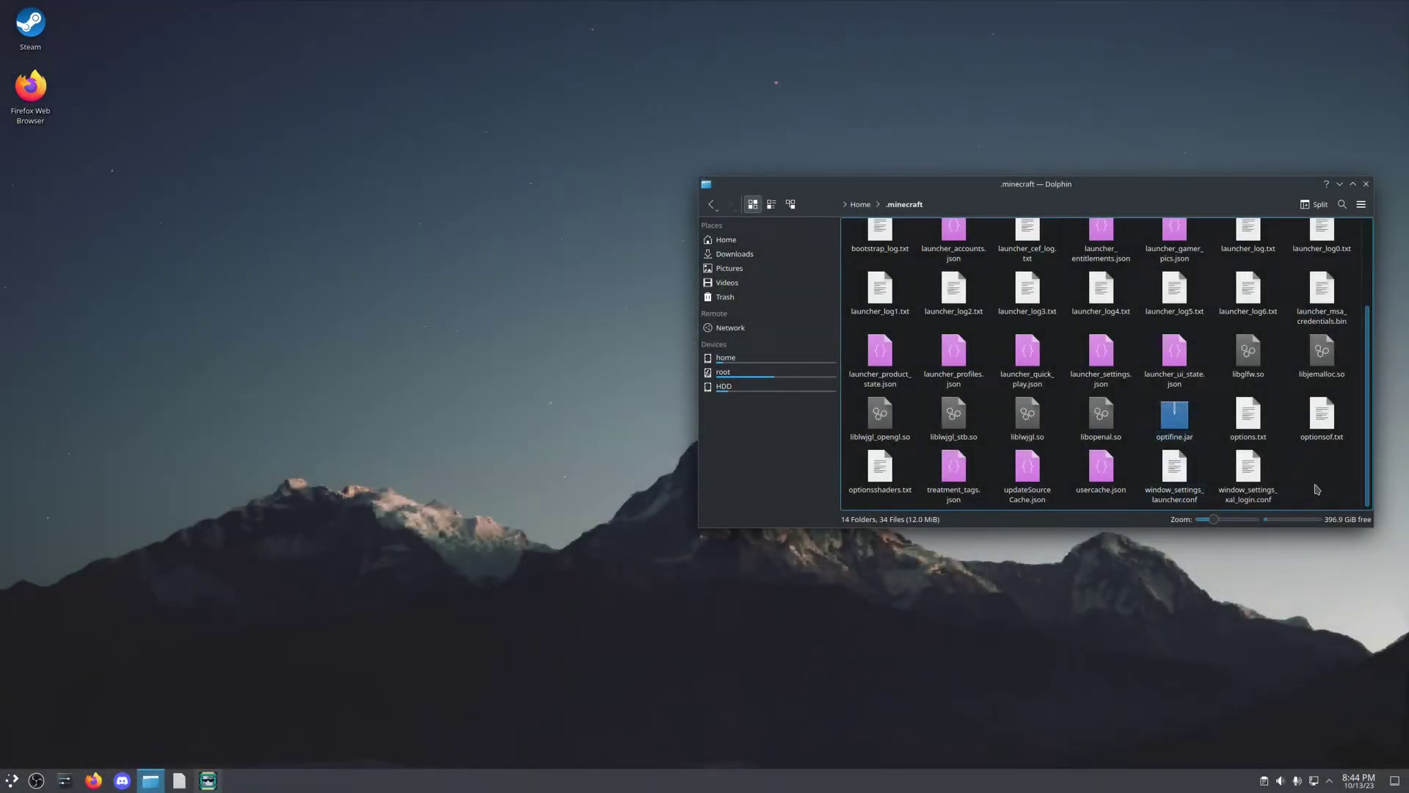
left_click(235, 778)
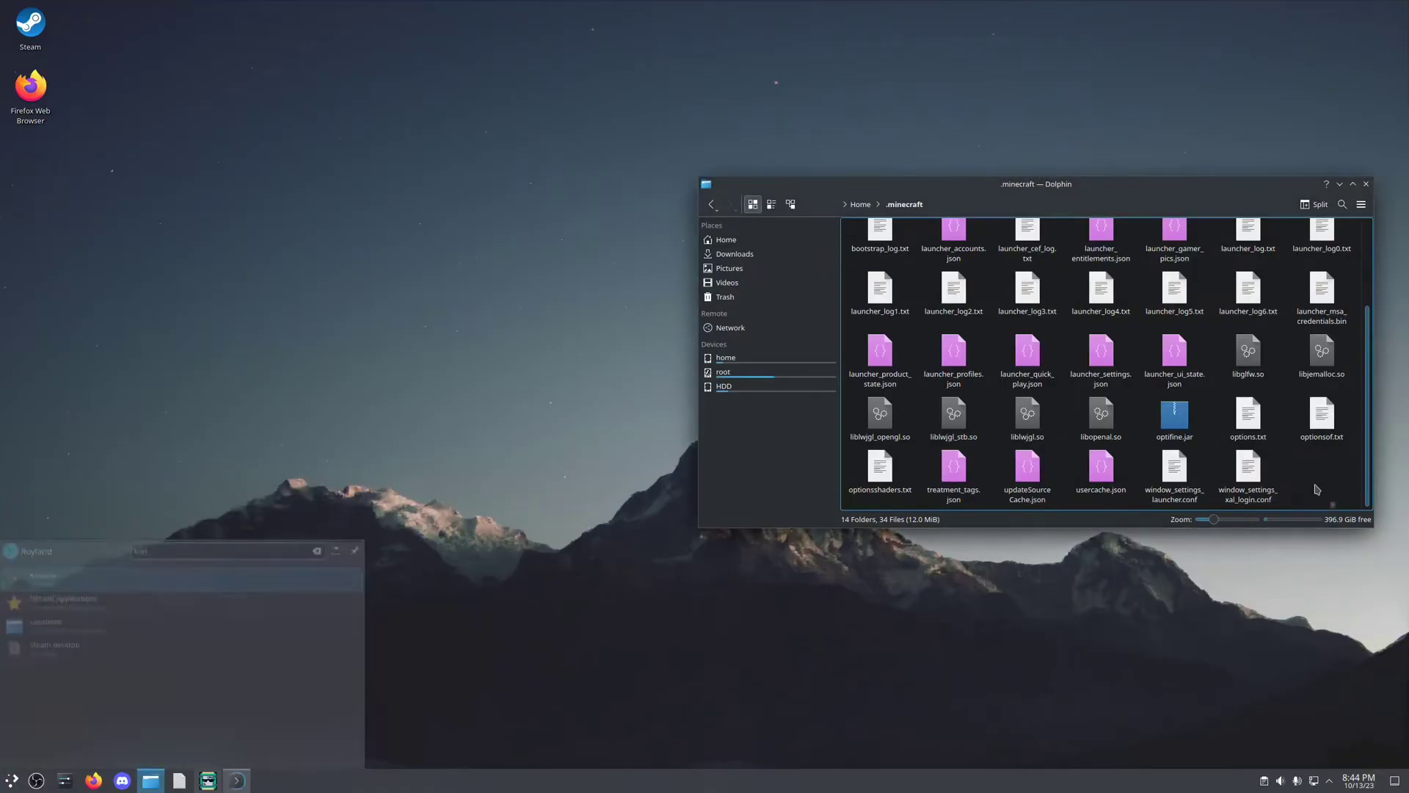
left_click(235, 779)
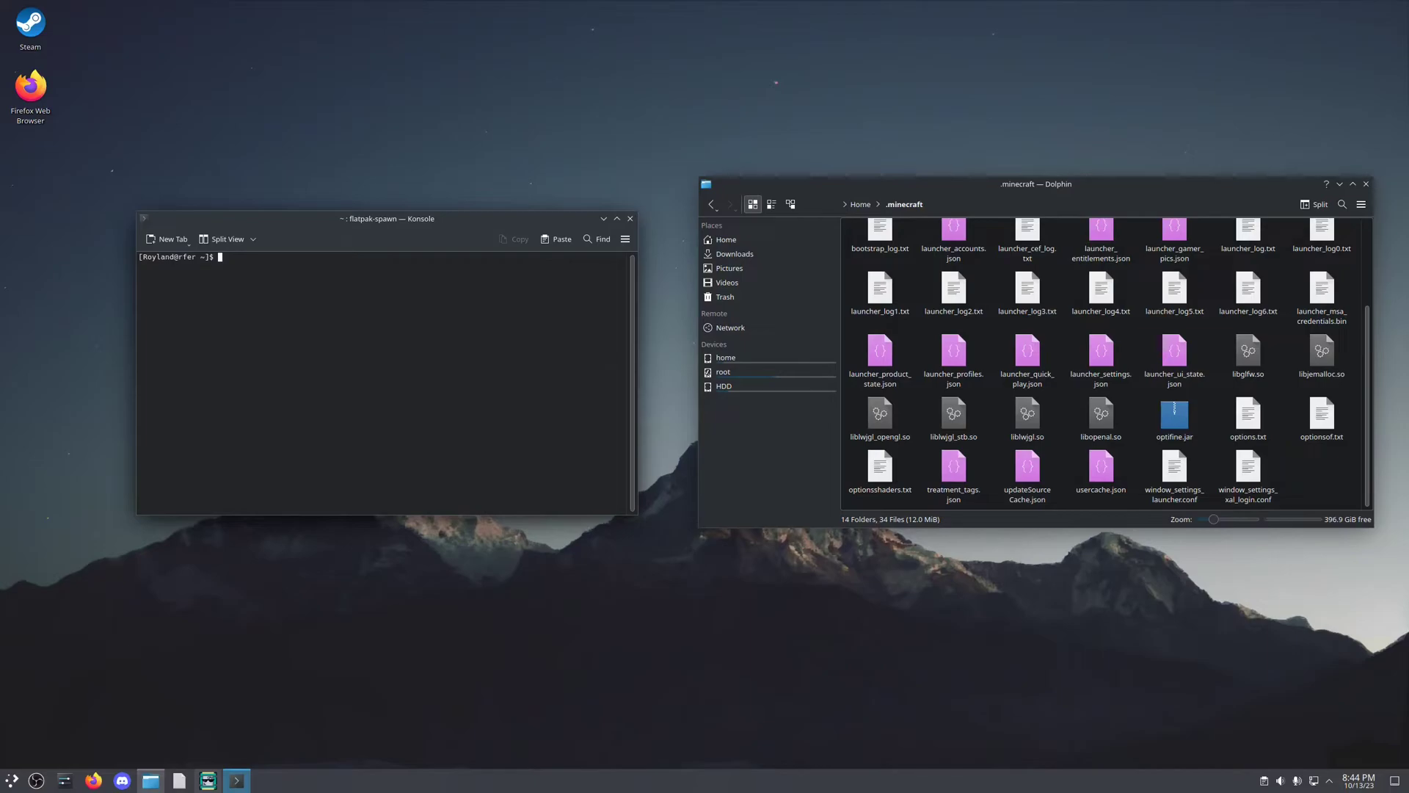
- Change directory to /home/Royland/.minecraft using Tab completion
type("cd /")
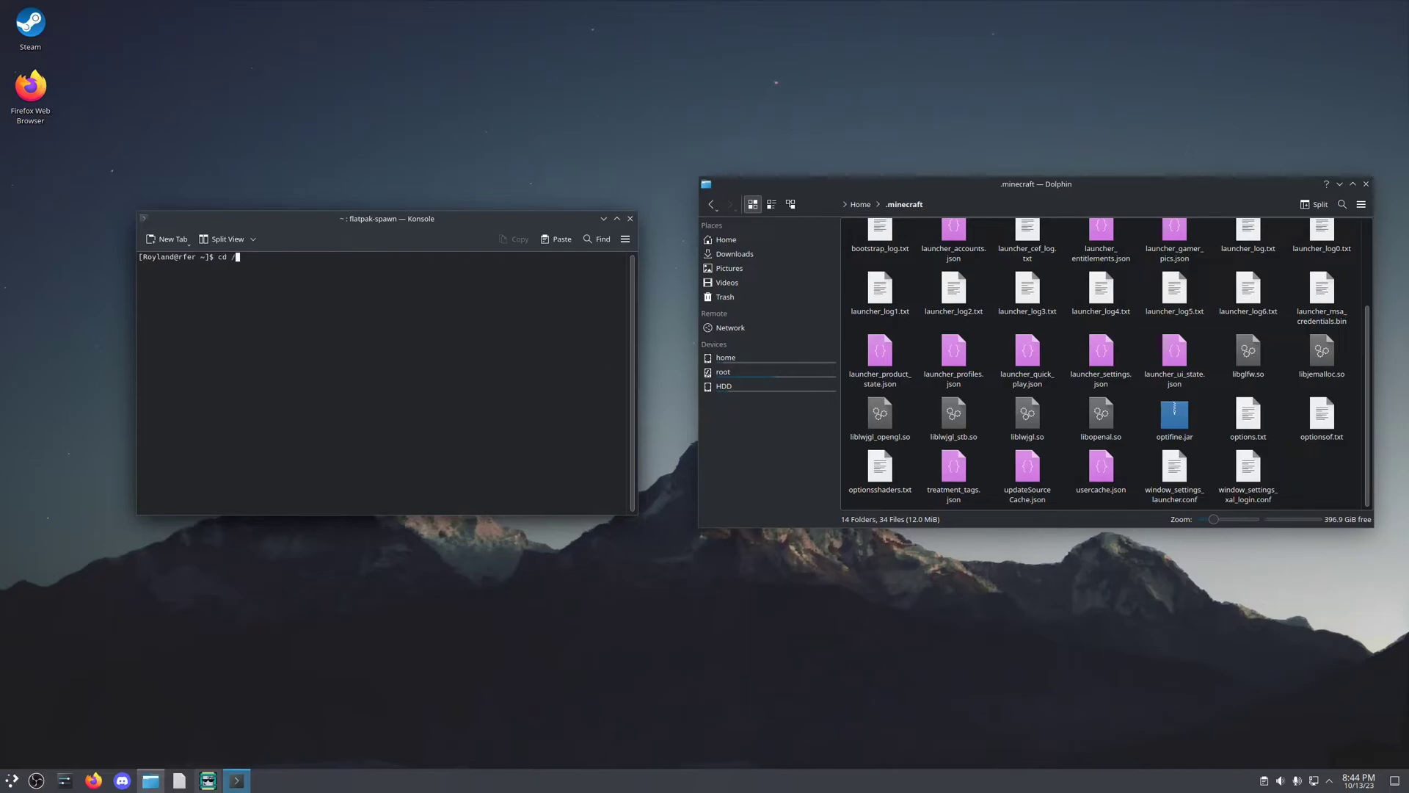
type("home/")
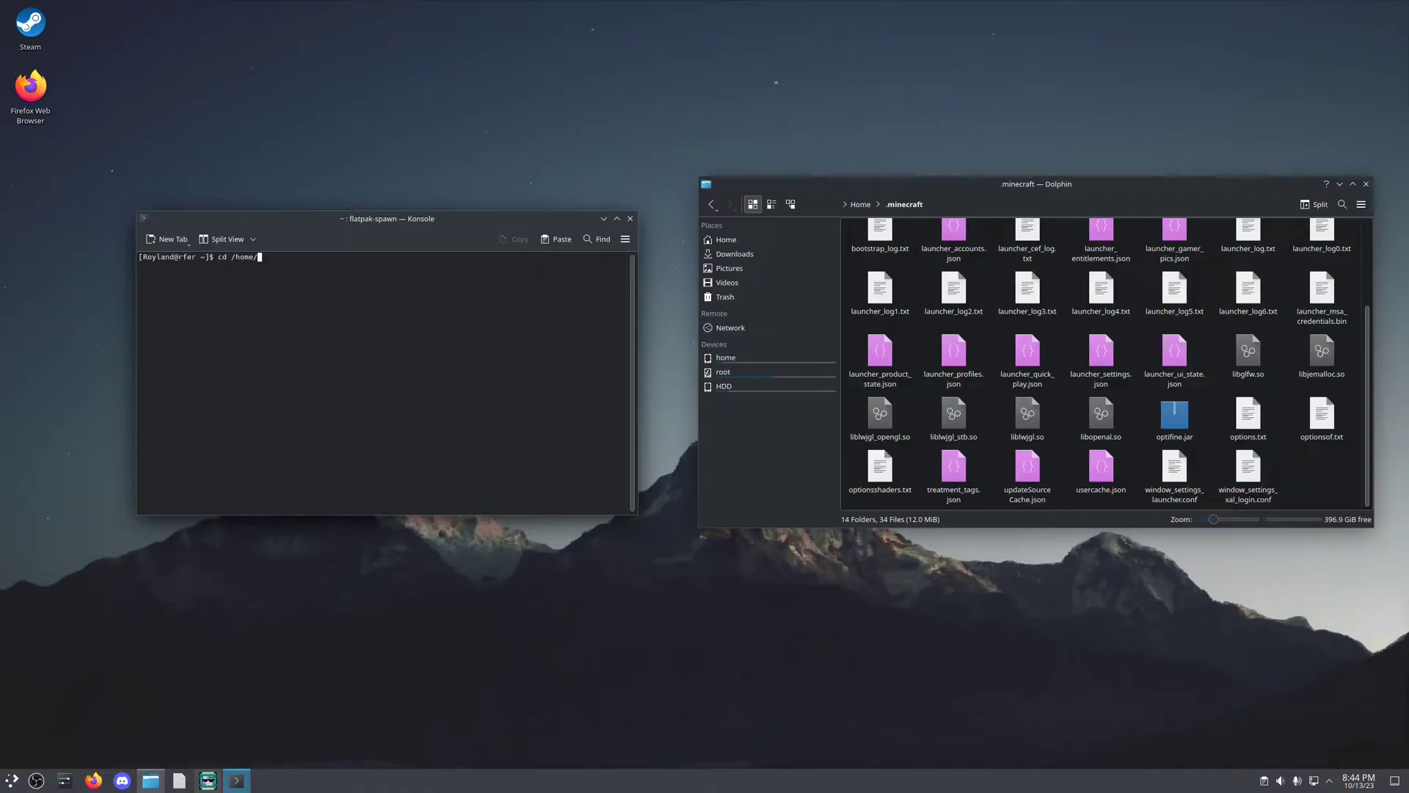
type("Royland")
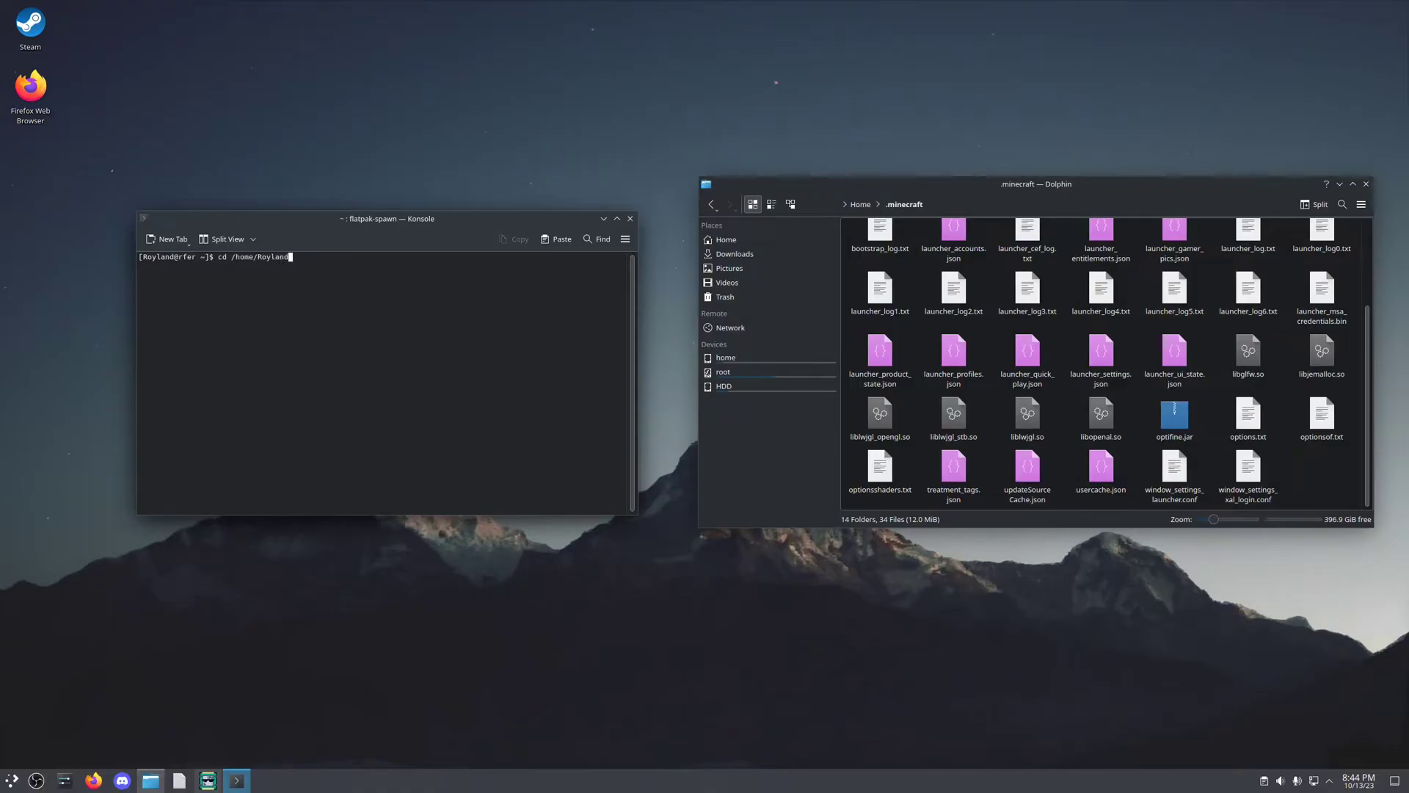
type("/")
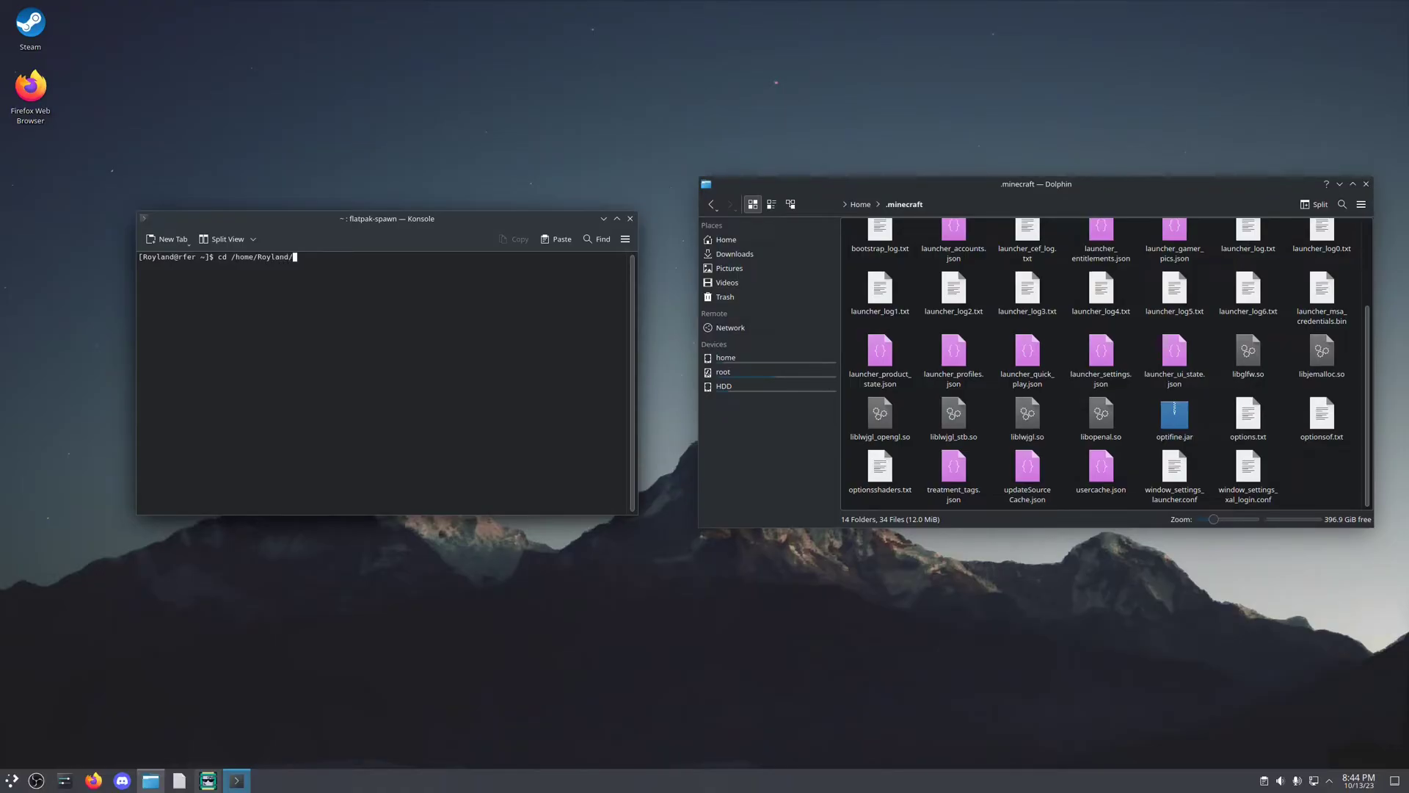
type(".mine")
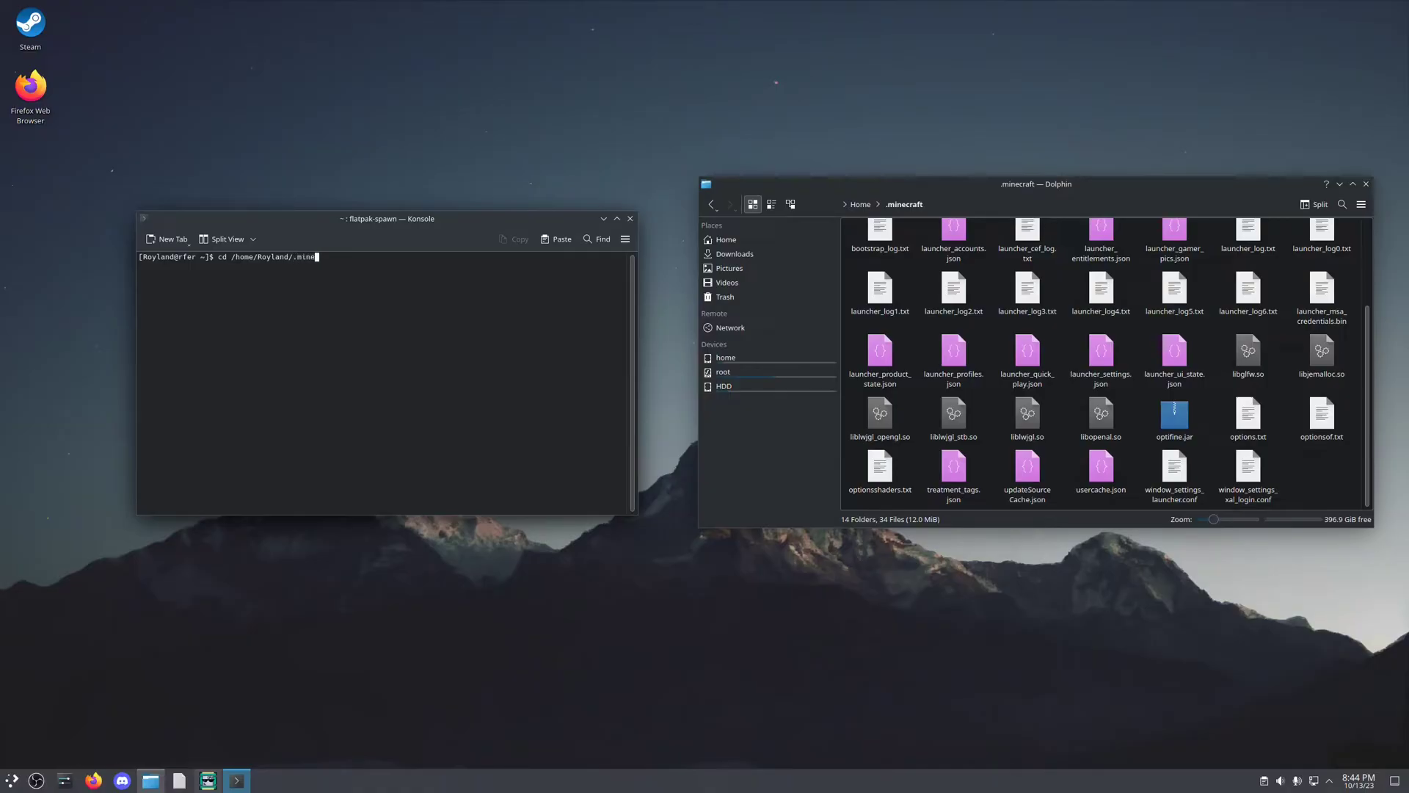
key("Return")
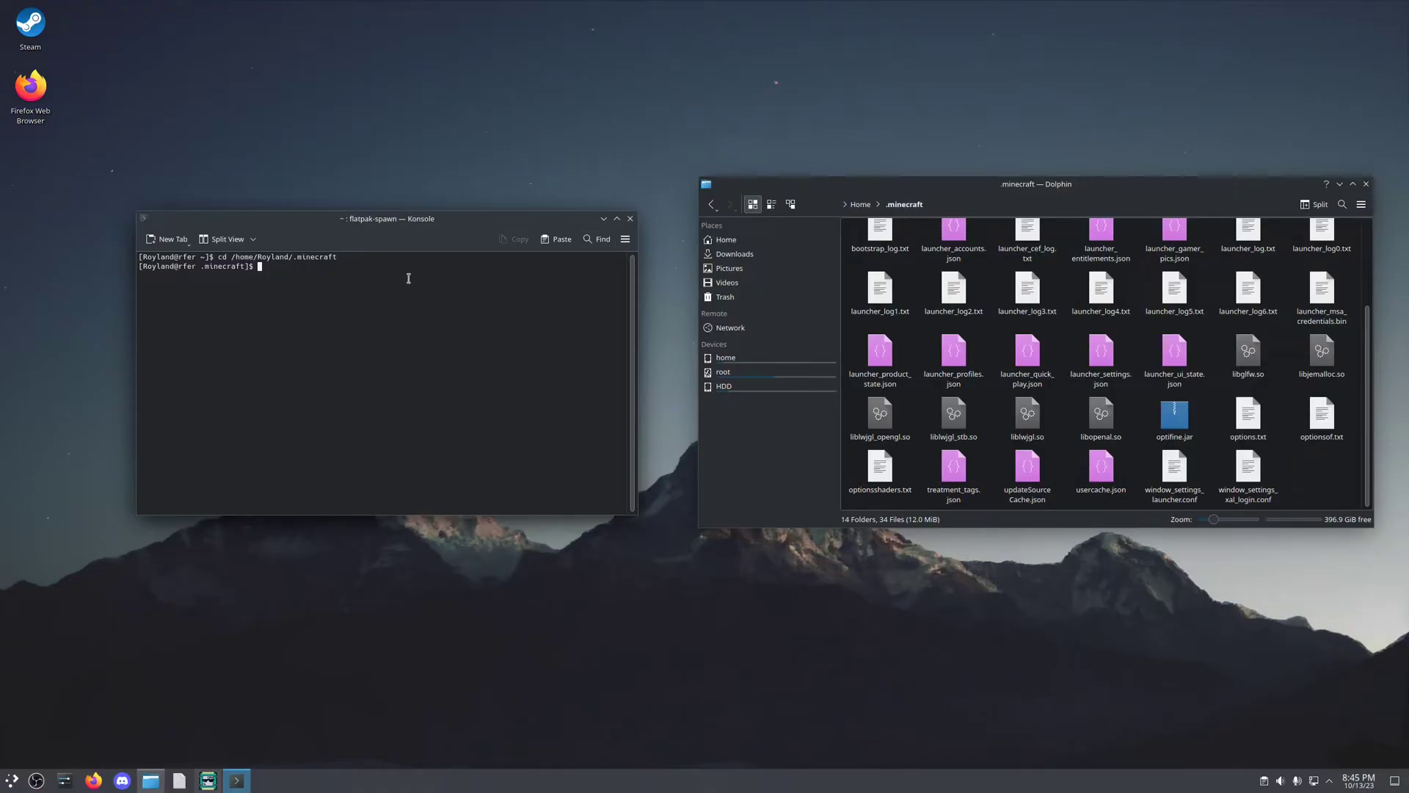
- Run 'java -jar optifine.jar' to launch the OptiFine installer
type("java")
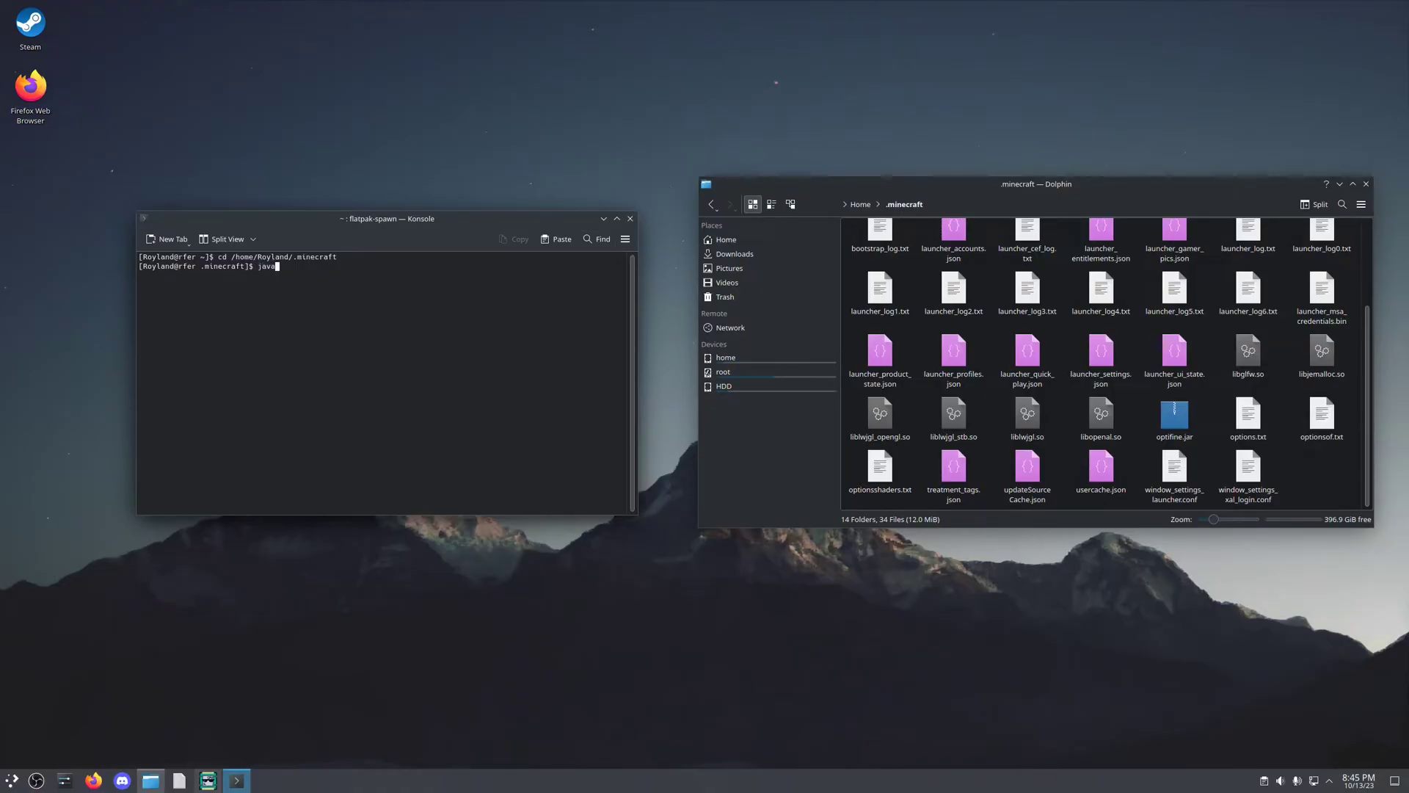
type("-")
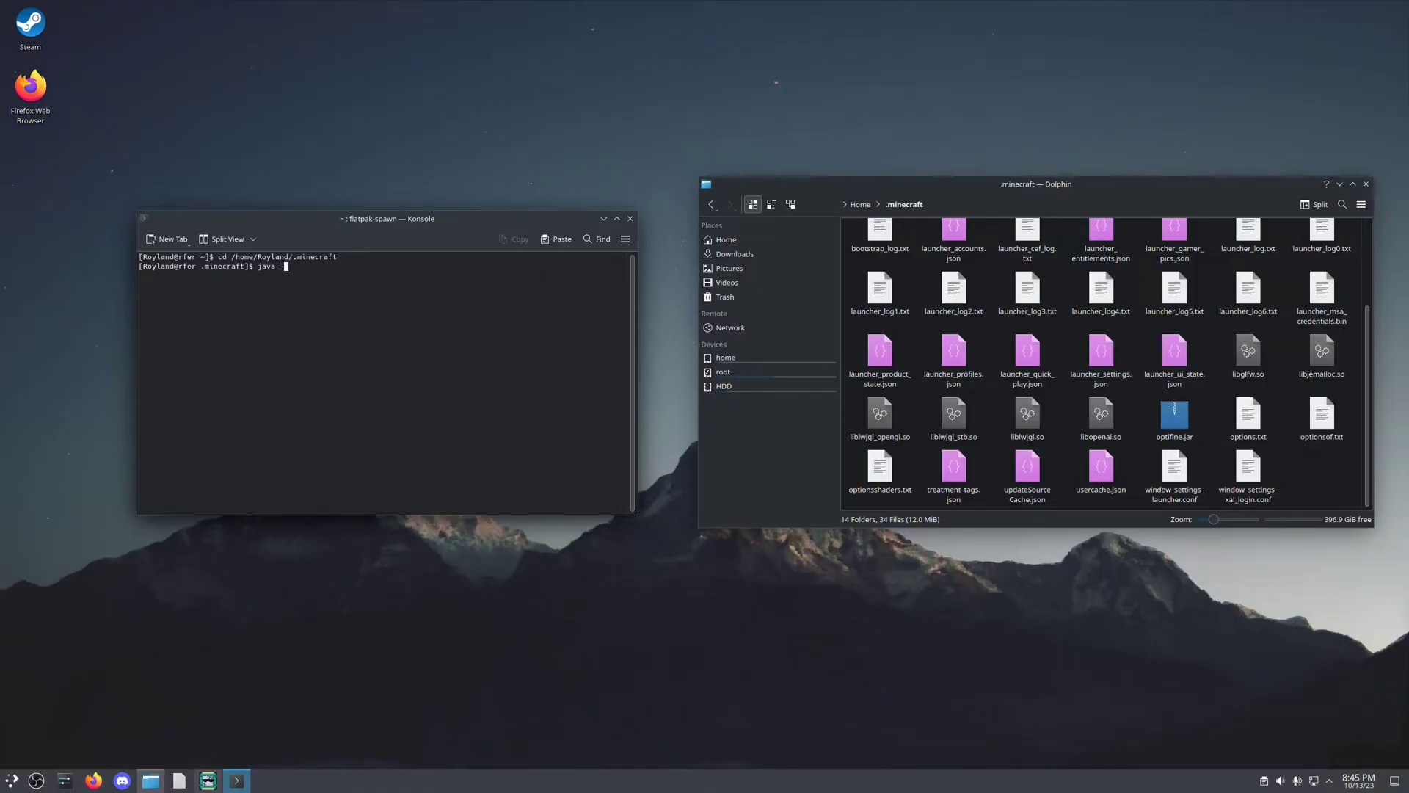
type("-jar optifine.jar")
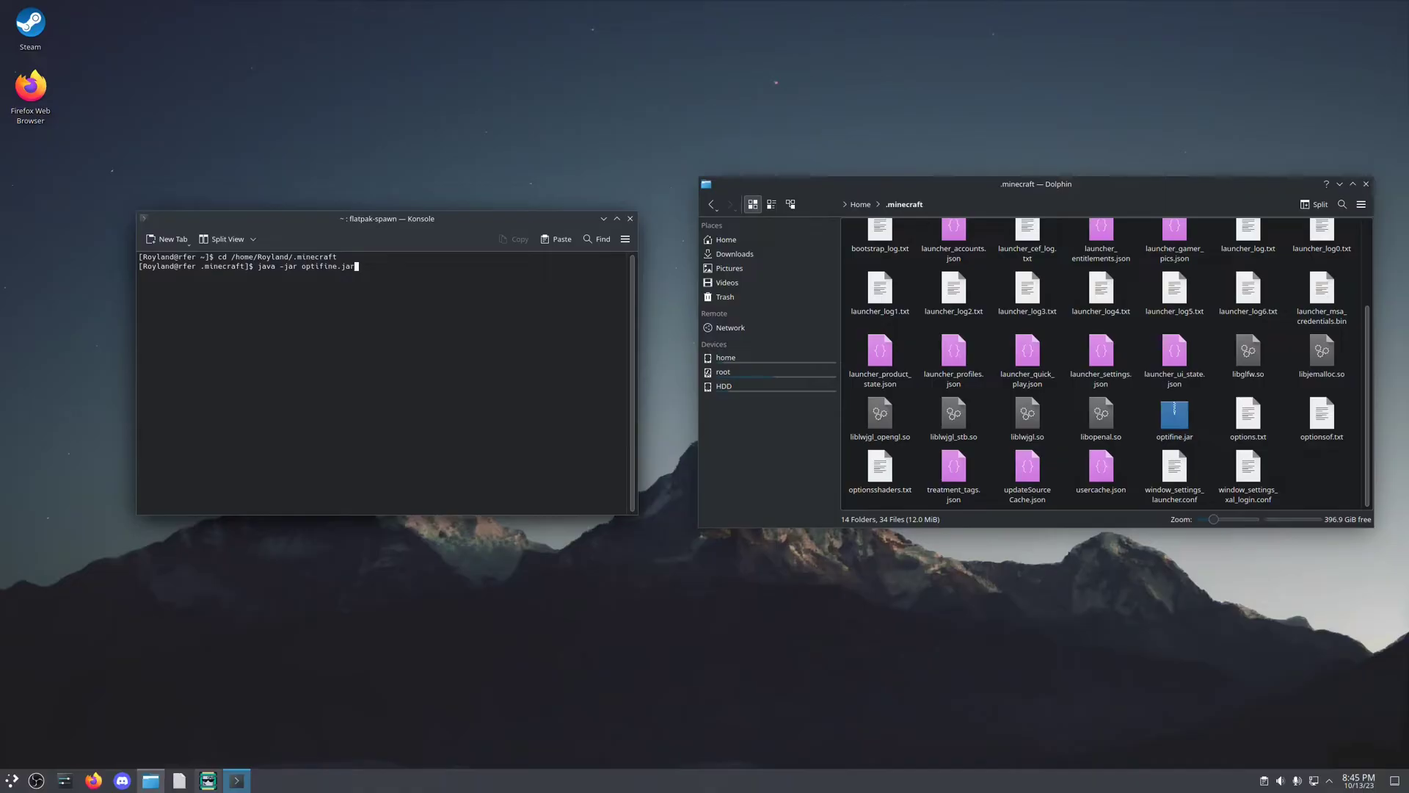
key("Return")
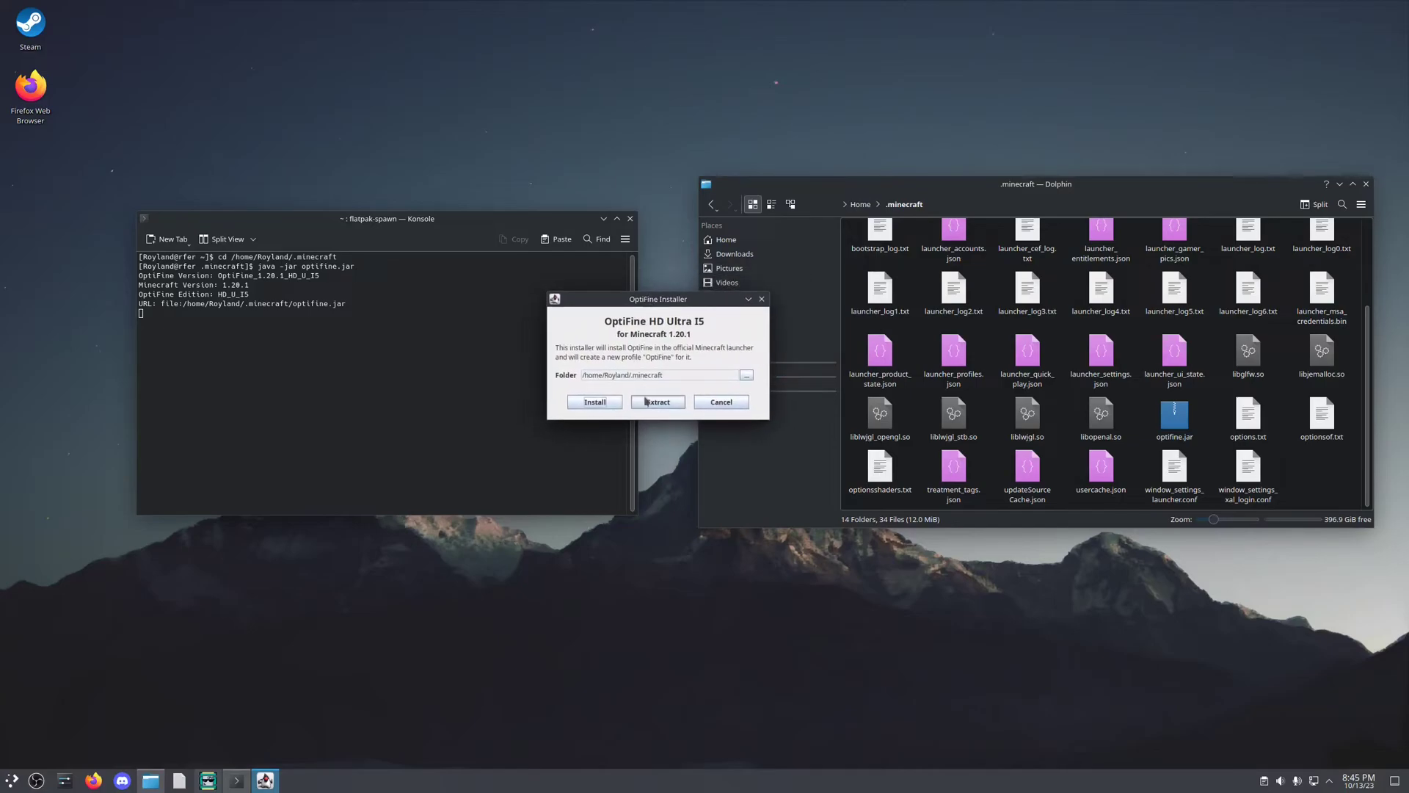
mouse_move(650, 304)
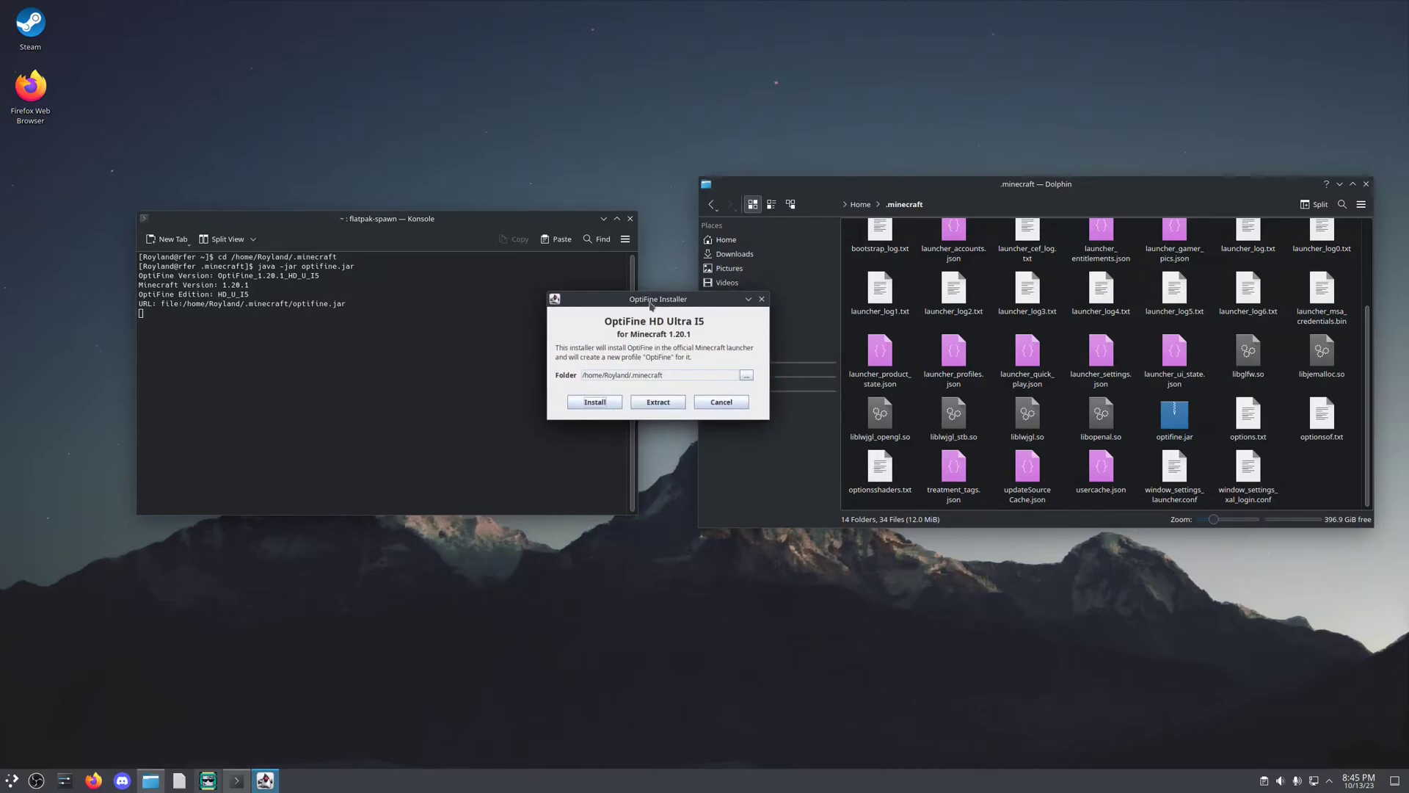
mouse_move(655, 332)
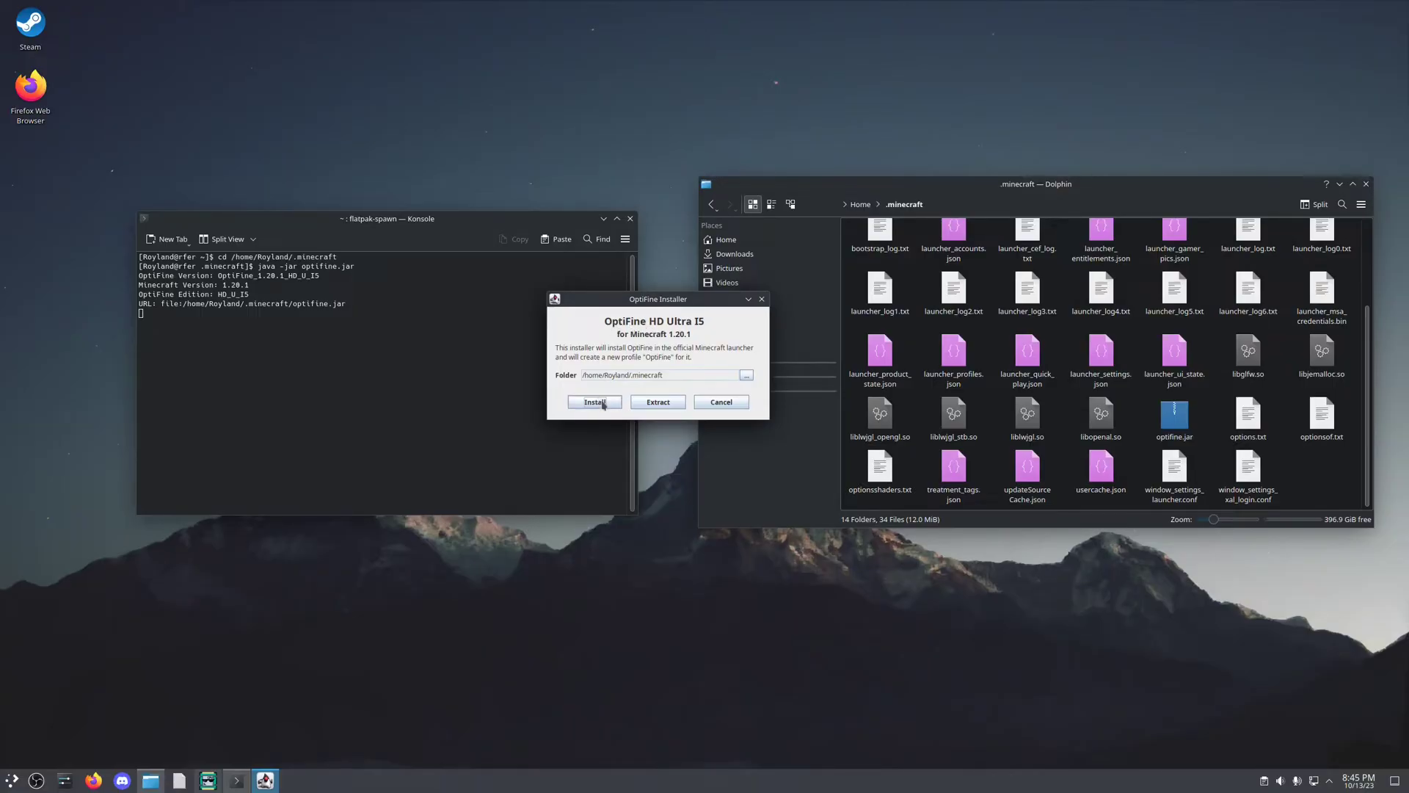
- Install OptiFine HD U I5 into the default .minecraft folder path
left_click(594, 401)
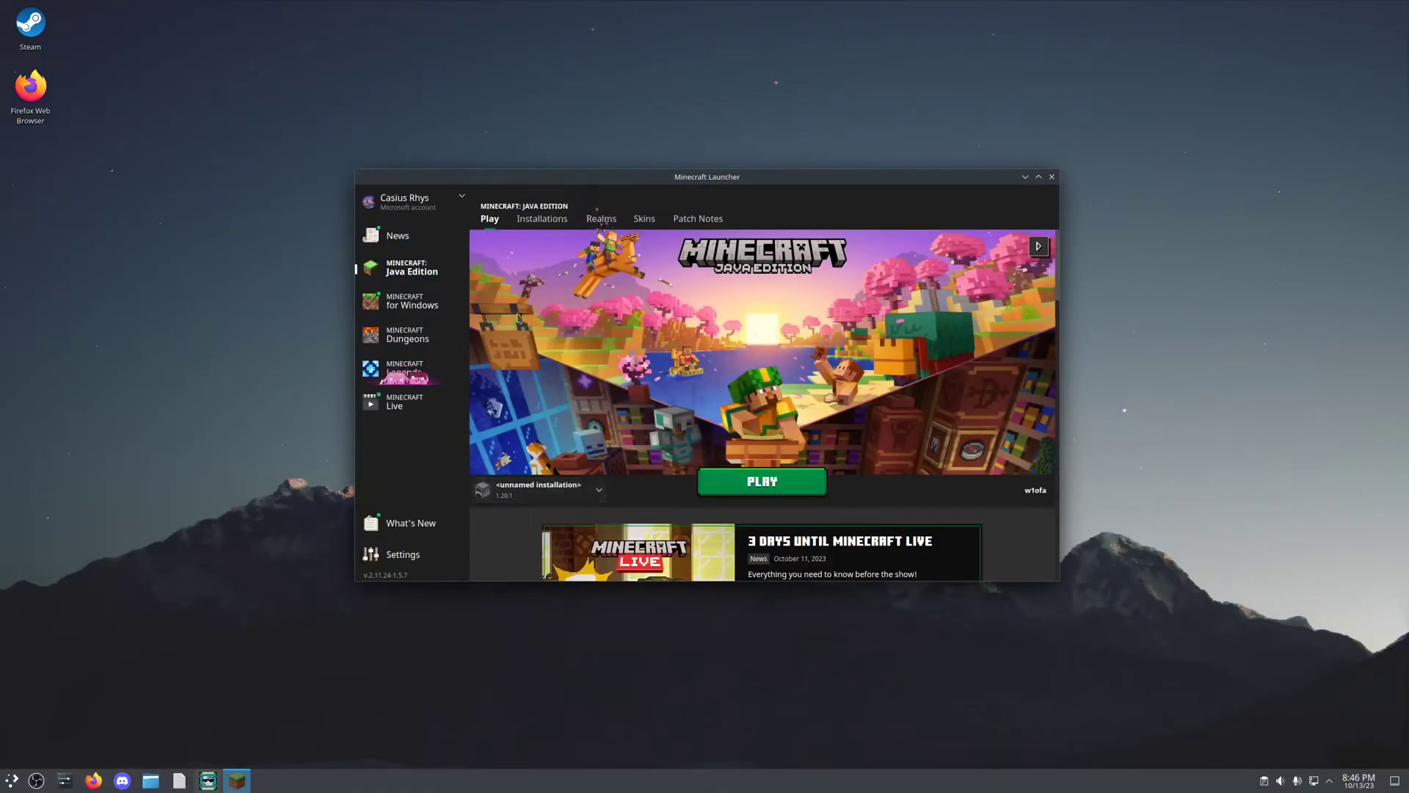
- Show the Installations tab to confirm the 1.20.1-OptiFine_HD_U_I5 profile exists
left_click(542, 218)
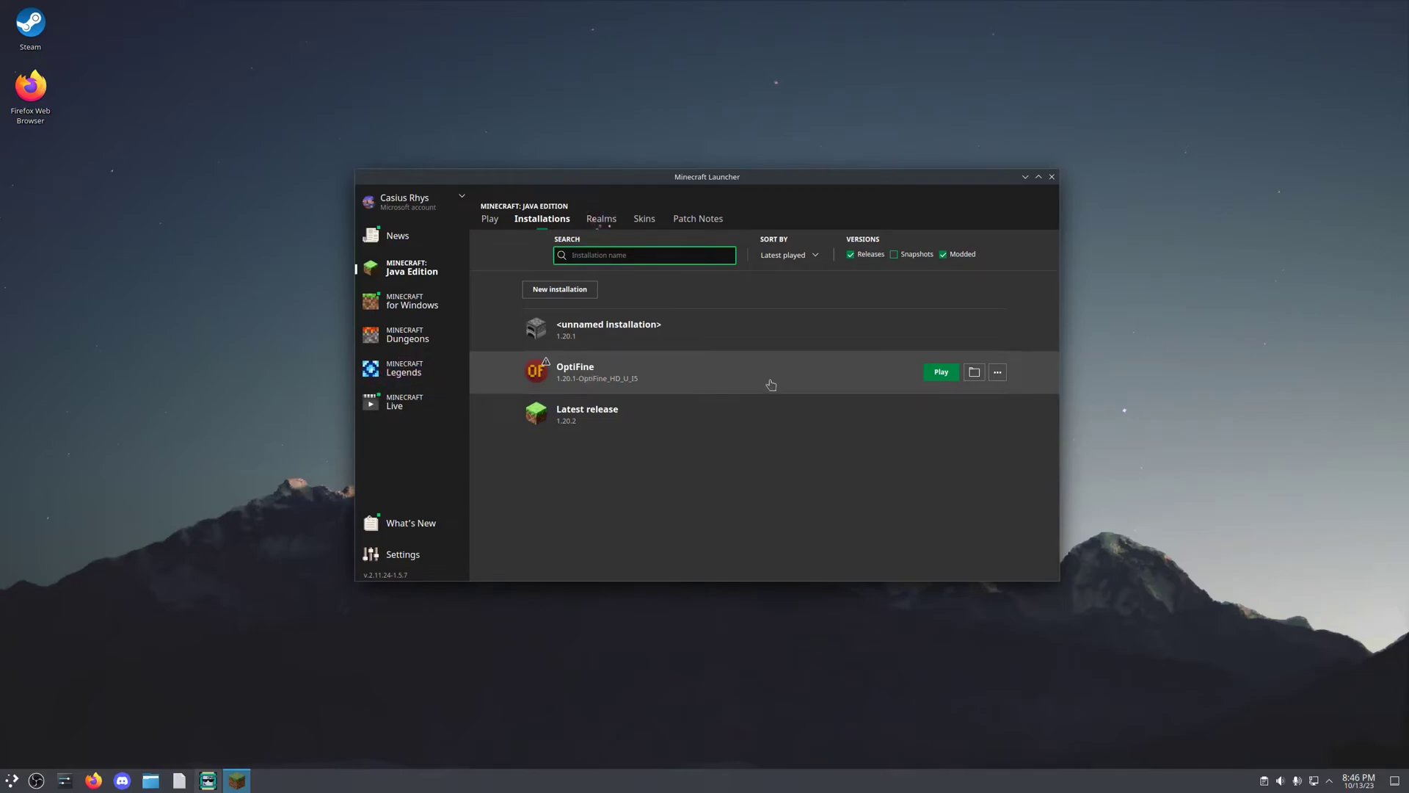
mouse_move(974, 372)
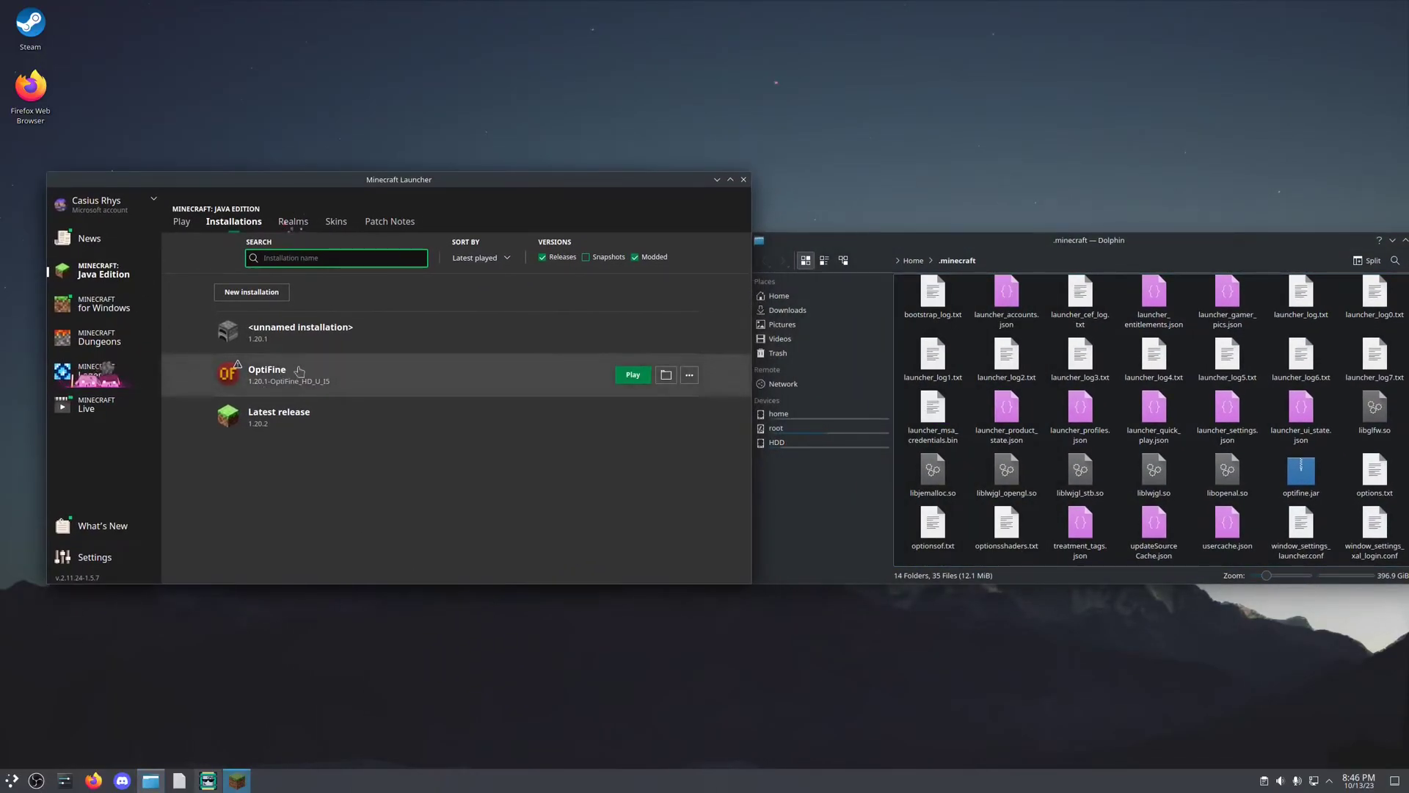
mouse_move(807, 364)
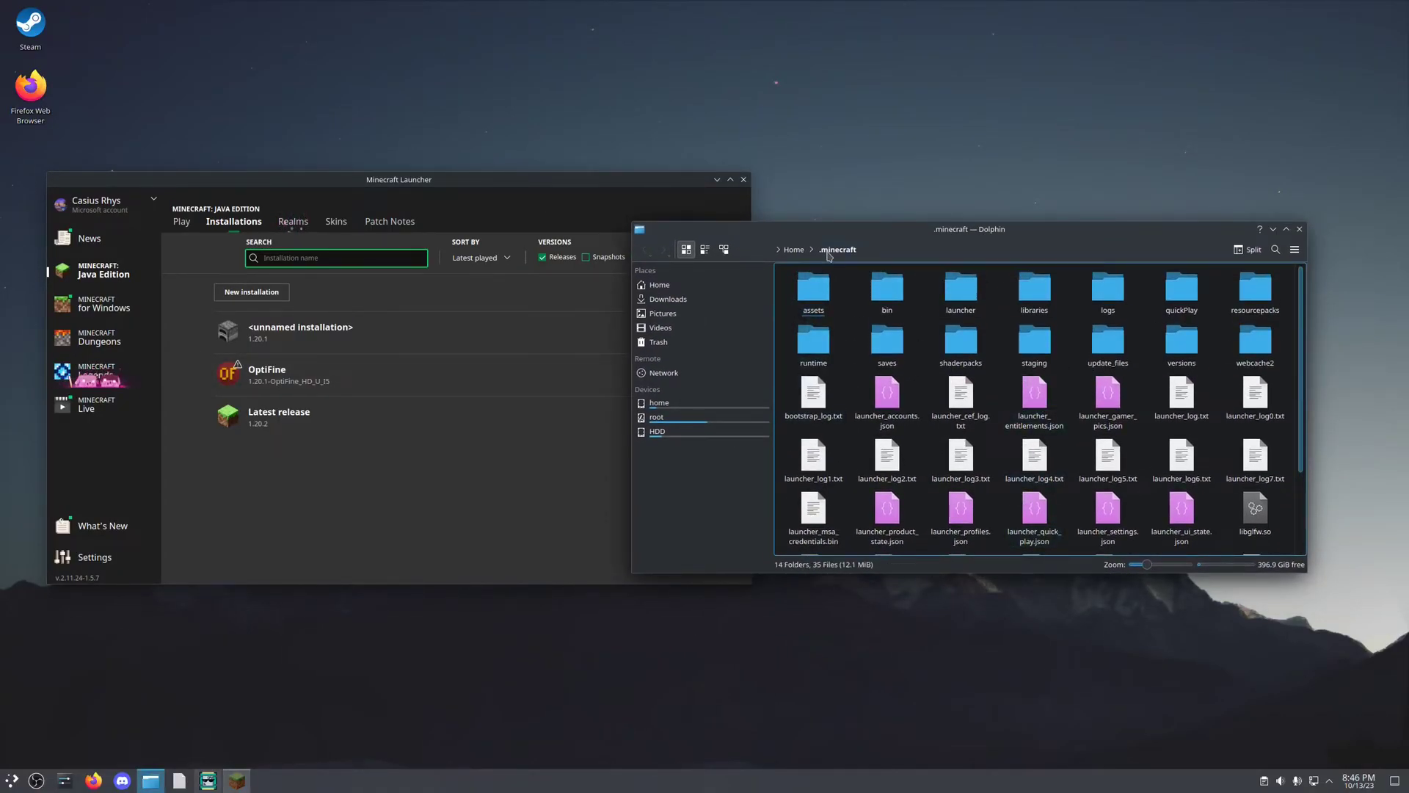
mouse_move(1181, 346)
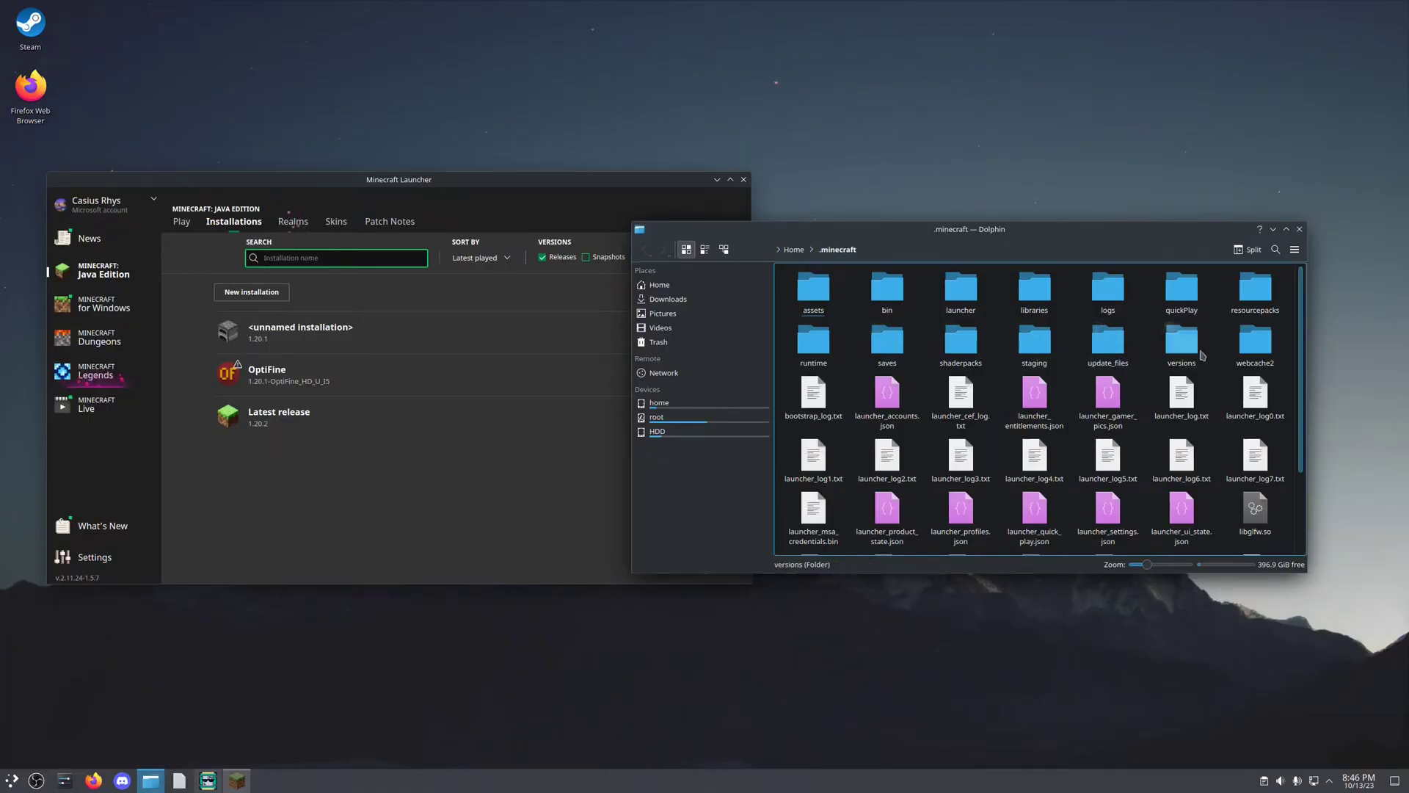
left_click(960, 344)
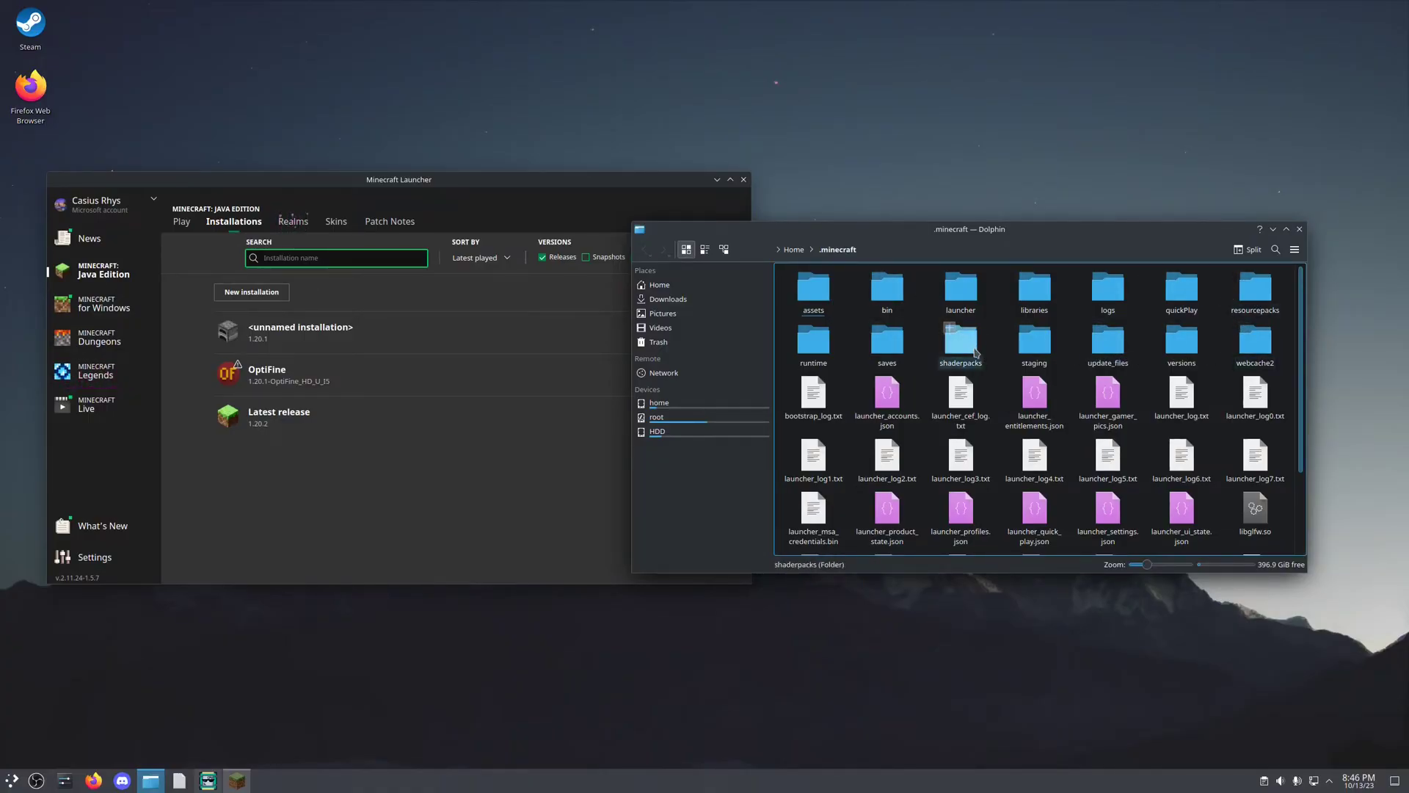
right_click(988, 355)
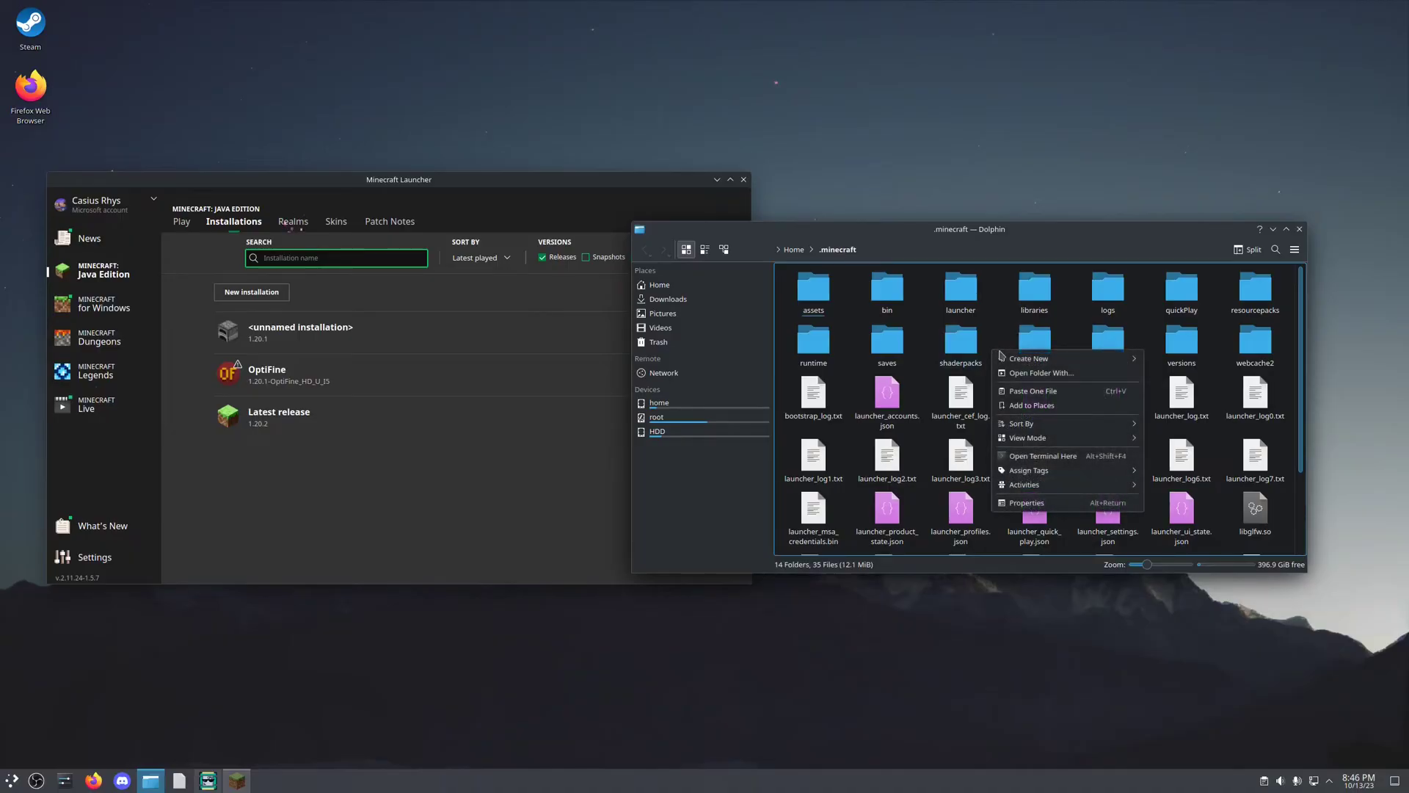
left_click(1029, 357)
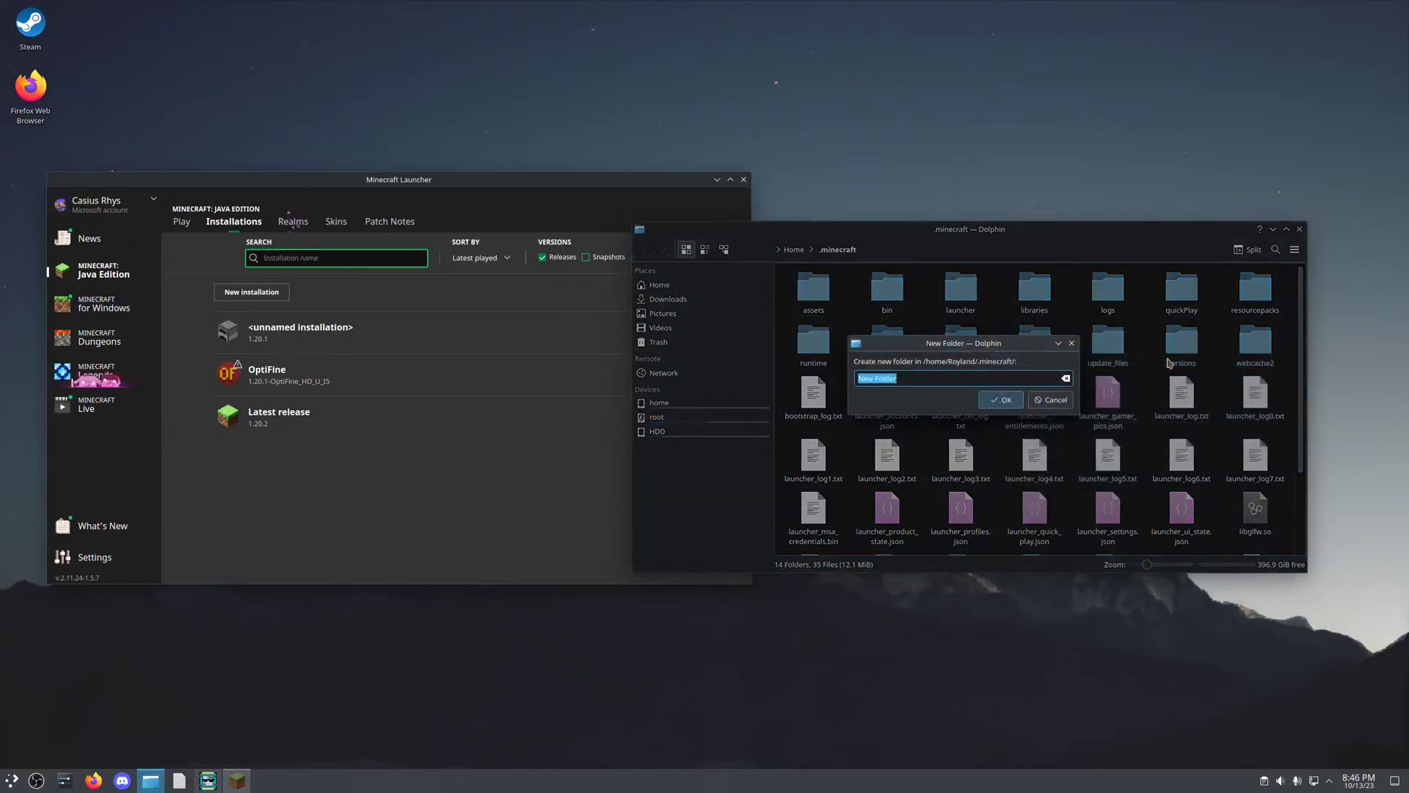
type("shader")
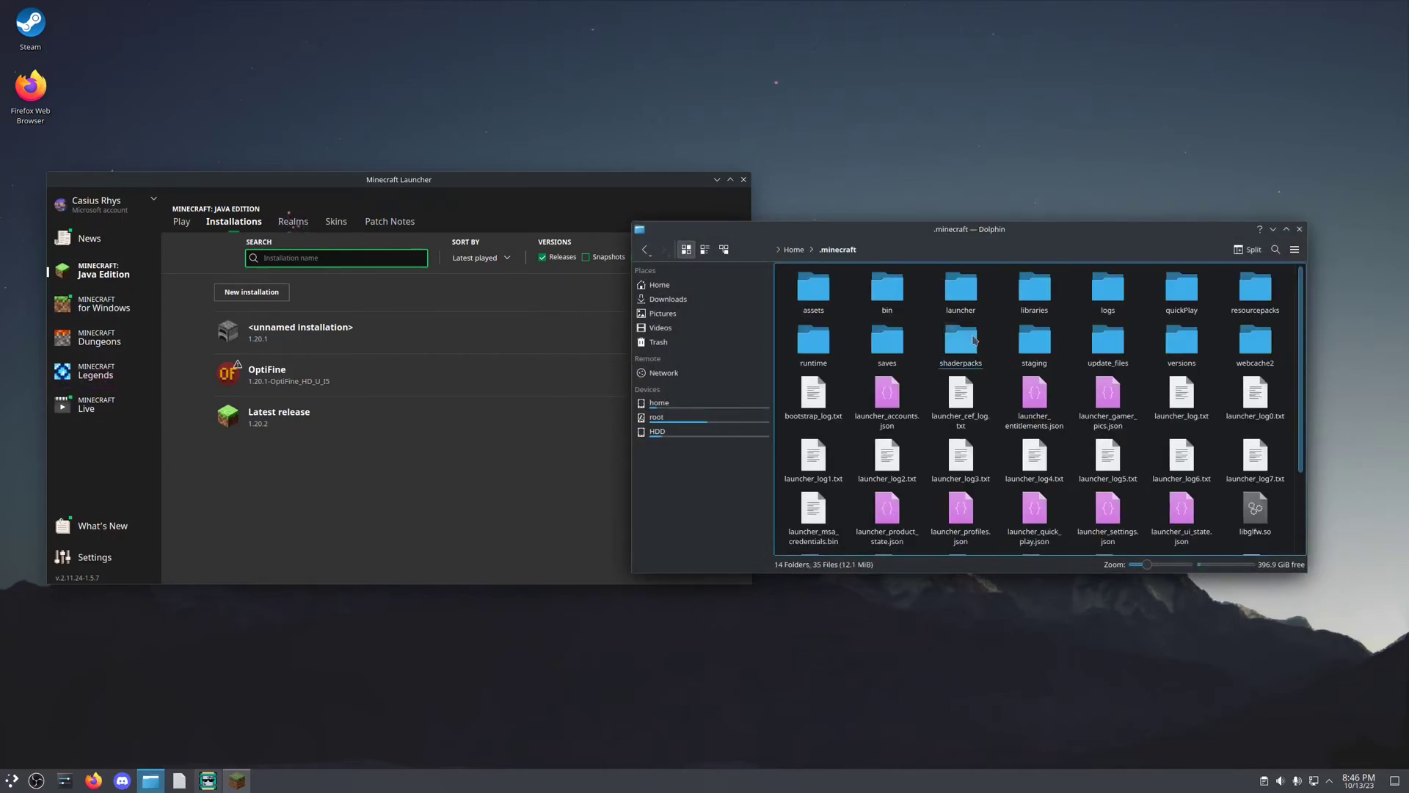
- Open the empty shaderpacks folder, then go to Downloads in Places
double_click(960, 344)
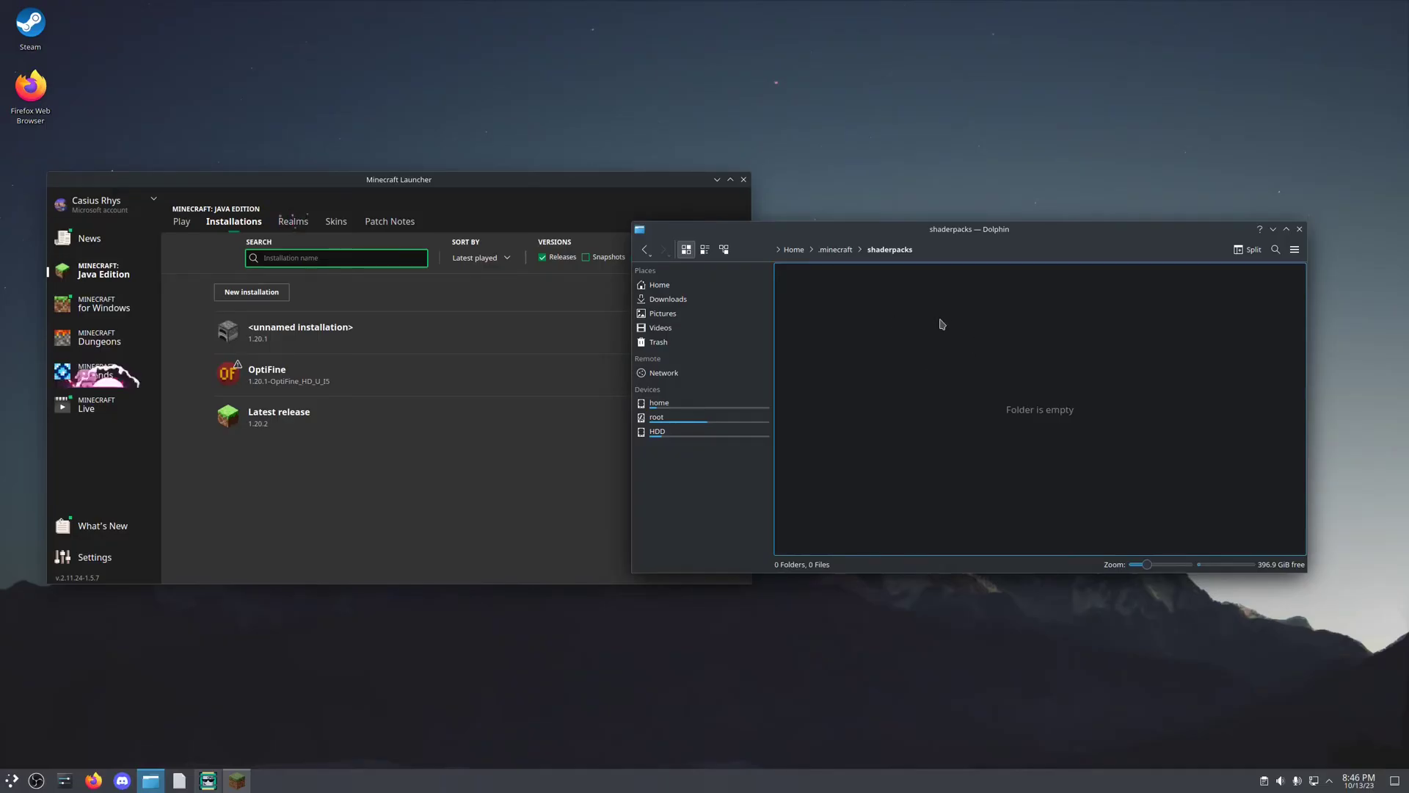
mouse_move(668, 299)
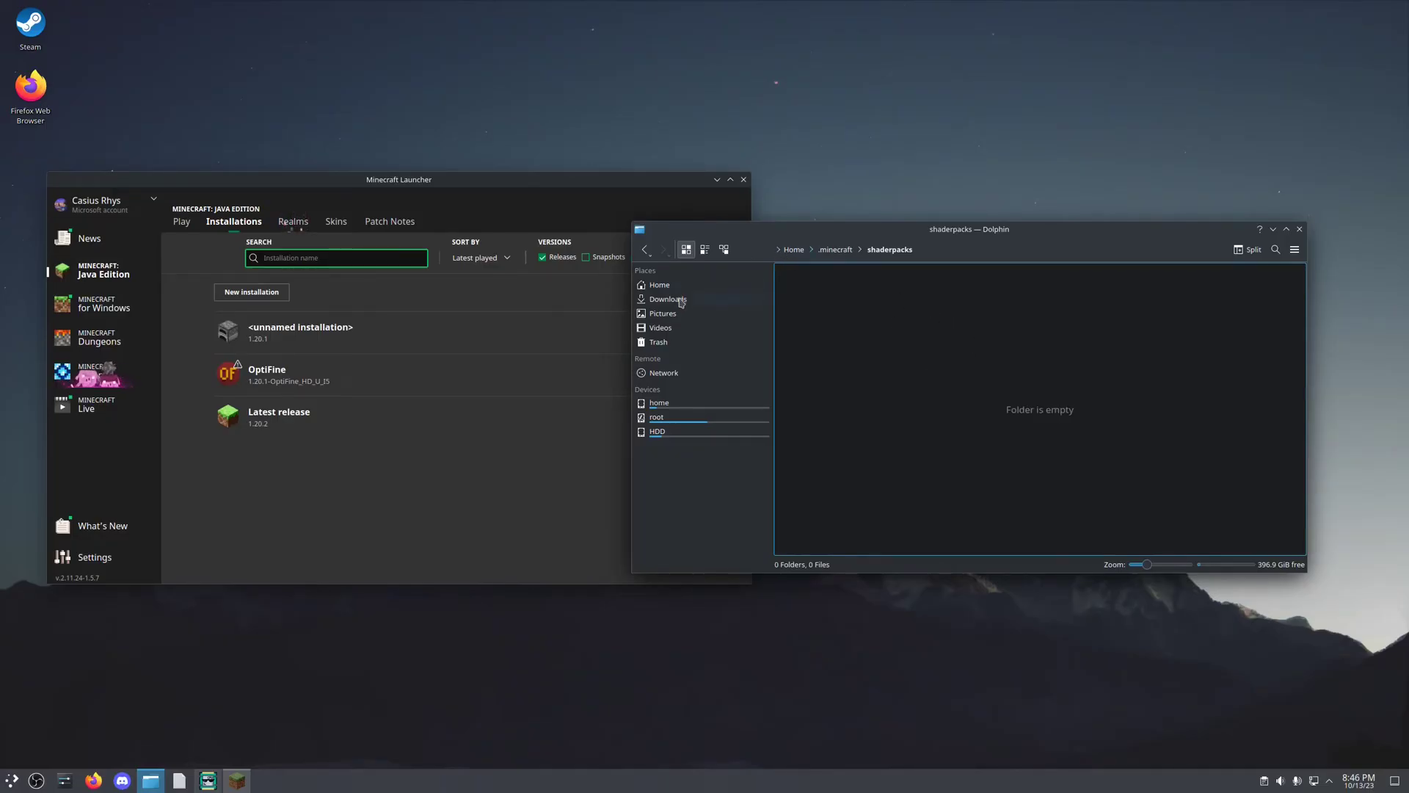
left_click(667, 300)
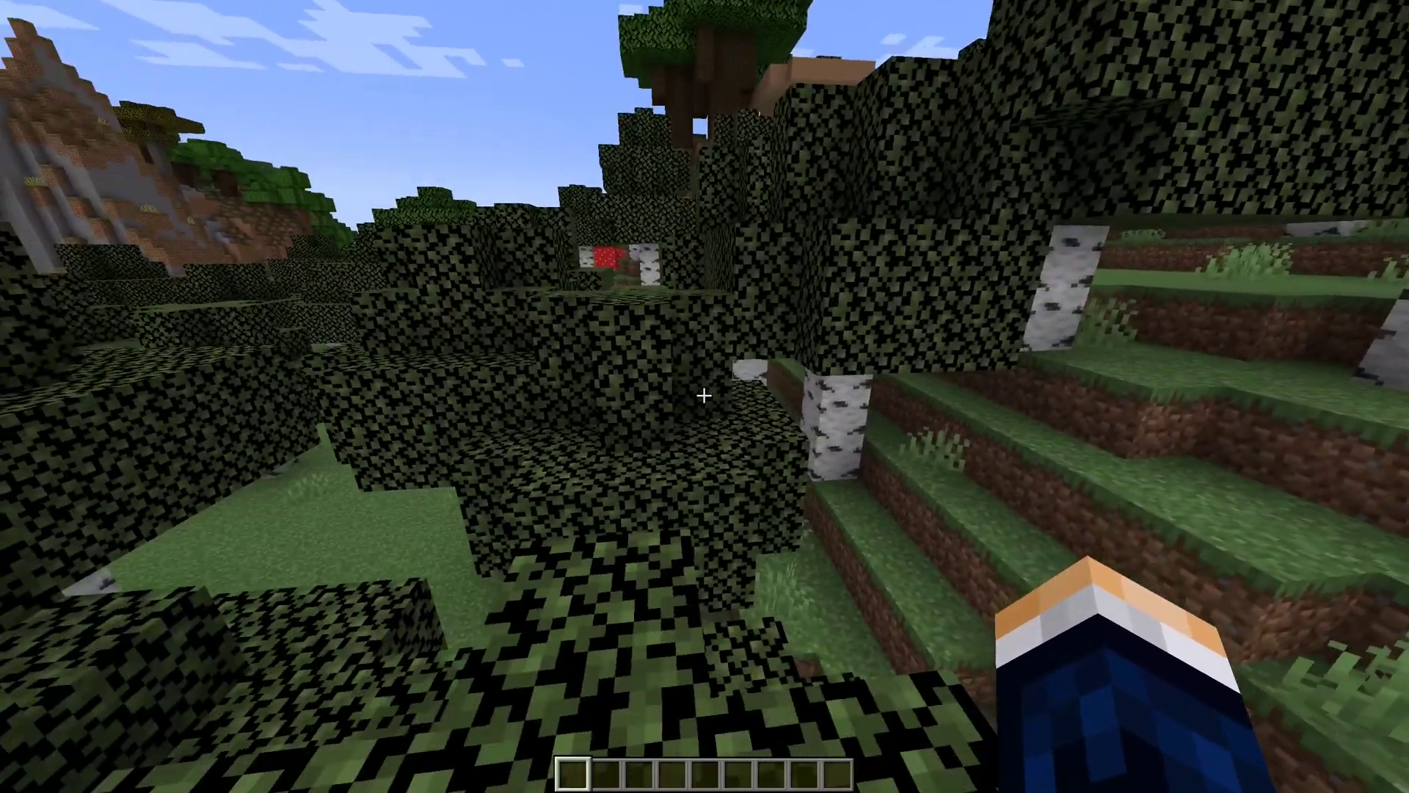
mouse_move(704, 397)
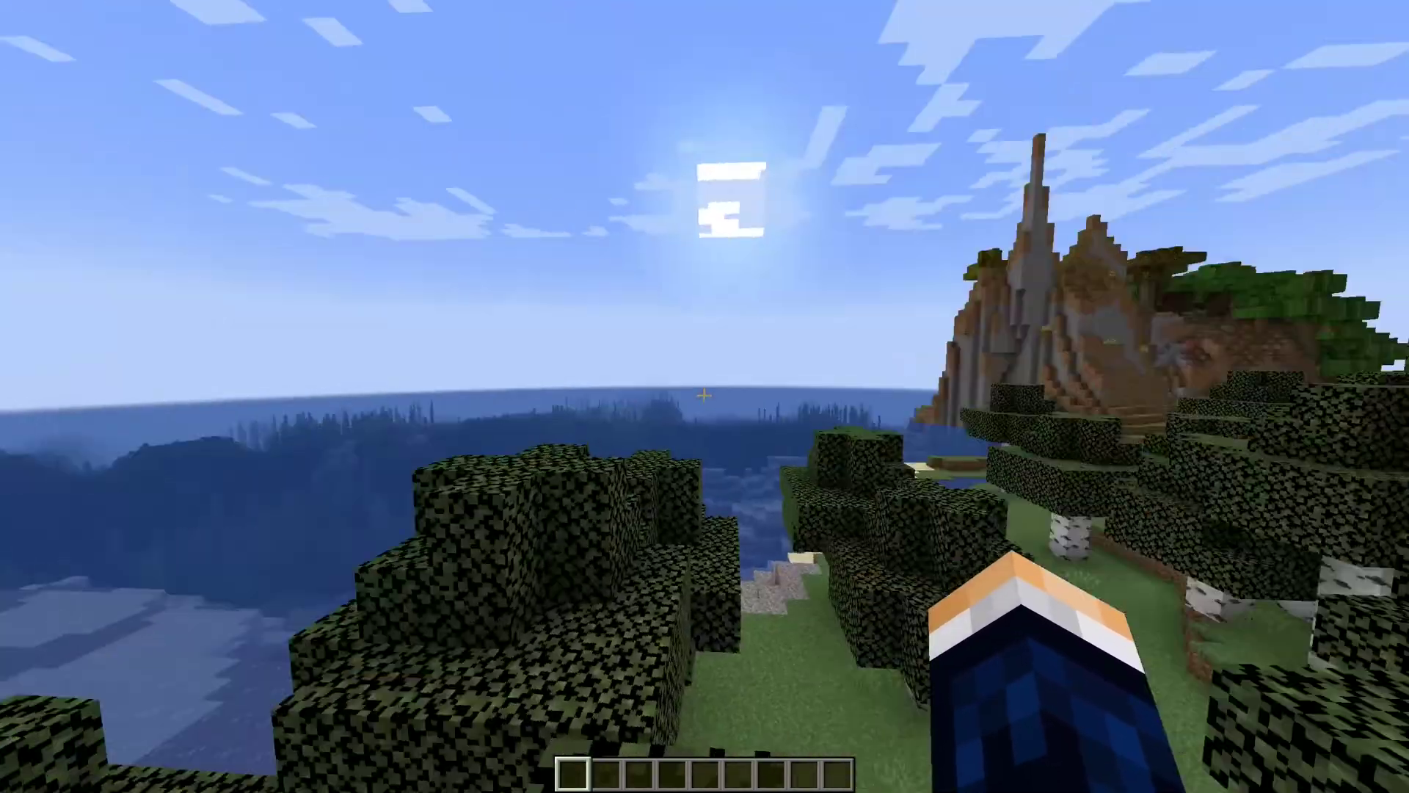
- Pause the game with Escape to bring up the Game Menu
key("Escape")
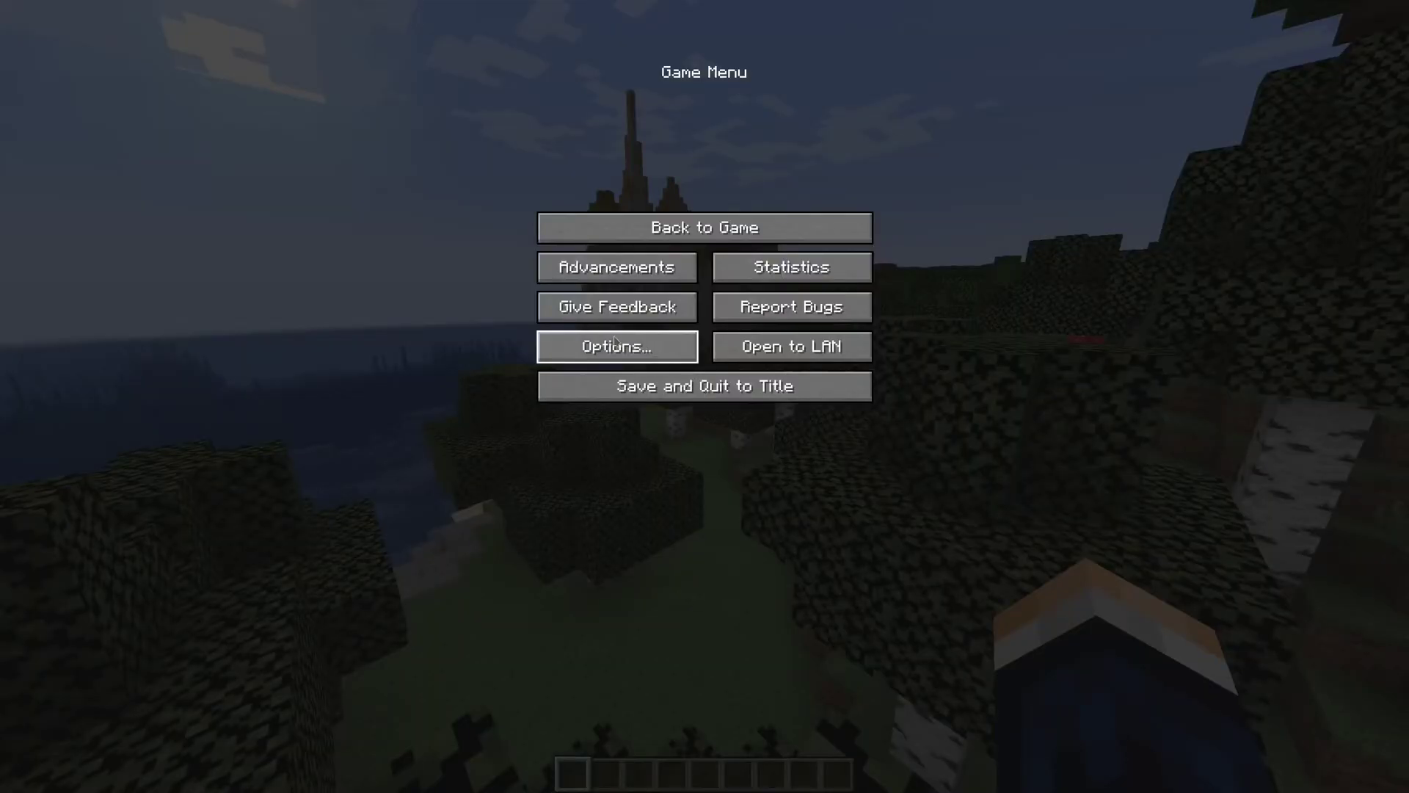
- Enable Sildur's Vibrant Shaders v1.50 Extreme-VL under Video Settings > Shaders and confirm
left_click(616, 346)
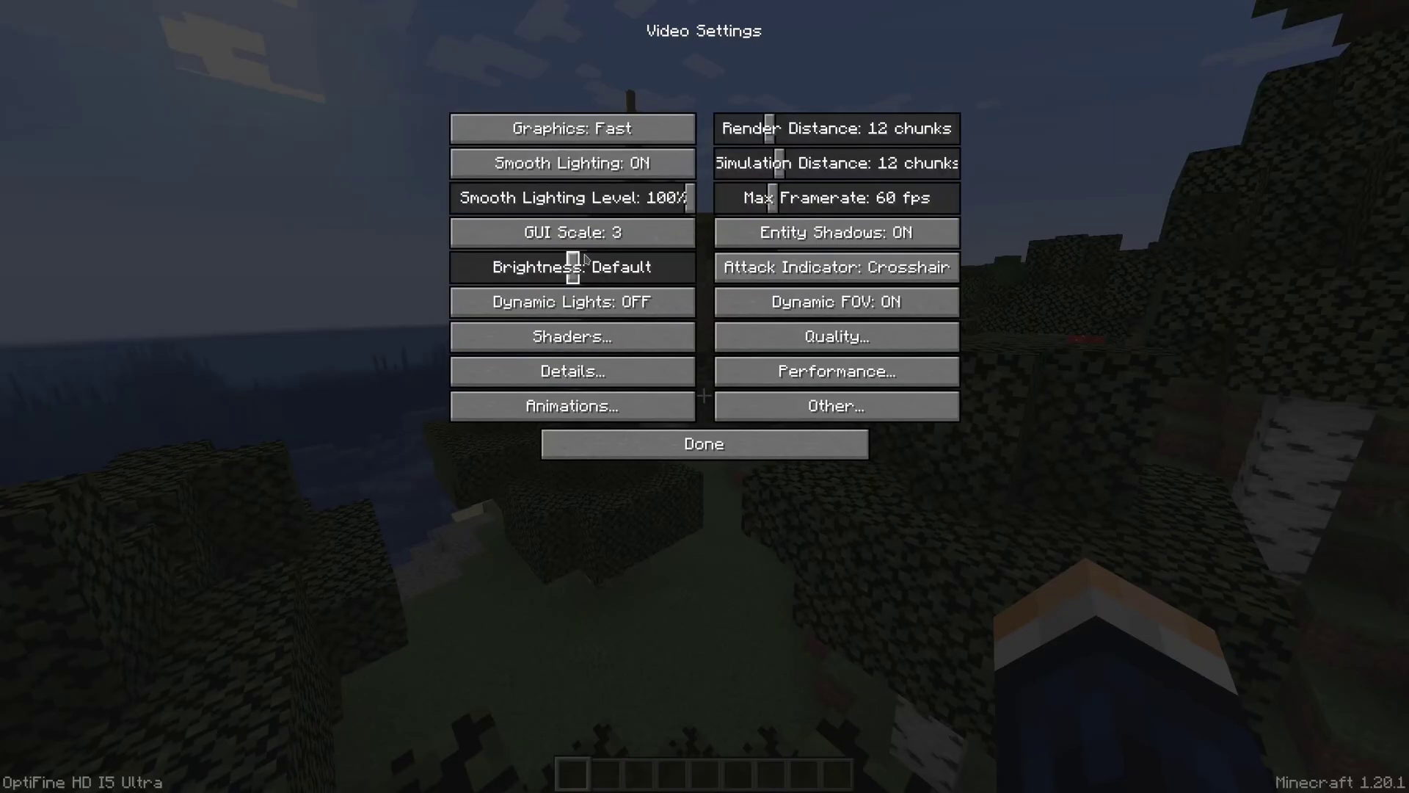
left_click(571, 336)
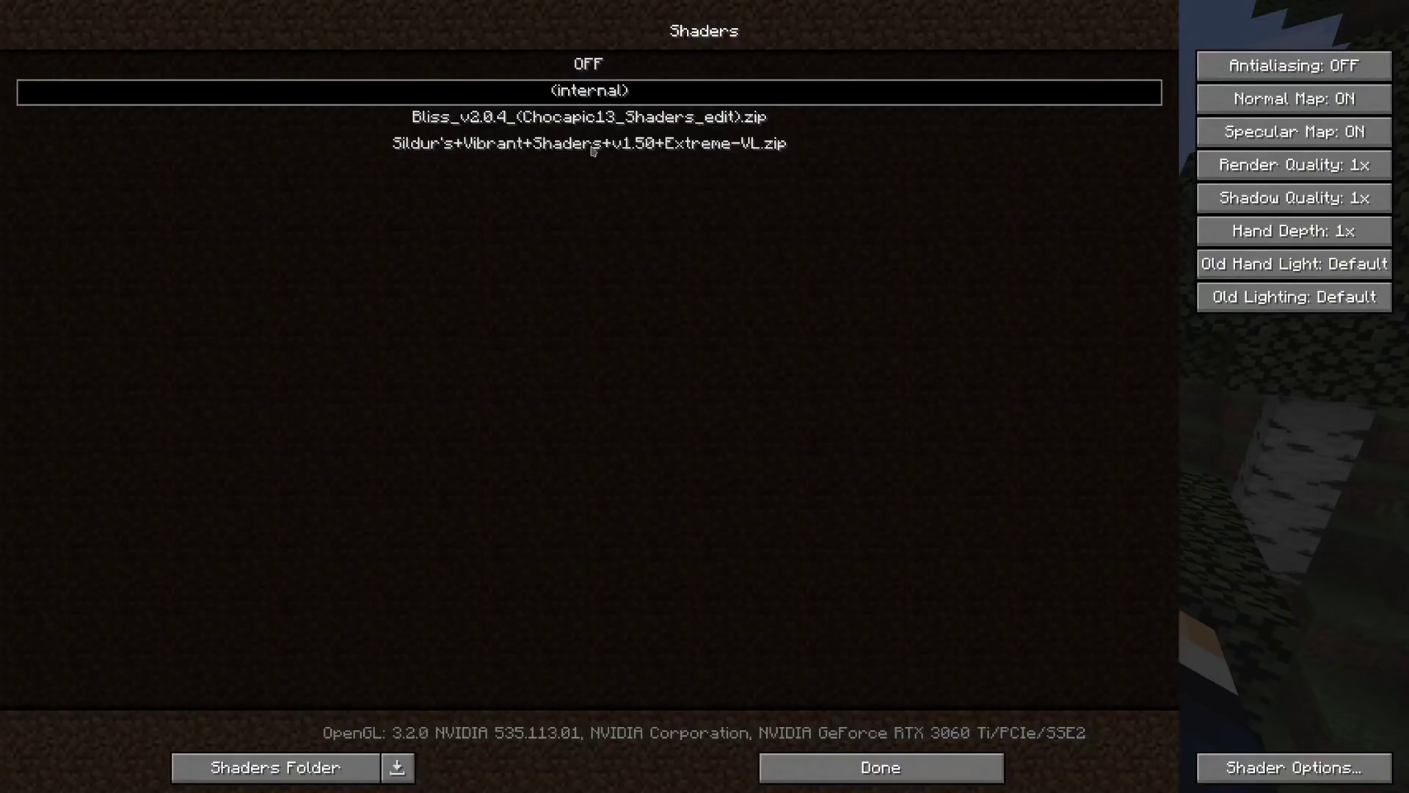
mouse_move(748, 126)
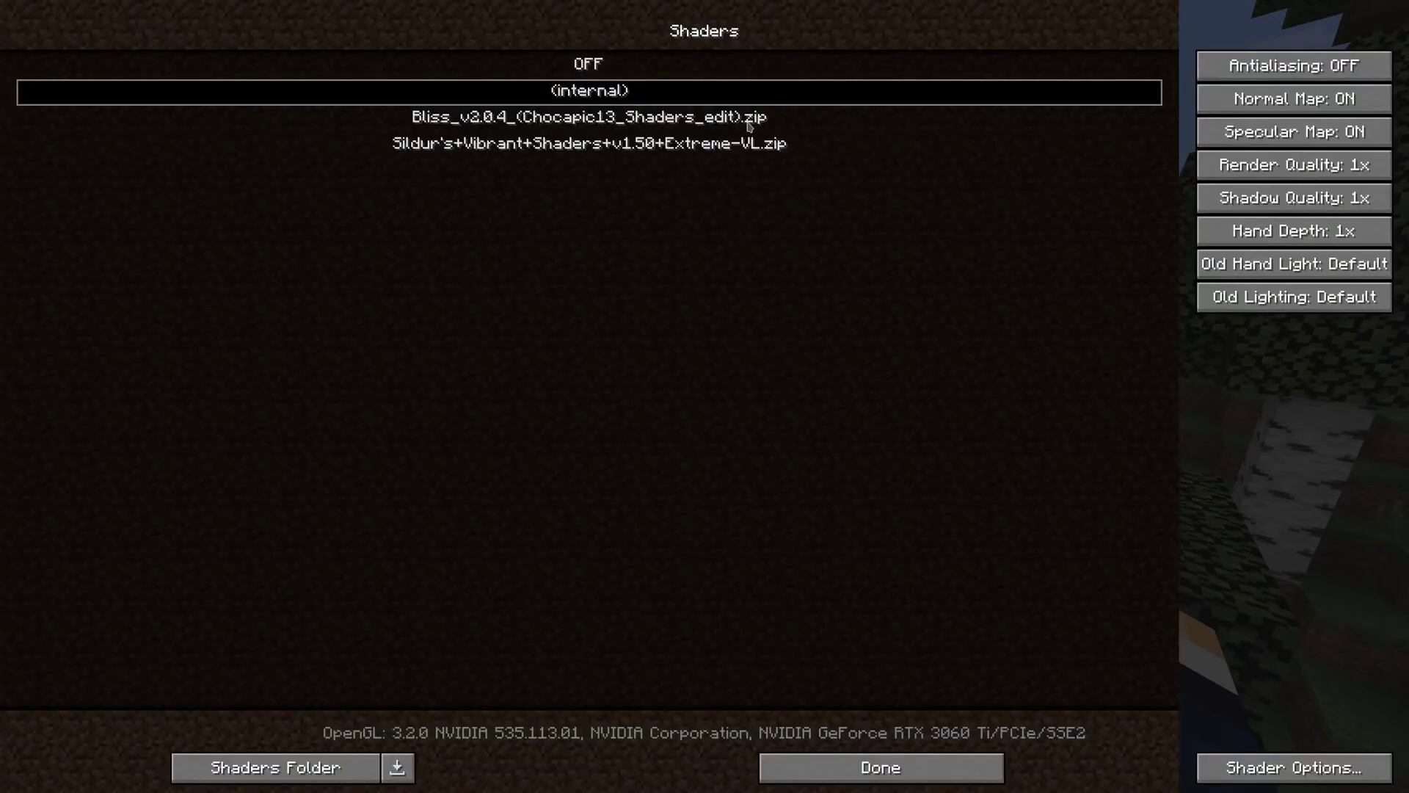
mouse_move(588, 124)
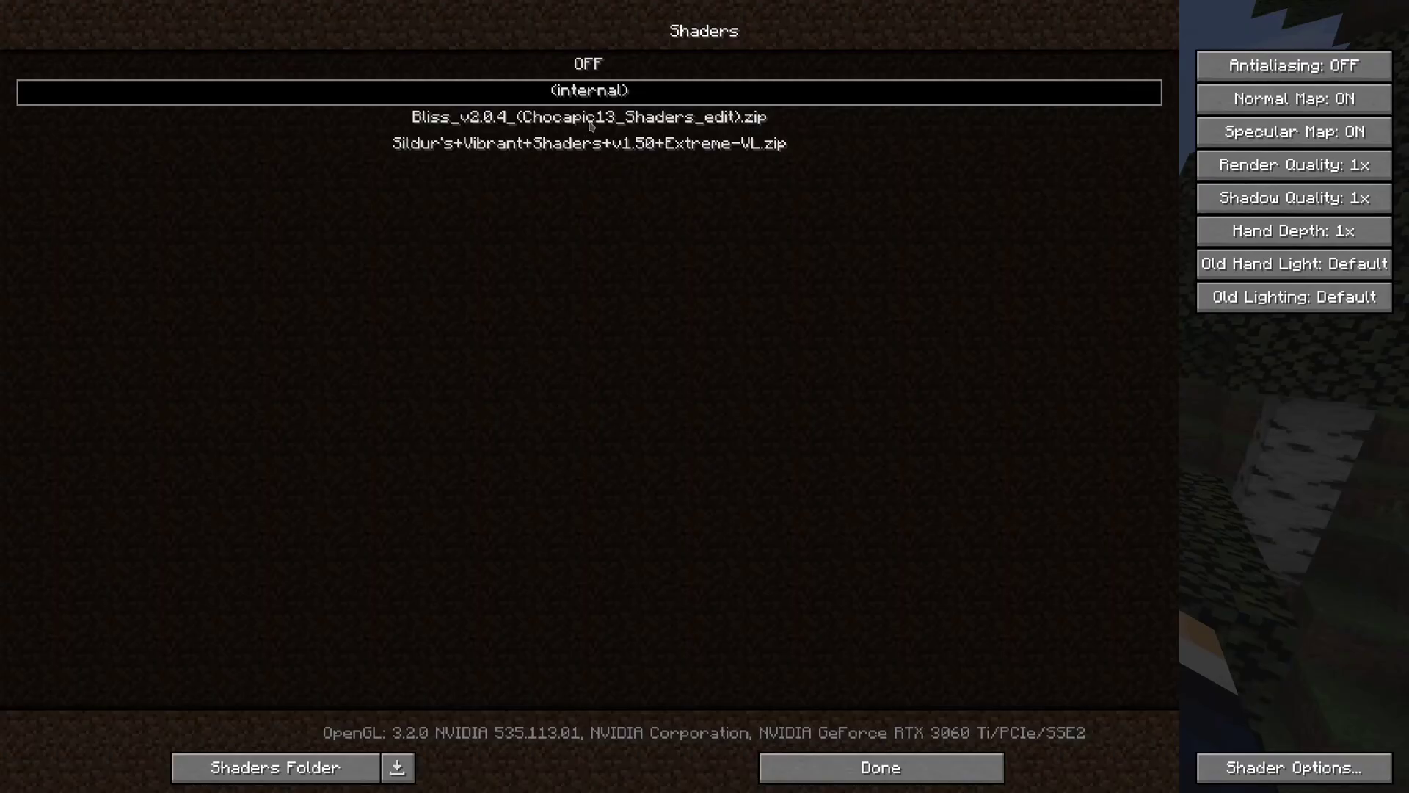
left_click(588, 144)
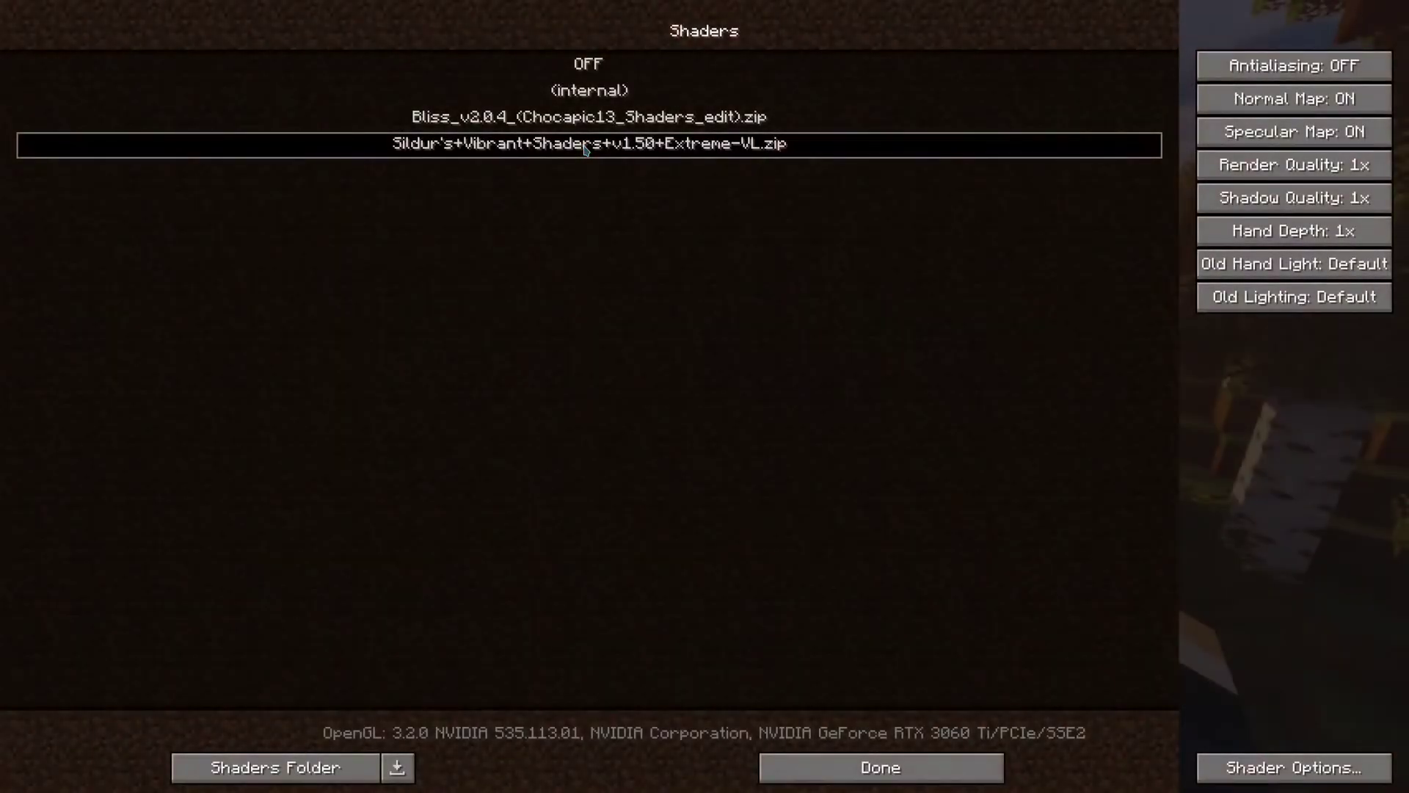
left_click(878, 768)
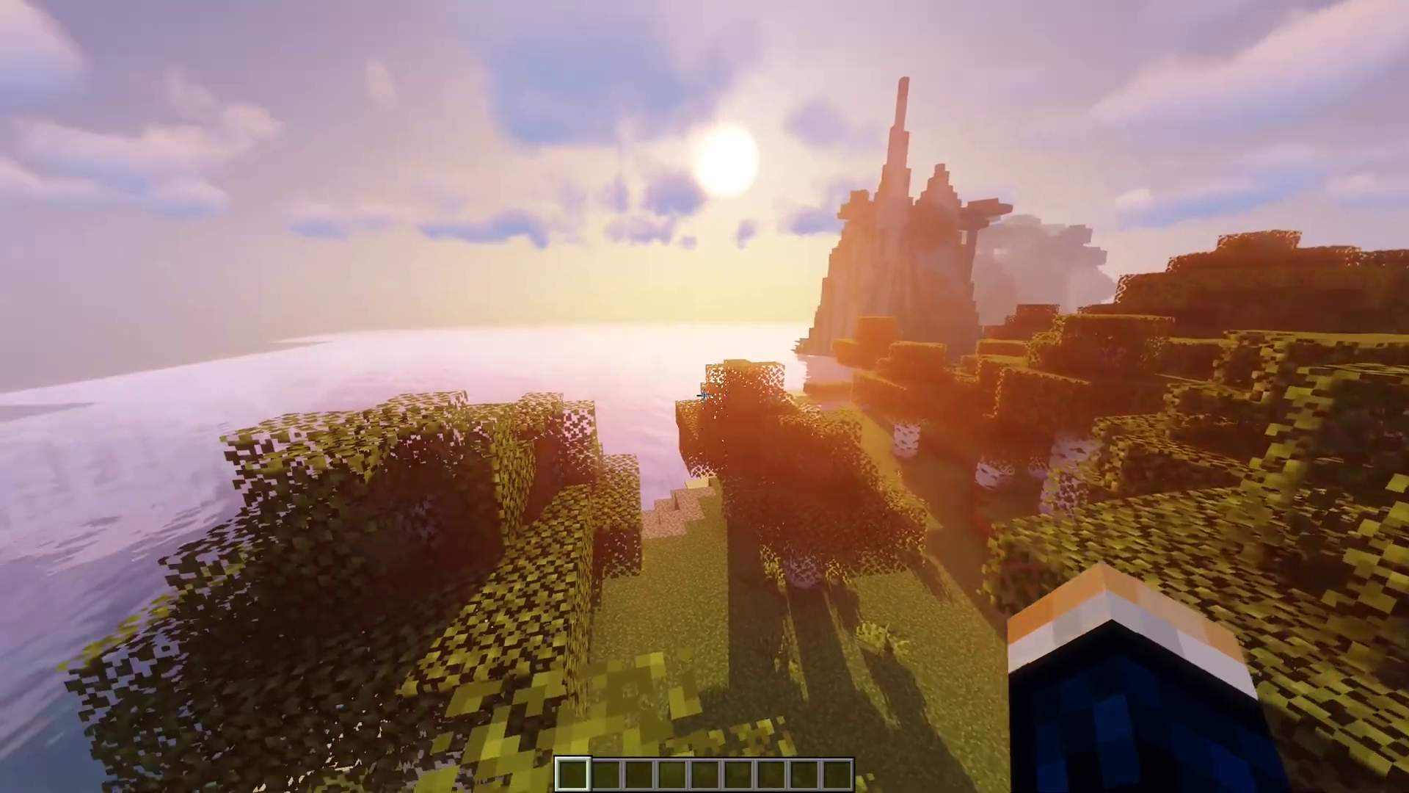
mouse_move(705, 396)
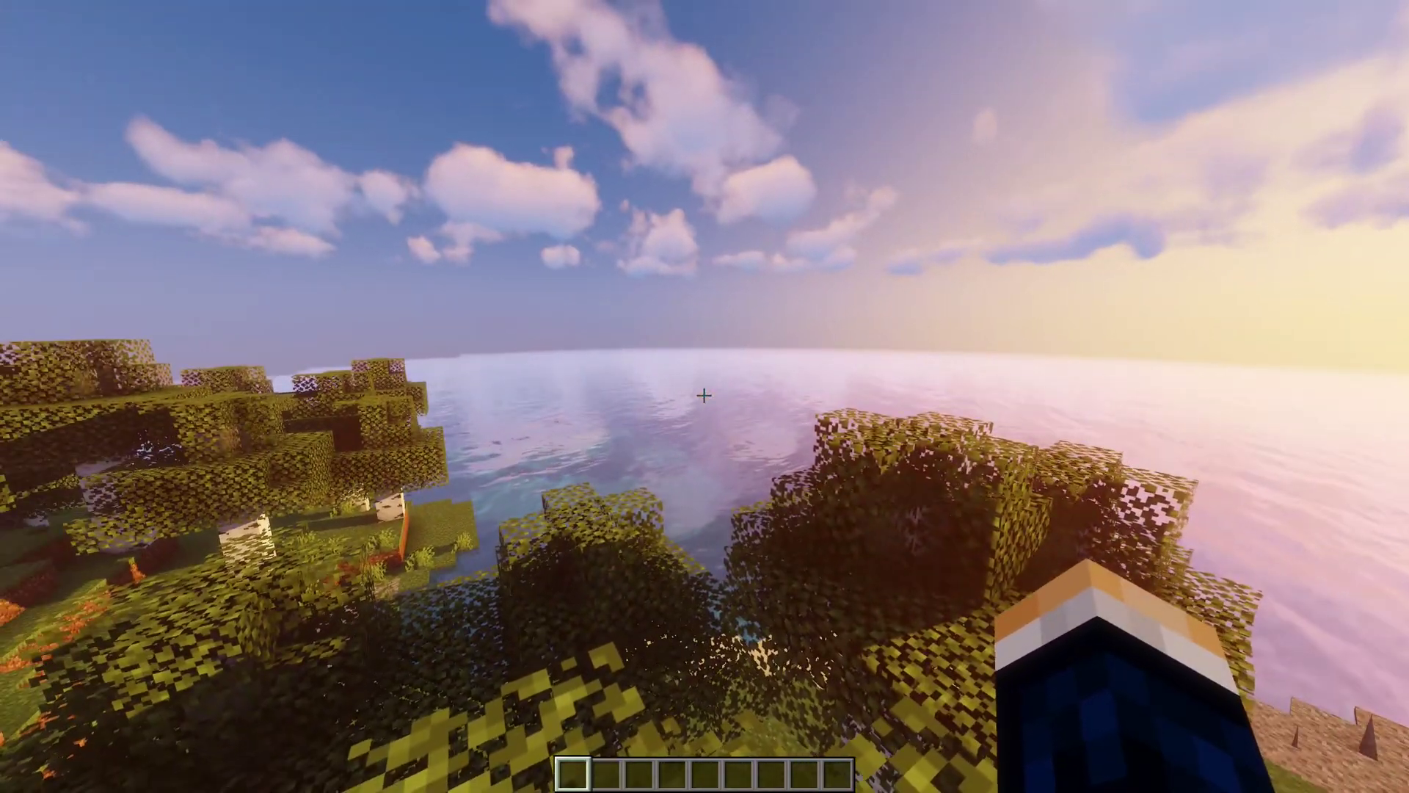
mouse_move(704, 397)
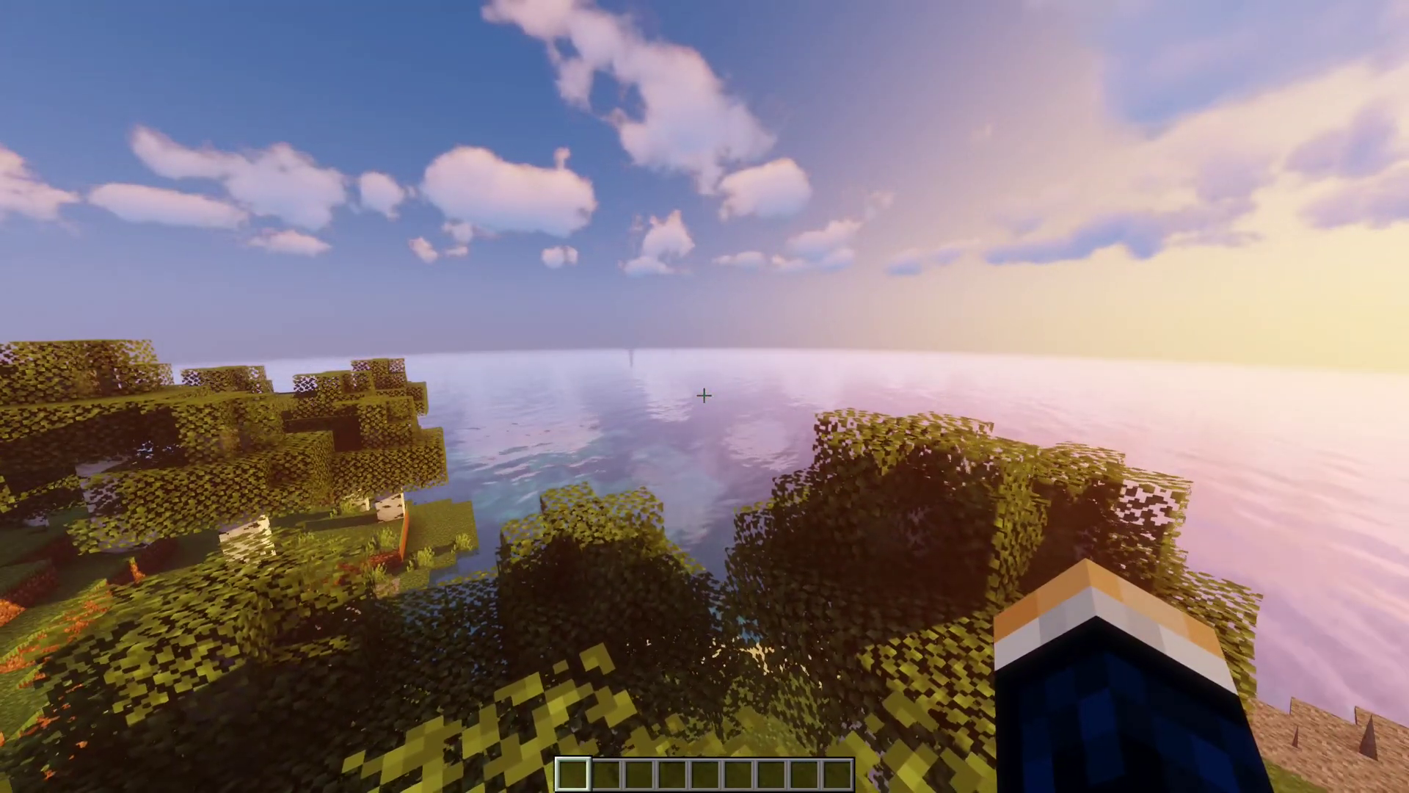